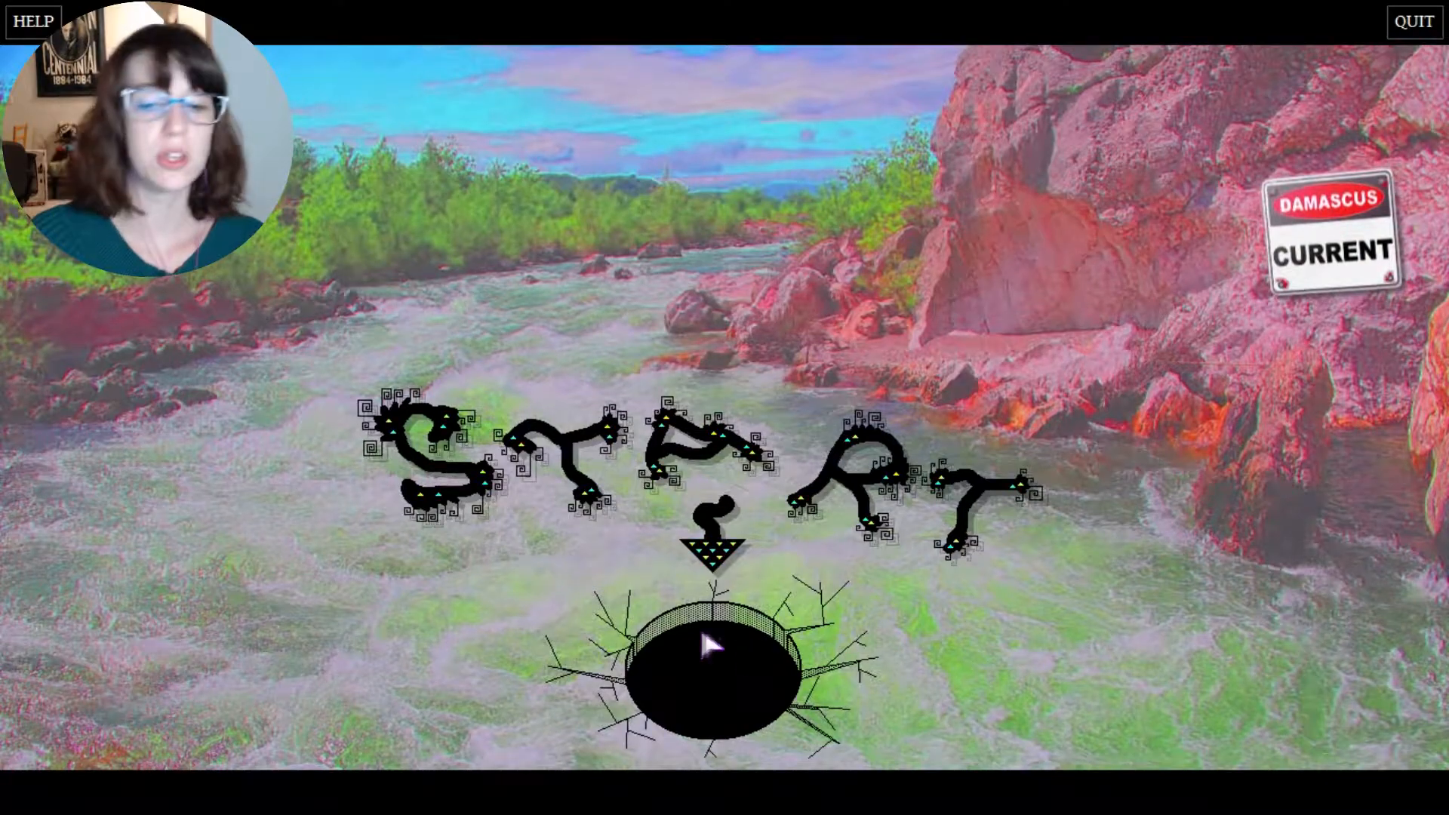
- Start a new game from the title screen and advance into the stone tunnel scene
click(709, 666)
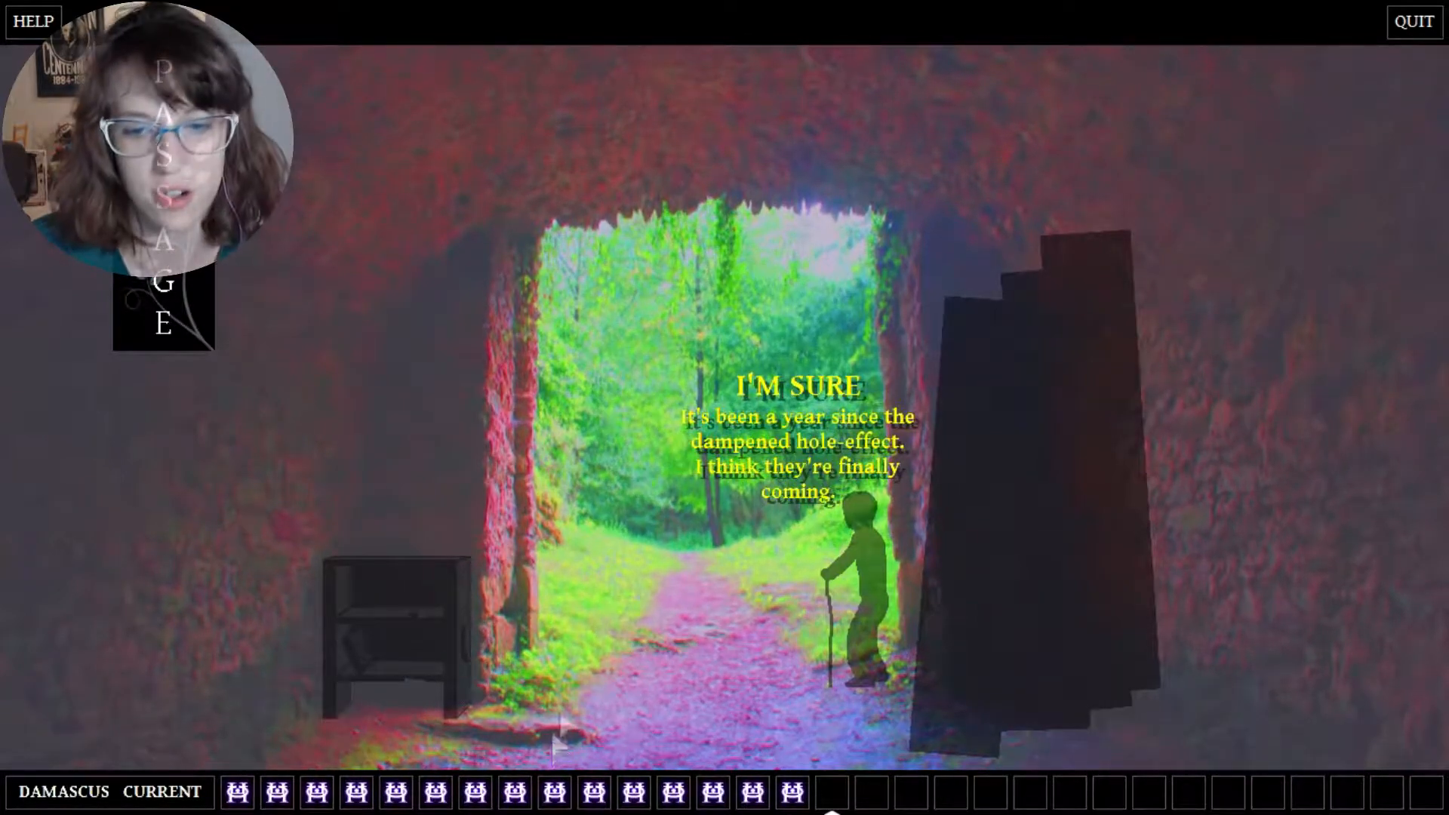
mouse_move(883, 545)
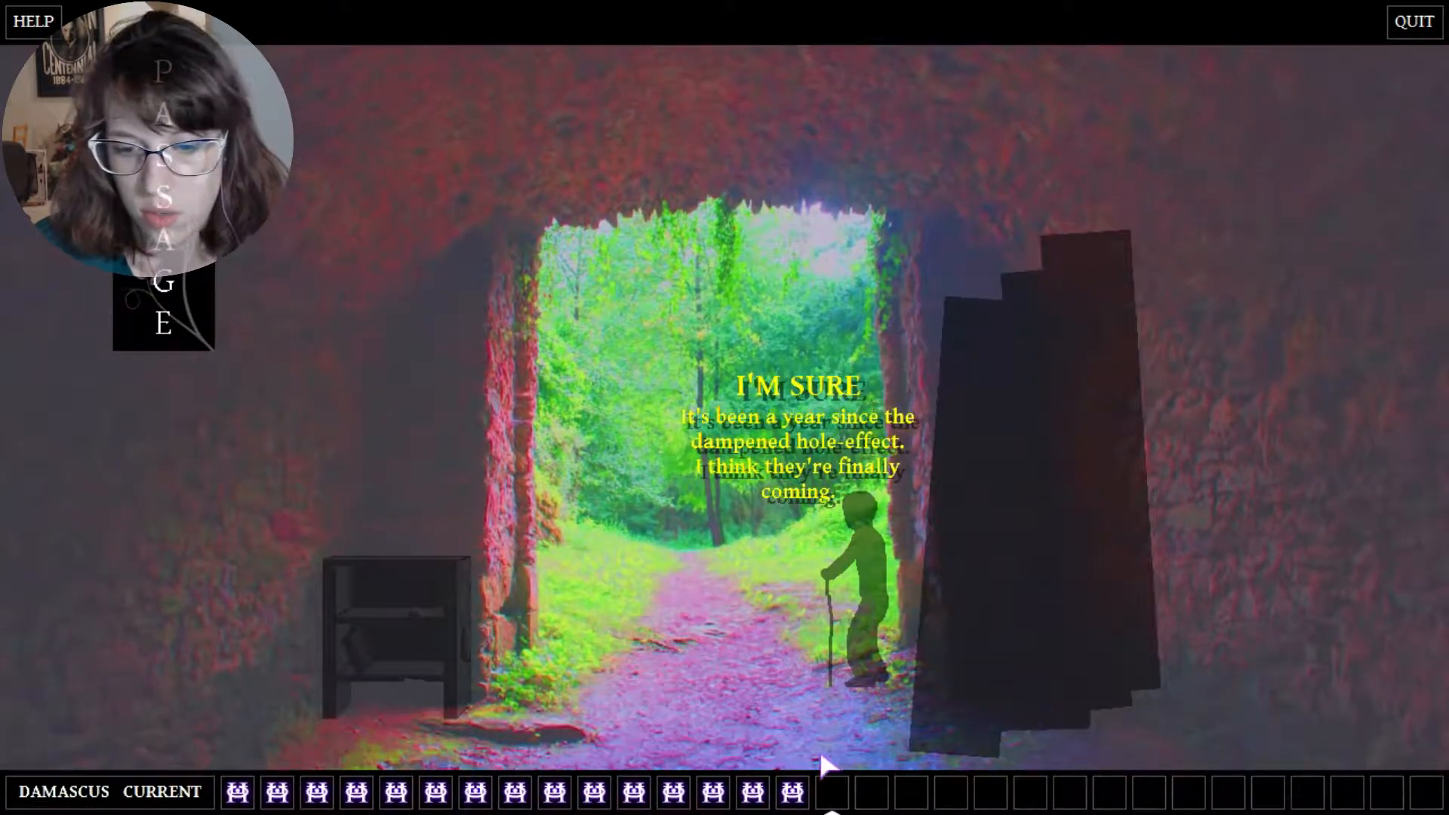
mouse_move(471, 327)
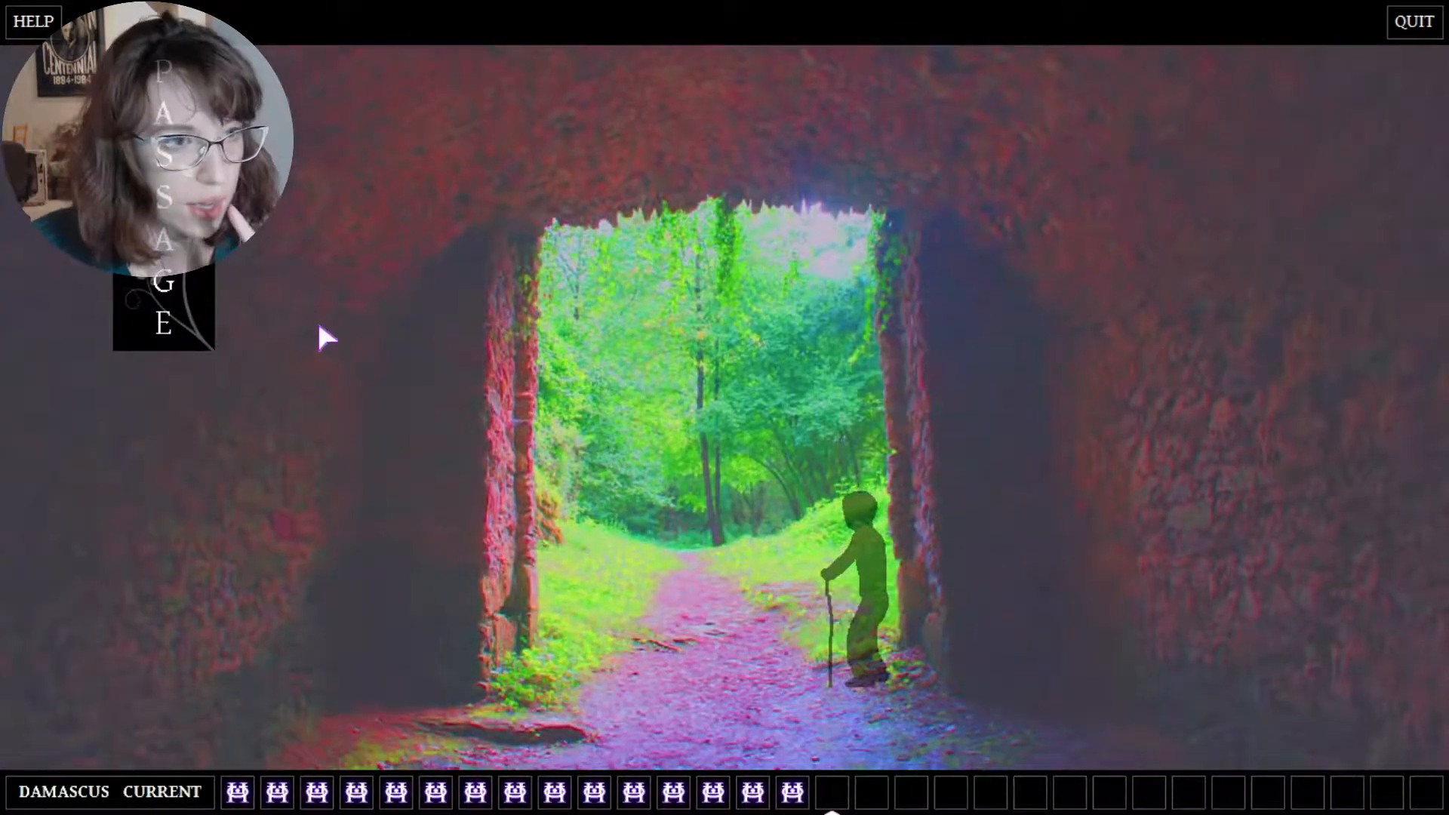
mouse_move(1146, 531)
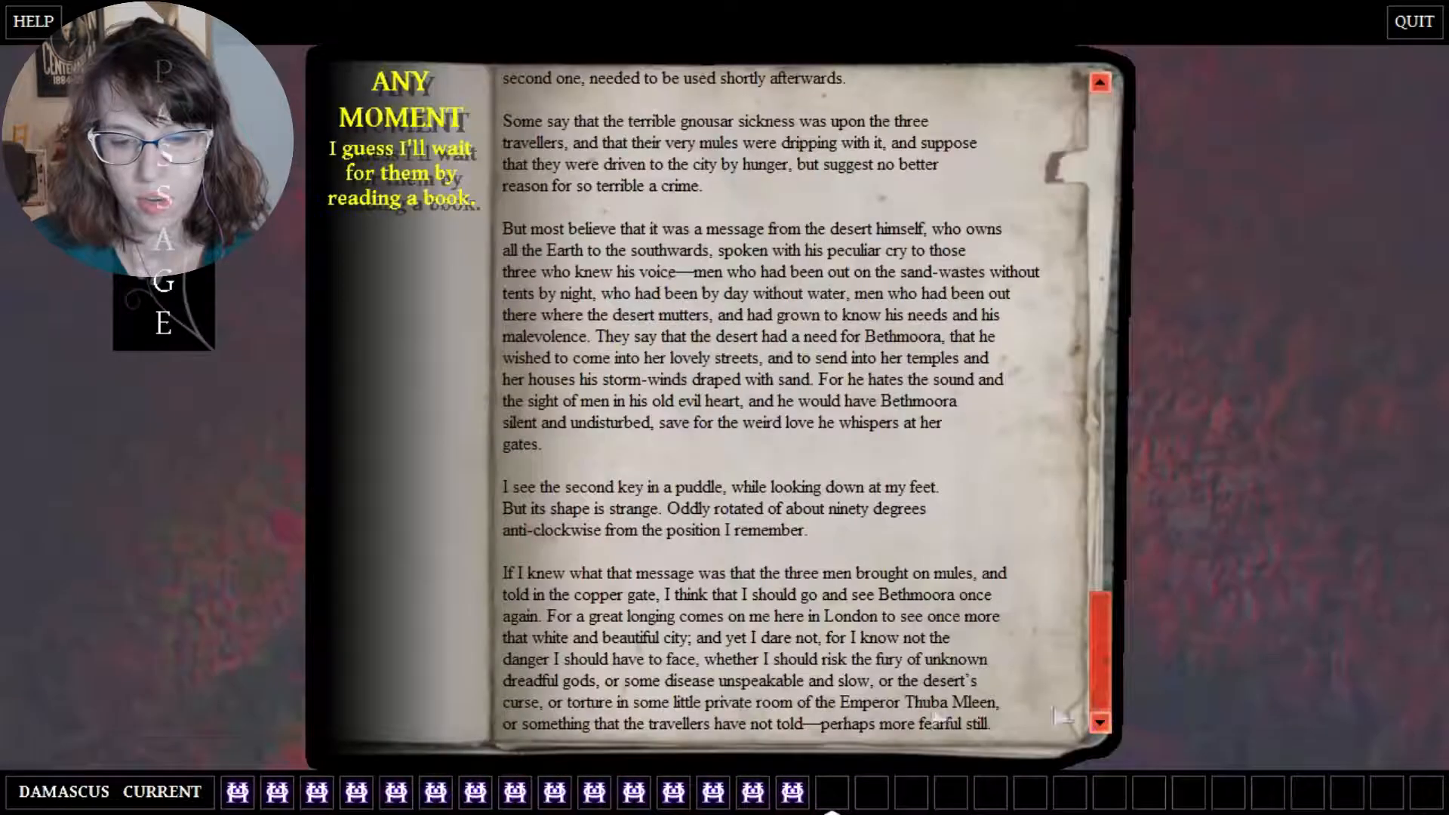
mouse_move(988, 523)
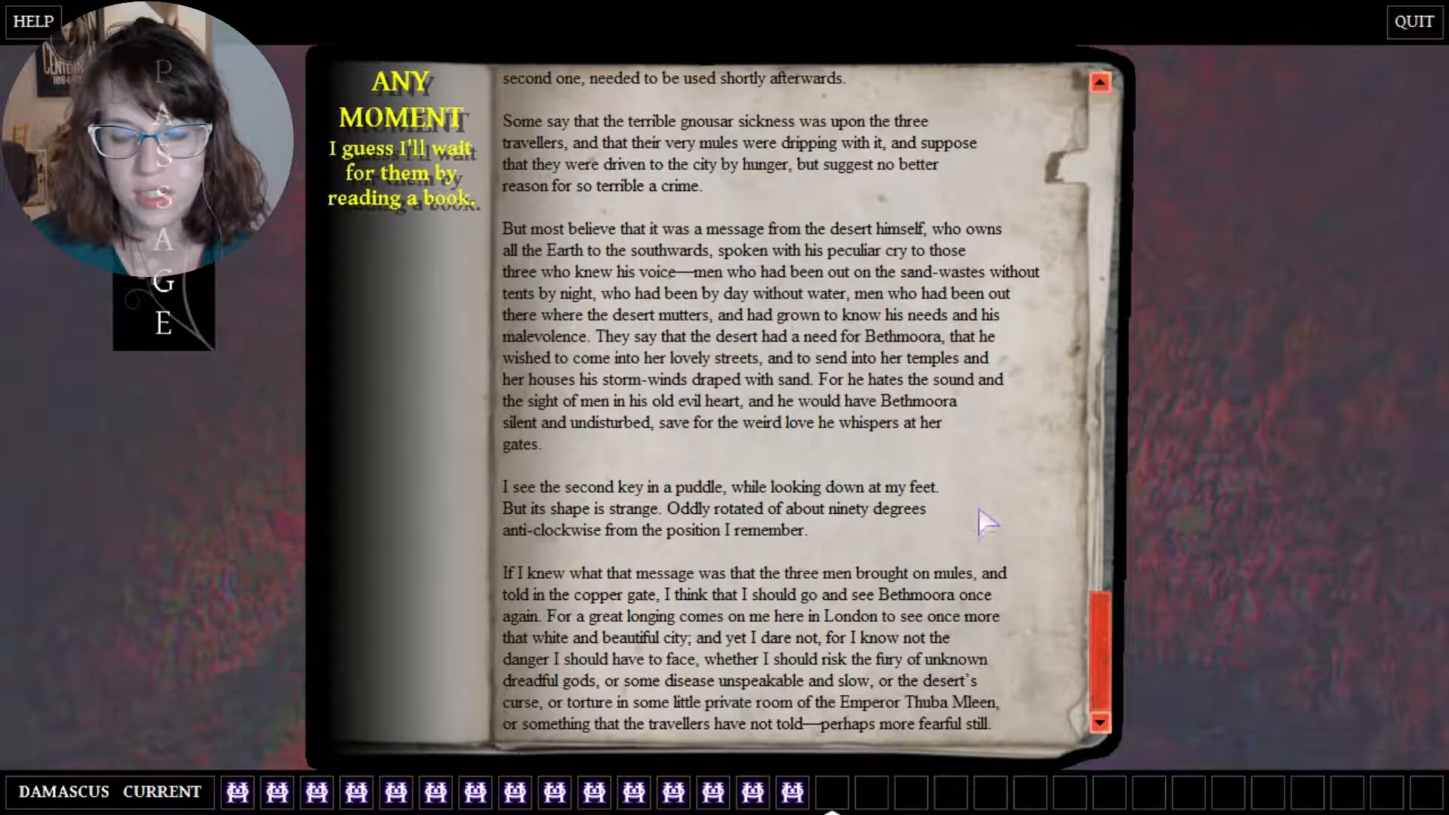
mouse_move(282, 56)
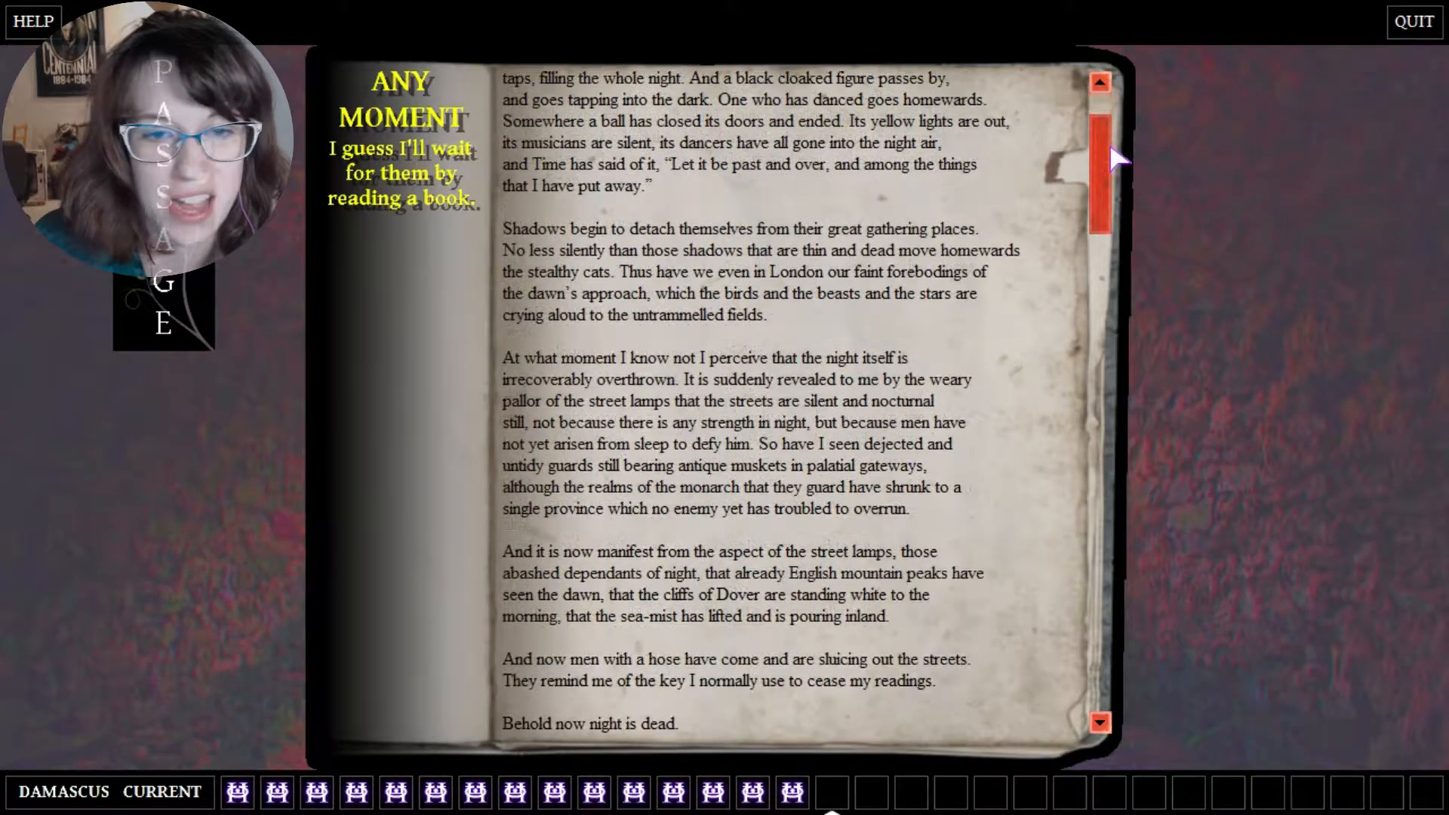
- Read down through the book's opening pages about London nights, then glance back up
scroll(down, 3)
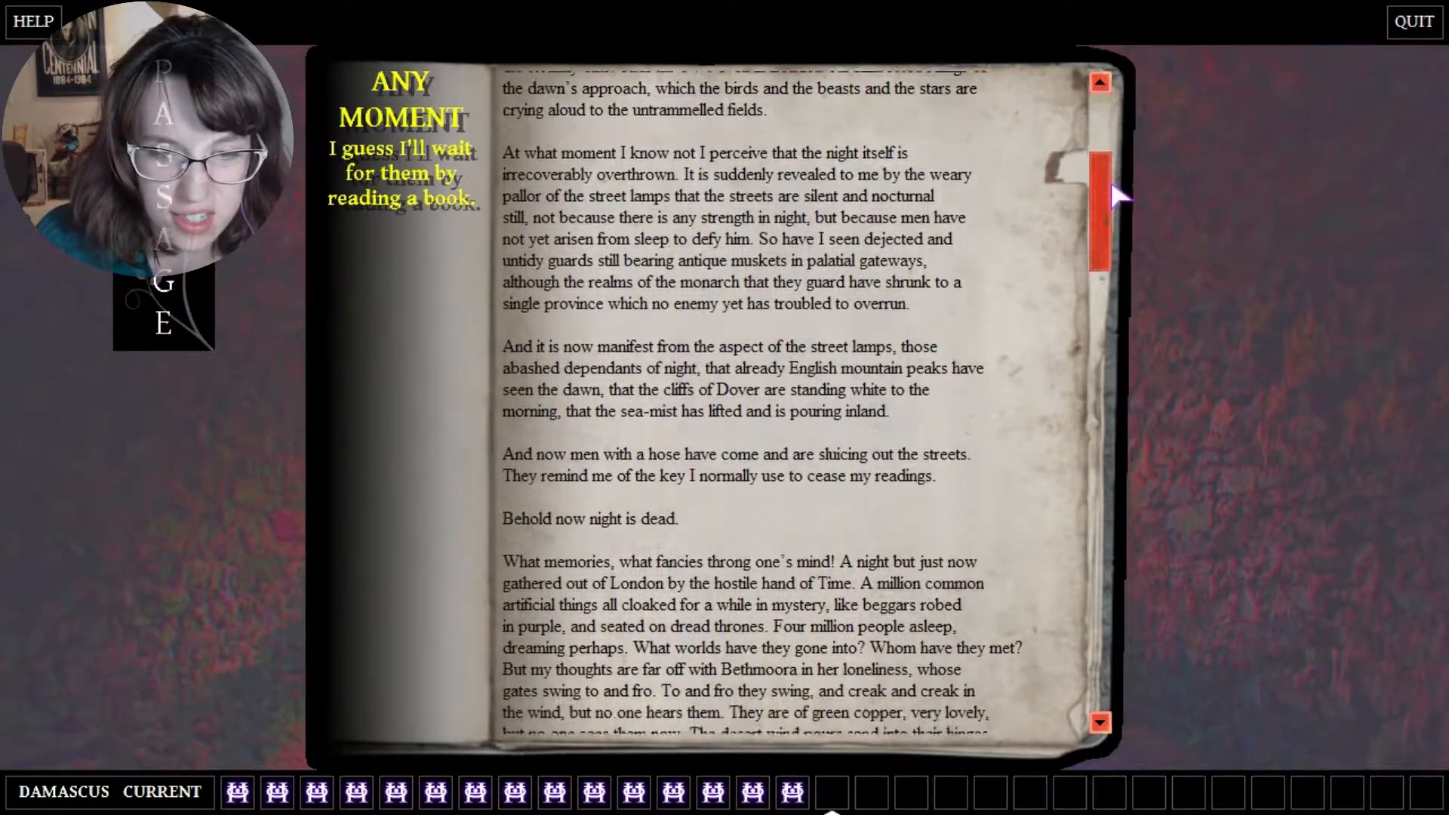
scroll(down, 3)
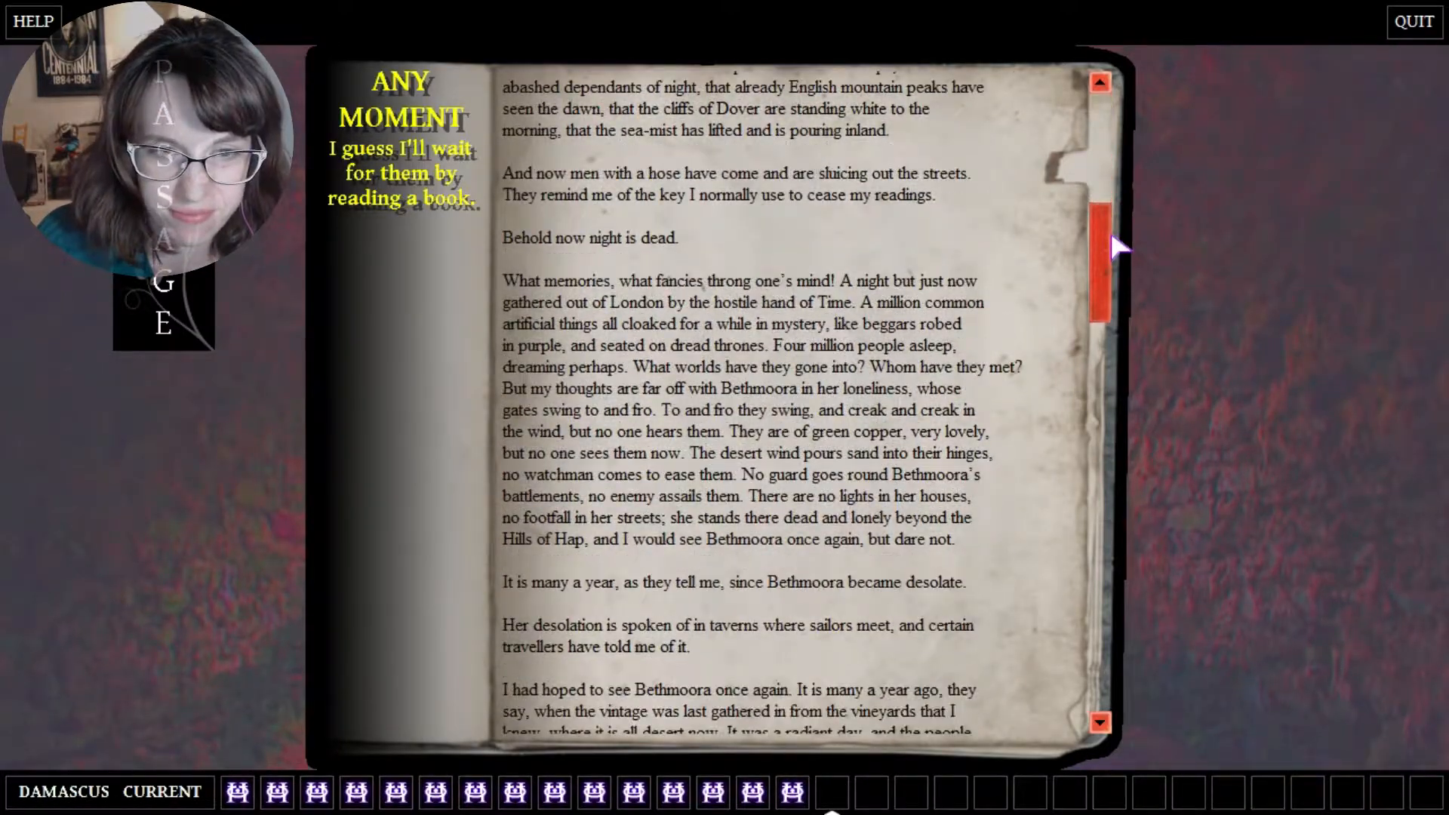
scroll(down, 3)
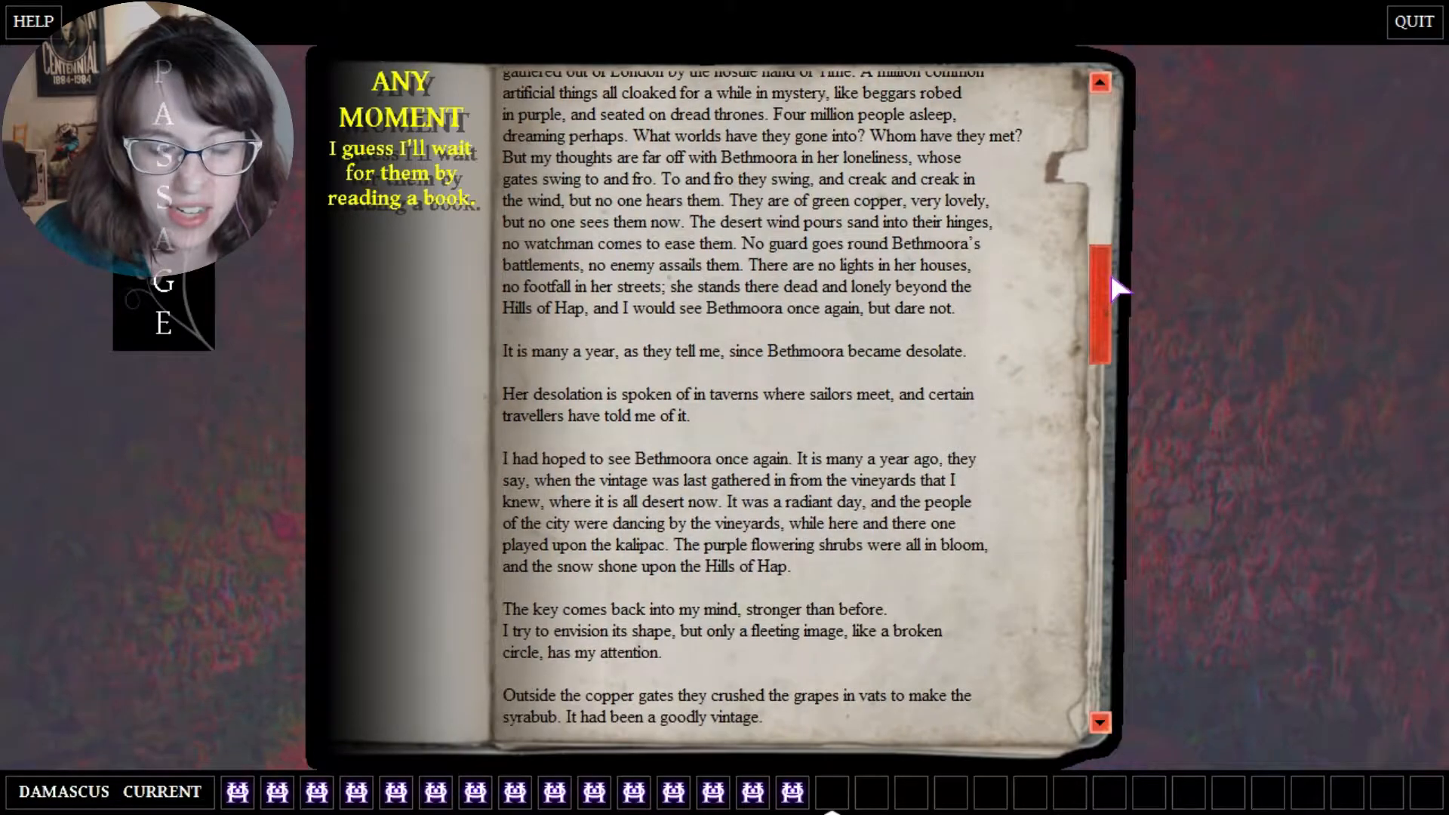
scroll(down, 3)
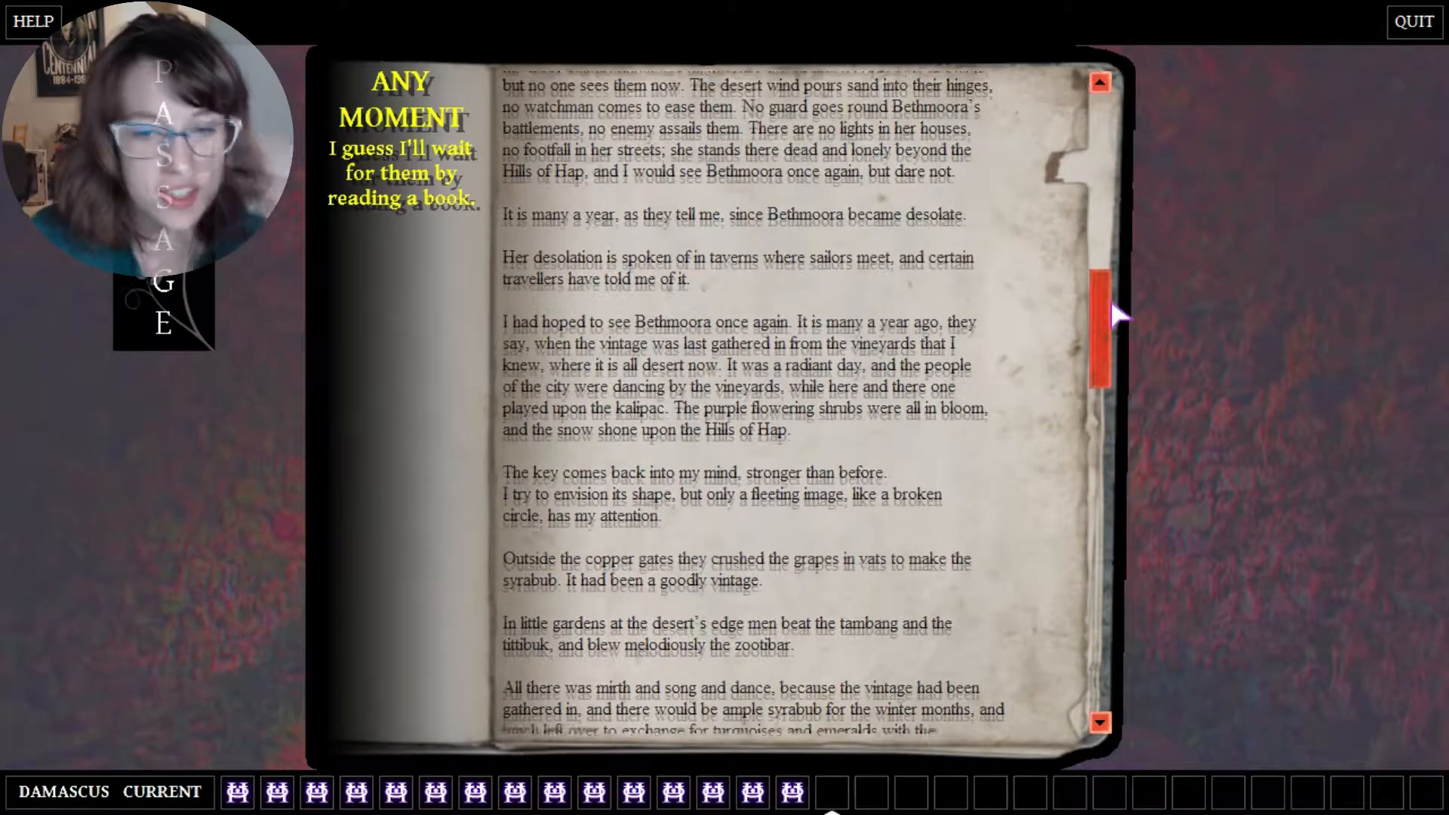
scroll(down, 3)
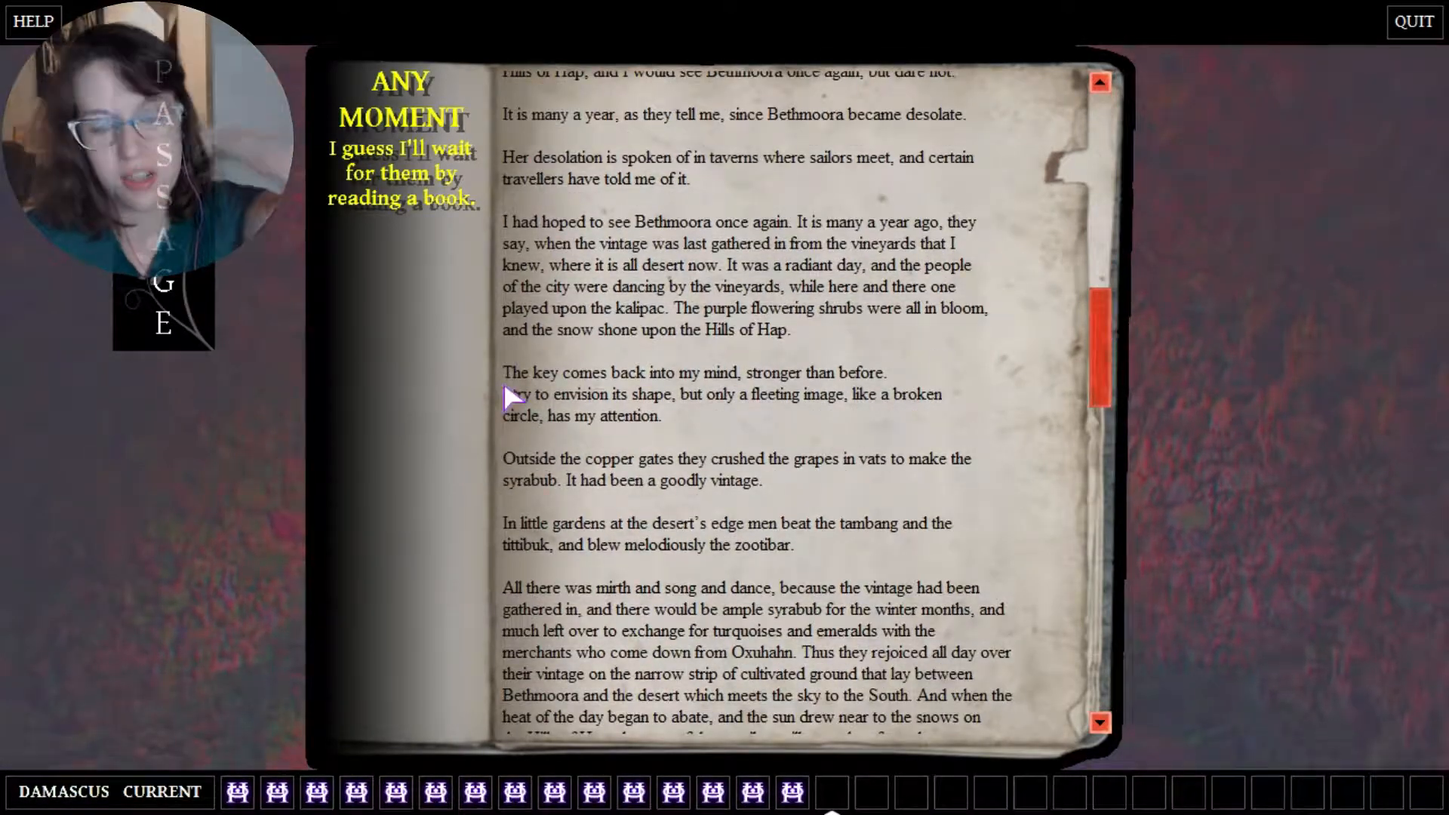
mouse_move(1085, 401)
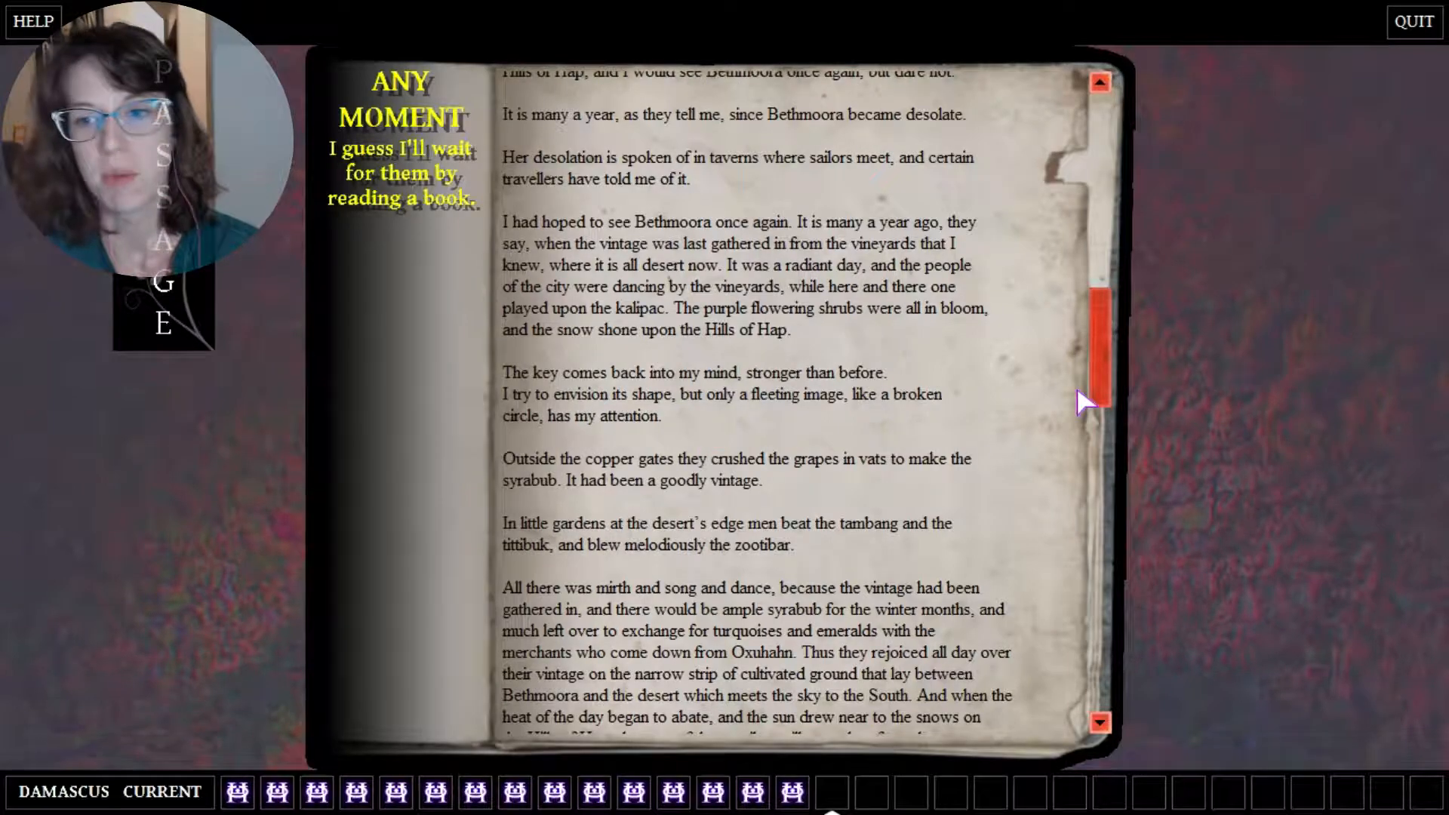
scroll(up, 3)
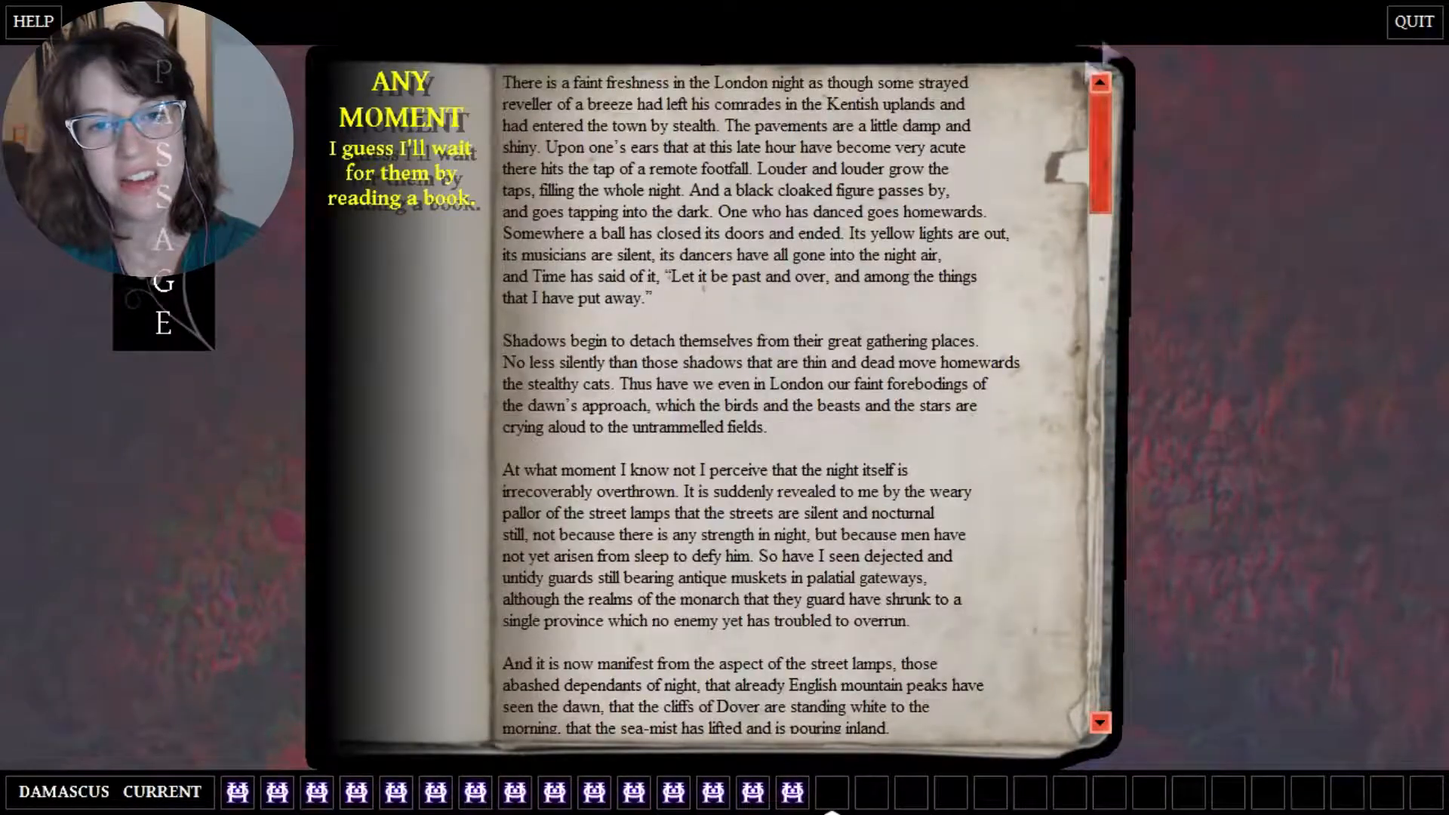
- Continue reading further down the book into the passages about Bethmoora
scroll(down, 3)
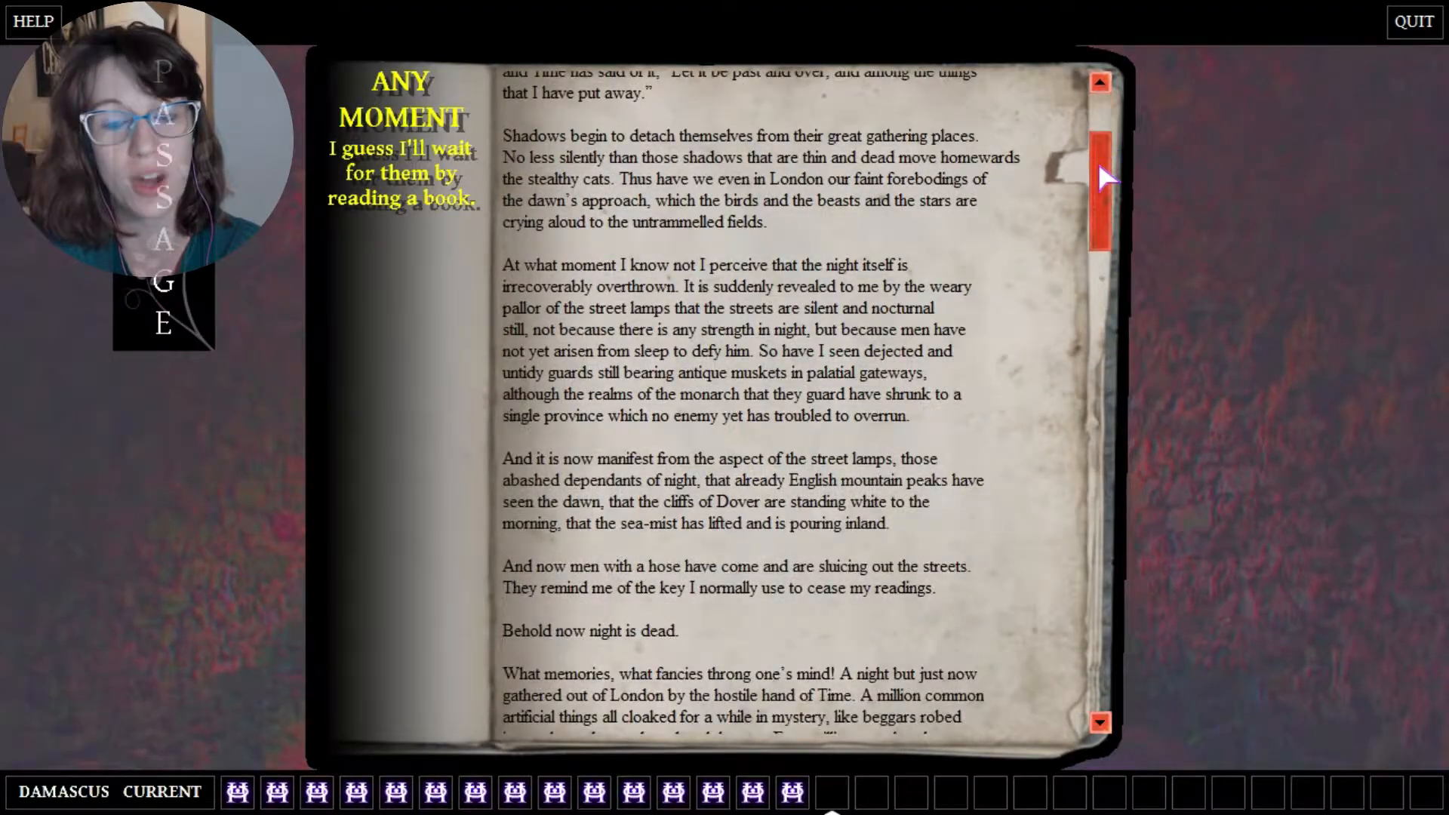
scroll(down, 3)
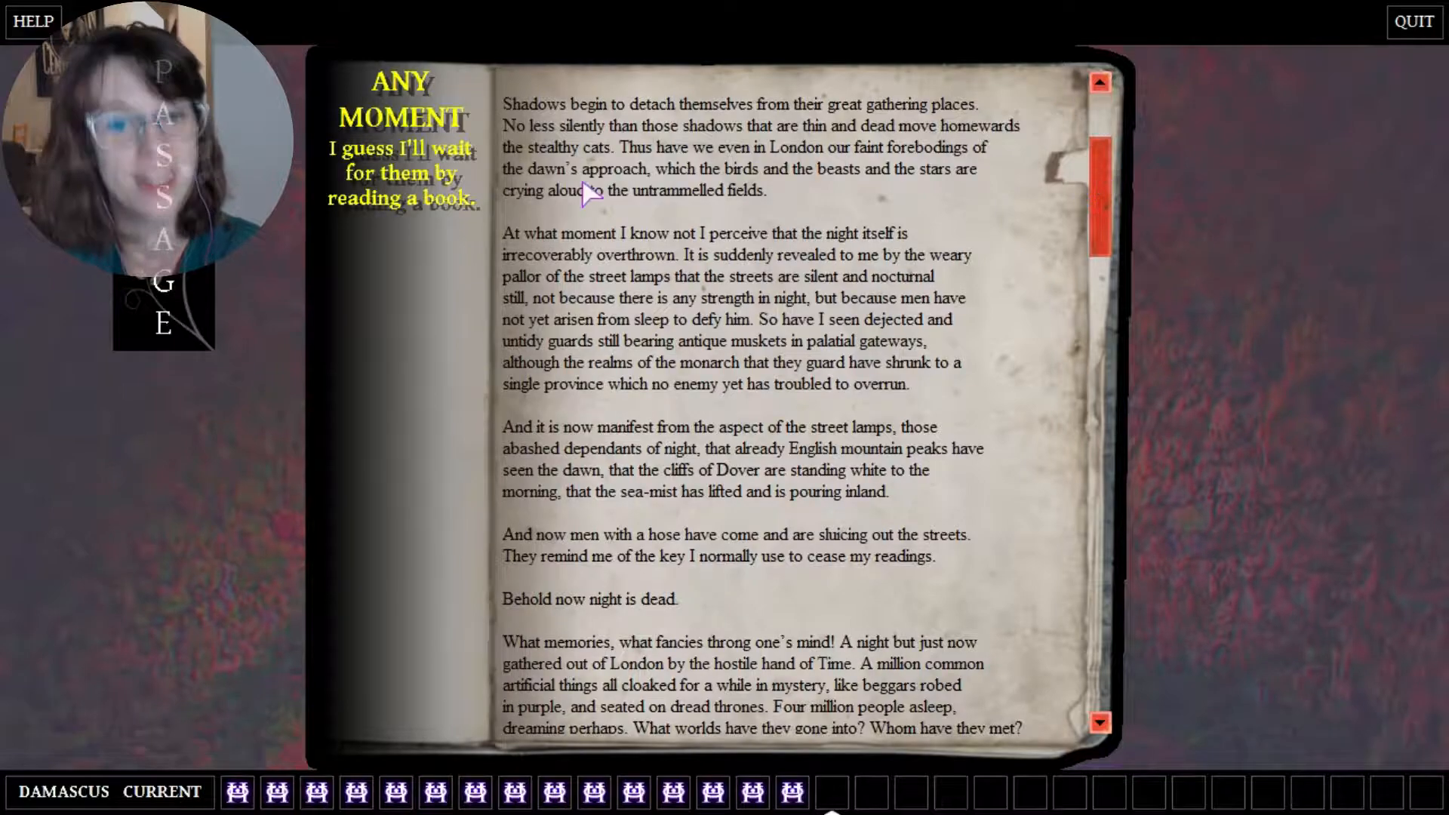
mouse_move(1100, 237)
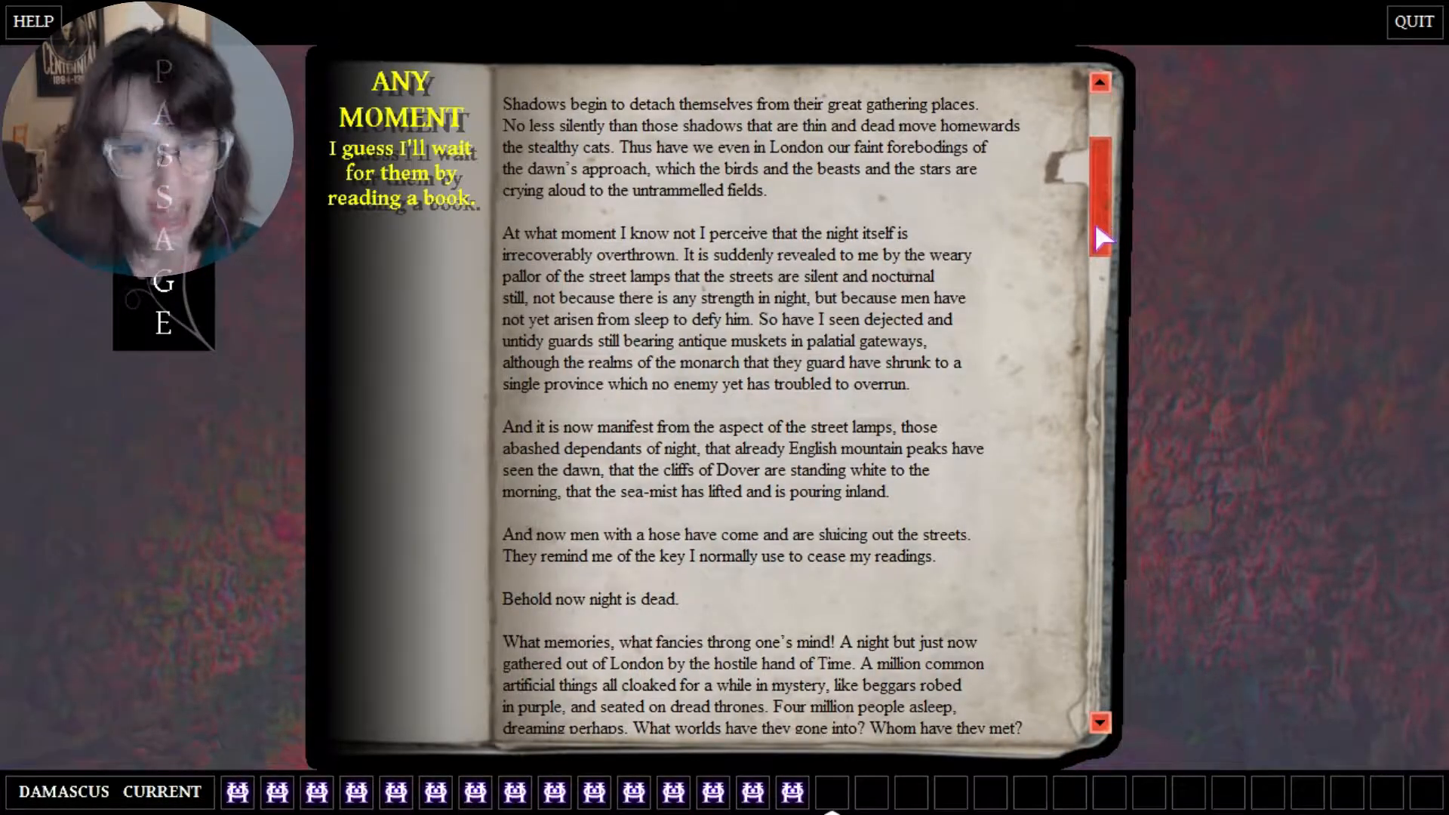
scroll(down, 3)
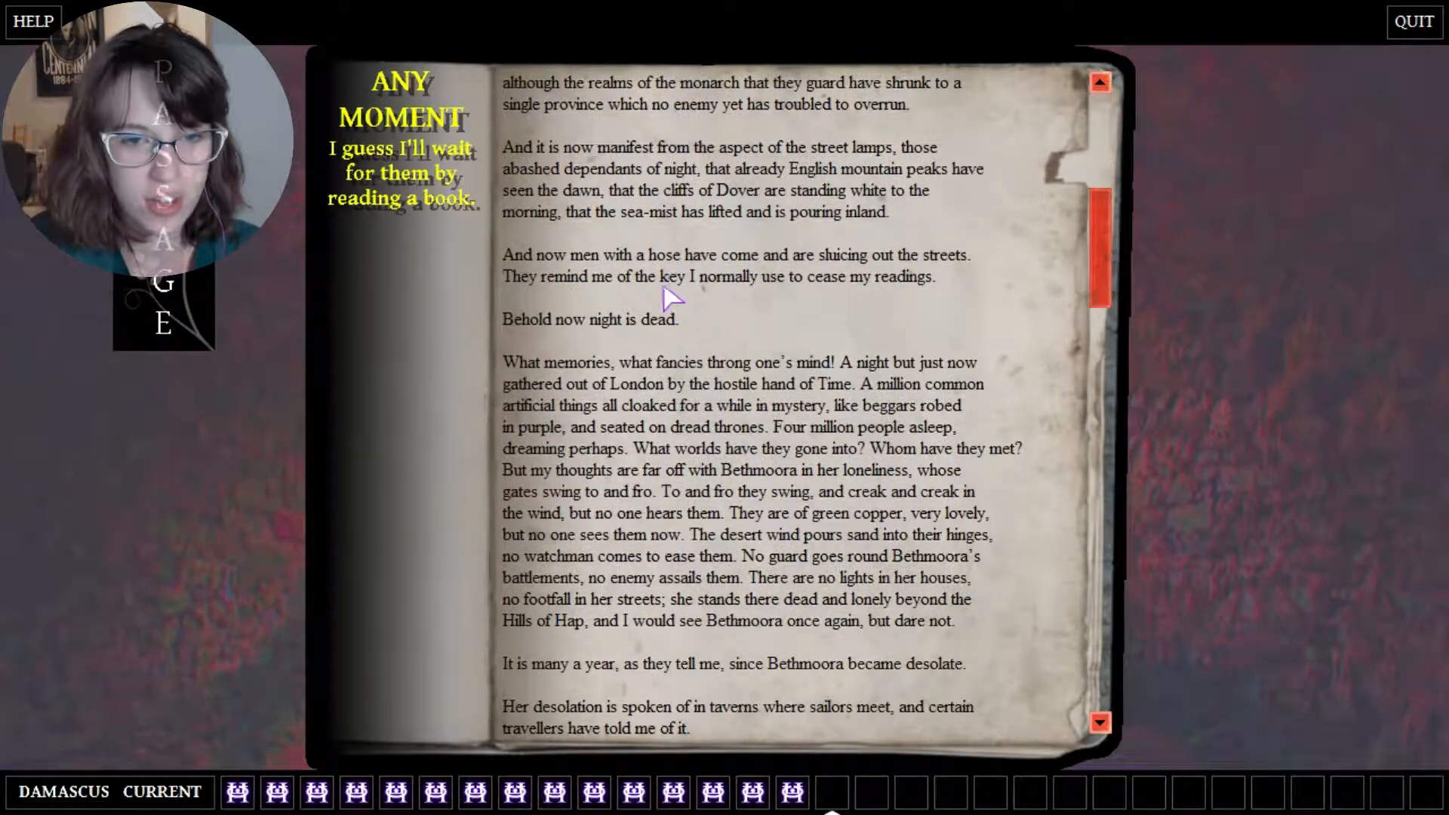
mouse_move(470, 441)
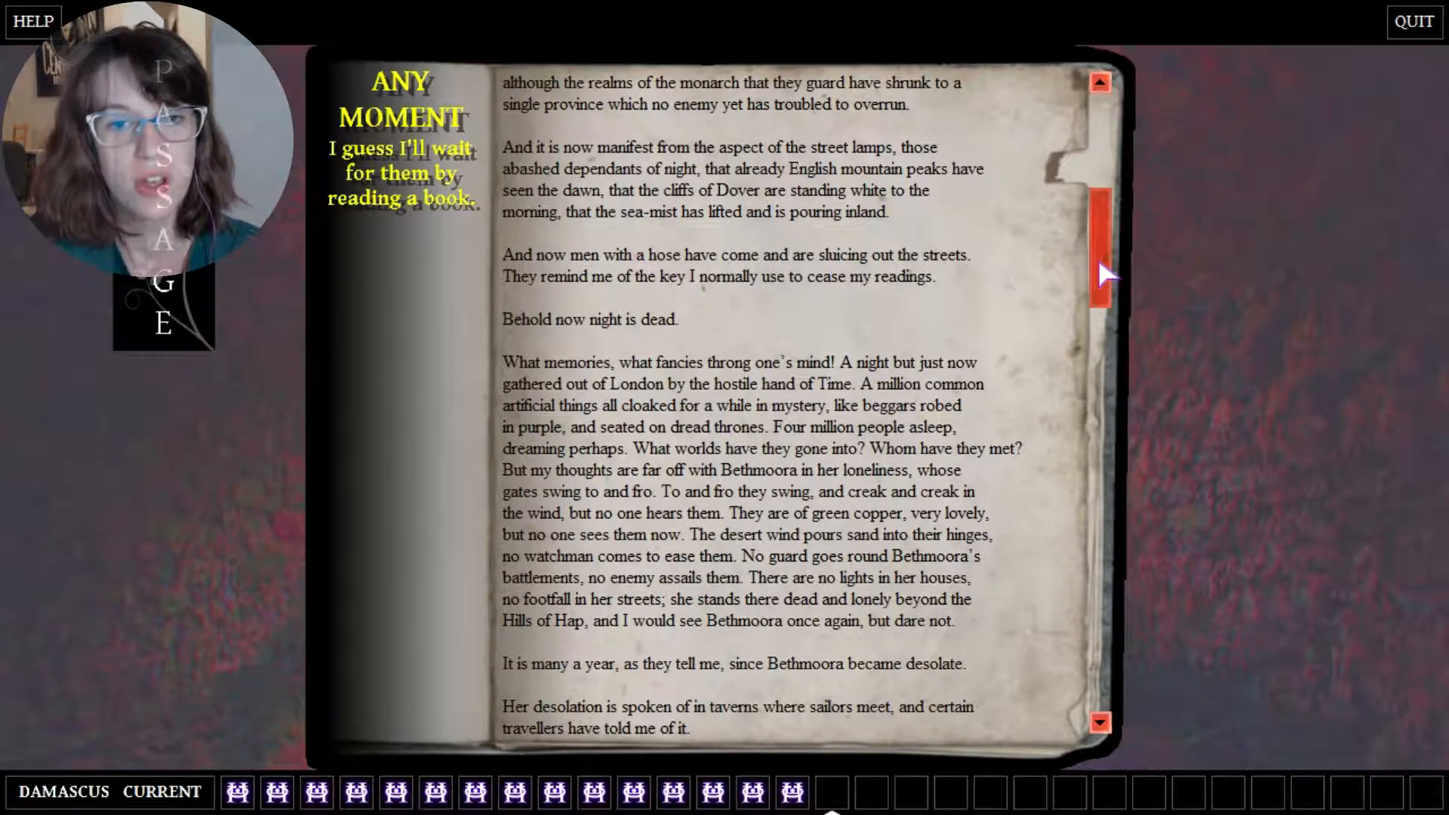
scroll(down, 3)
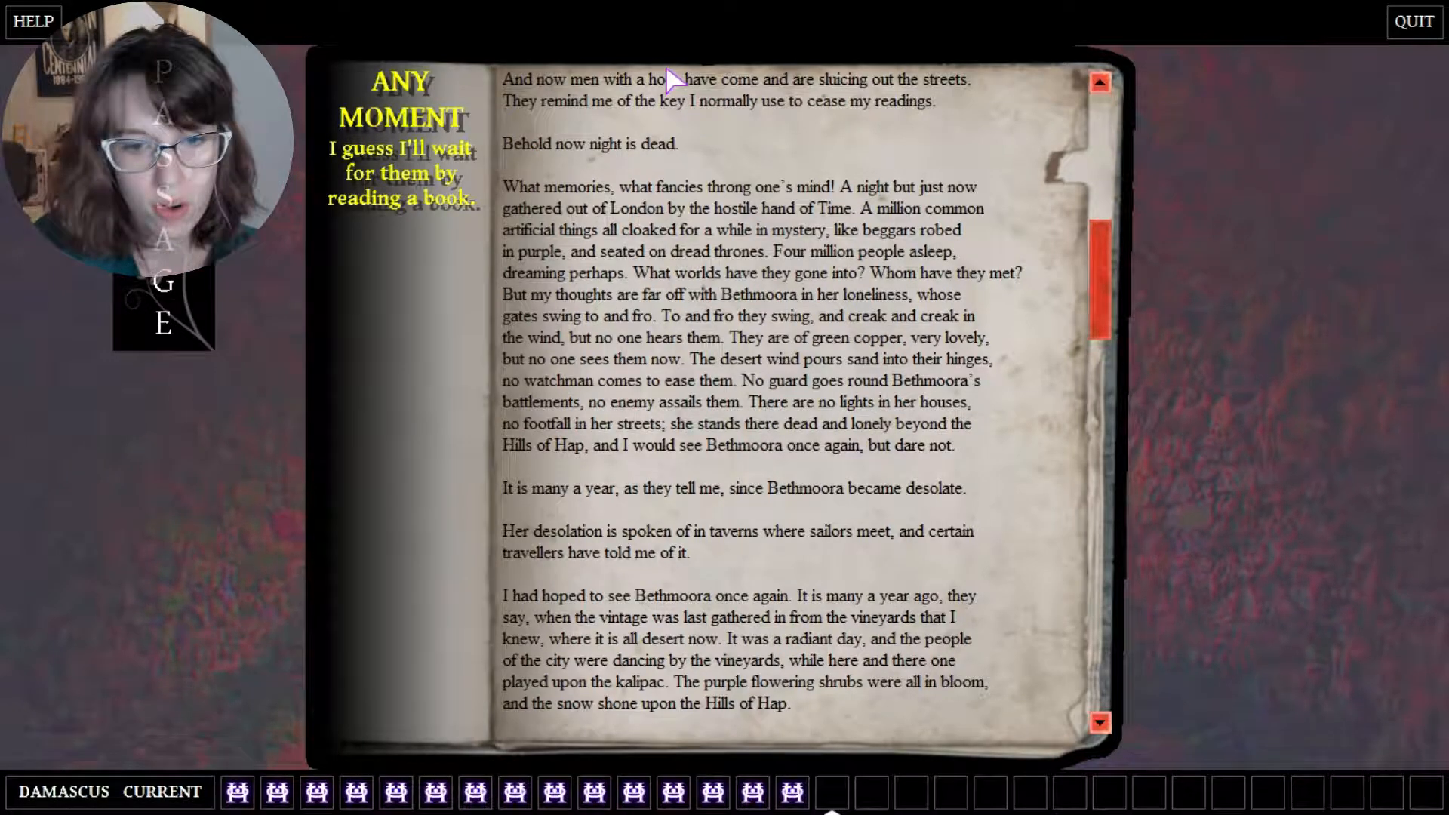
mouse_move(863, 171)
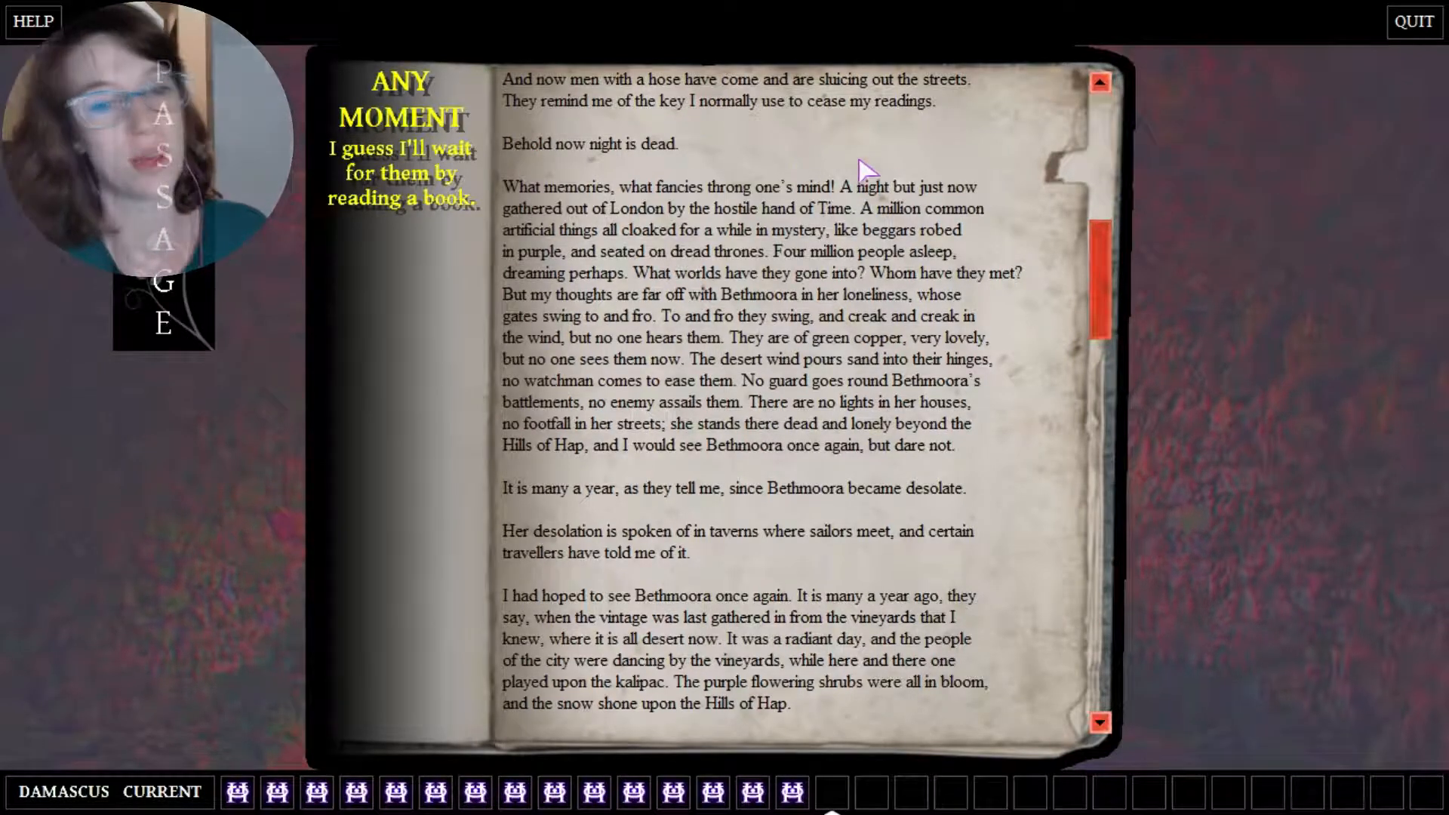
mouse_move(886, 410)
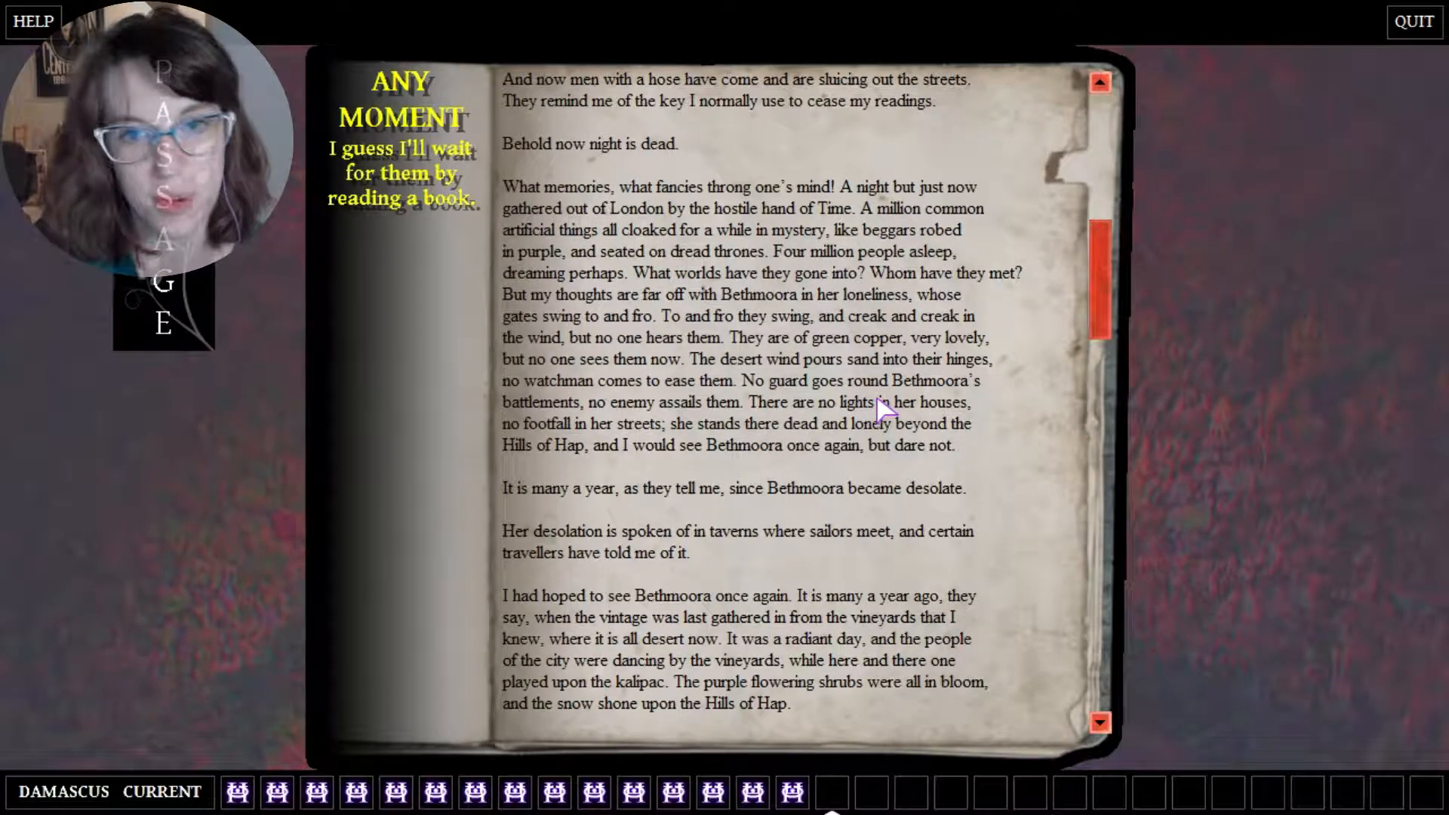
mouse_move(1080, 295)
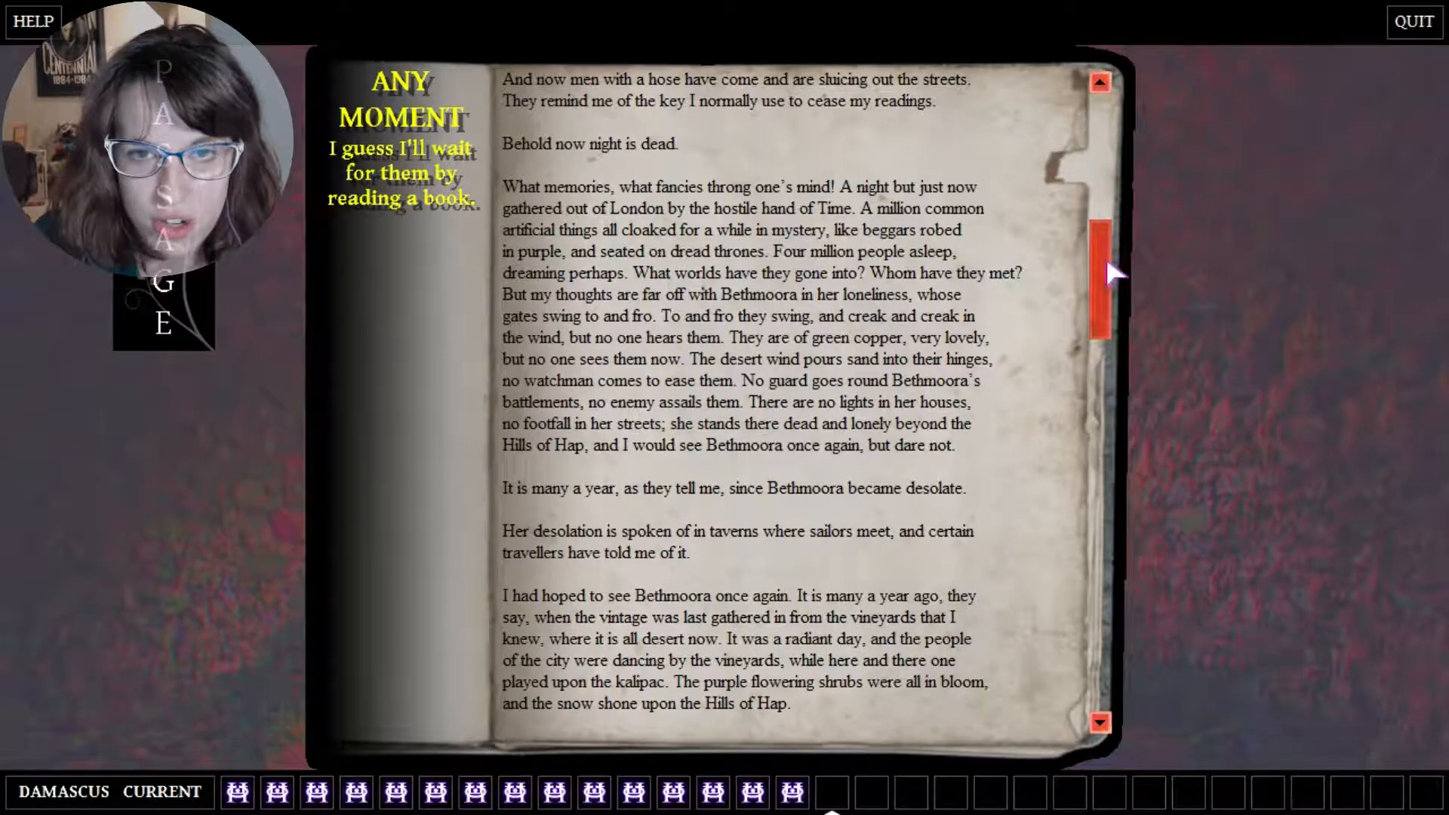
- Read on through the book to the passage describing the first key as a broken circle
scroll(down, 3)
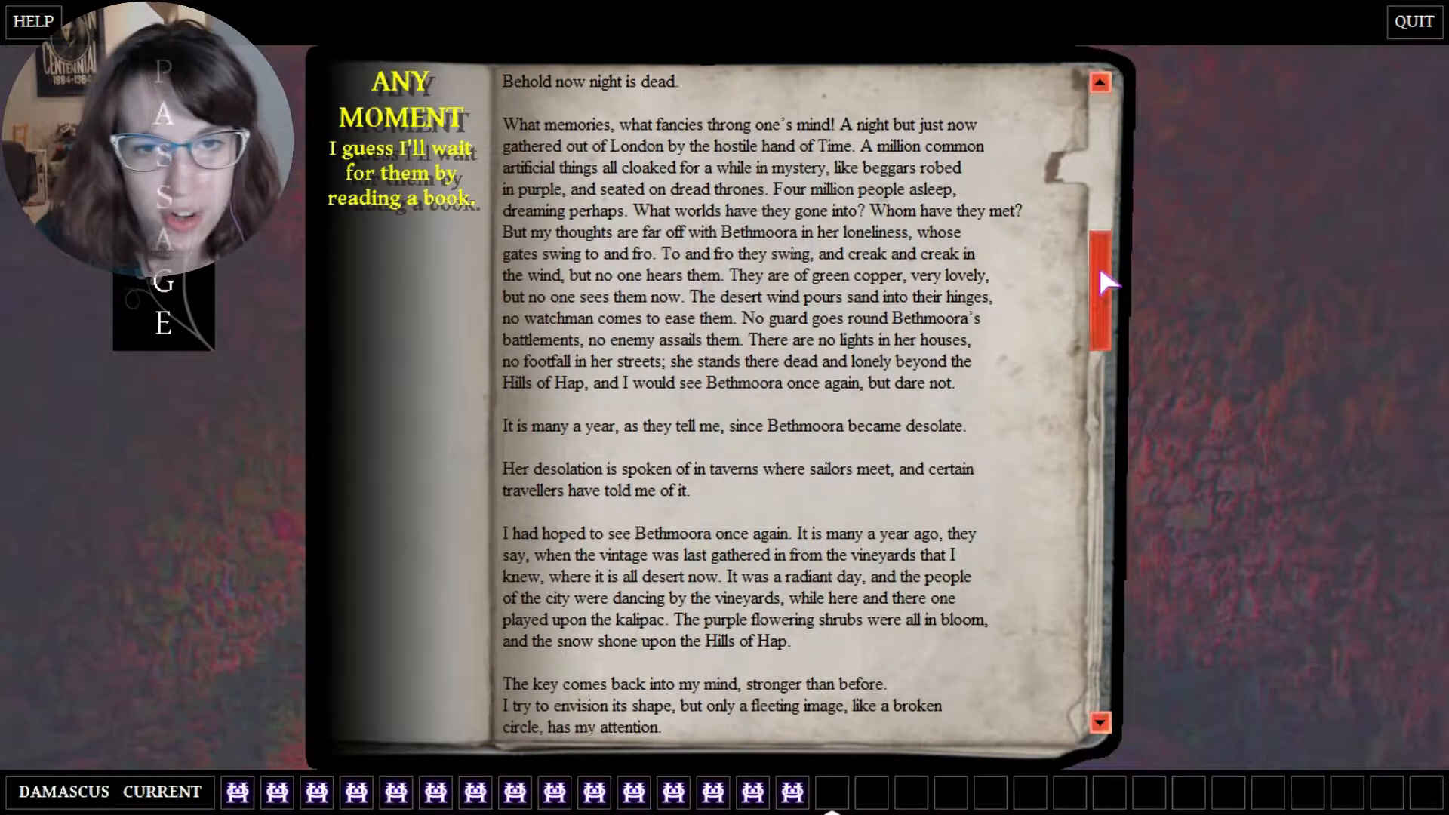
scroll(down, 3)
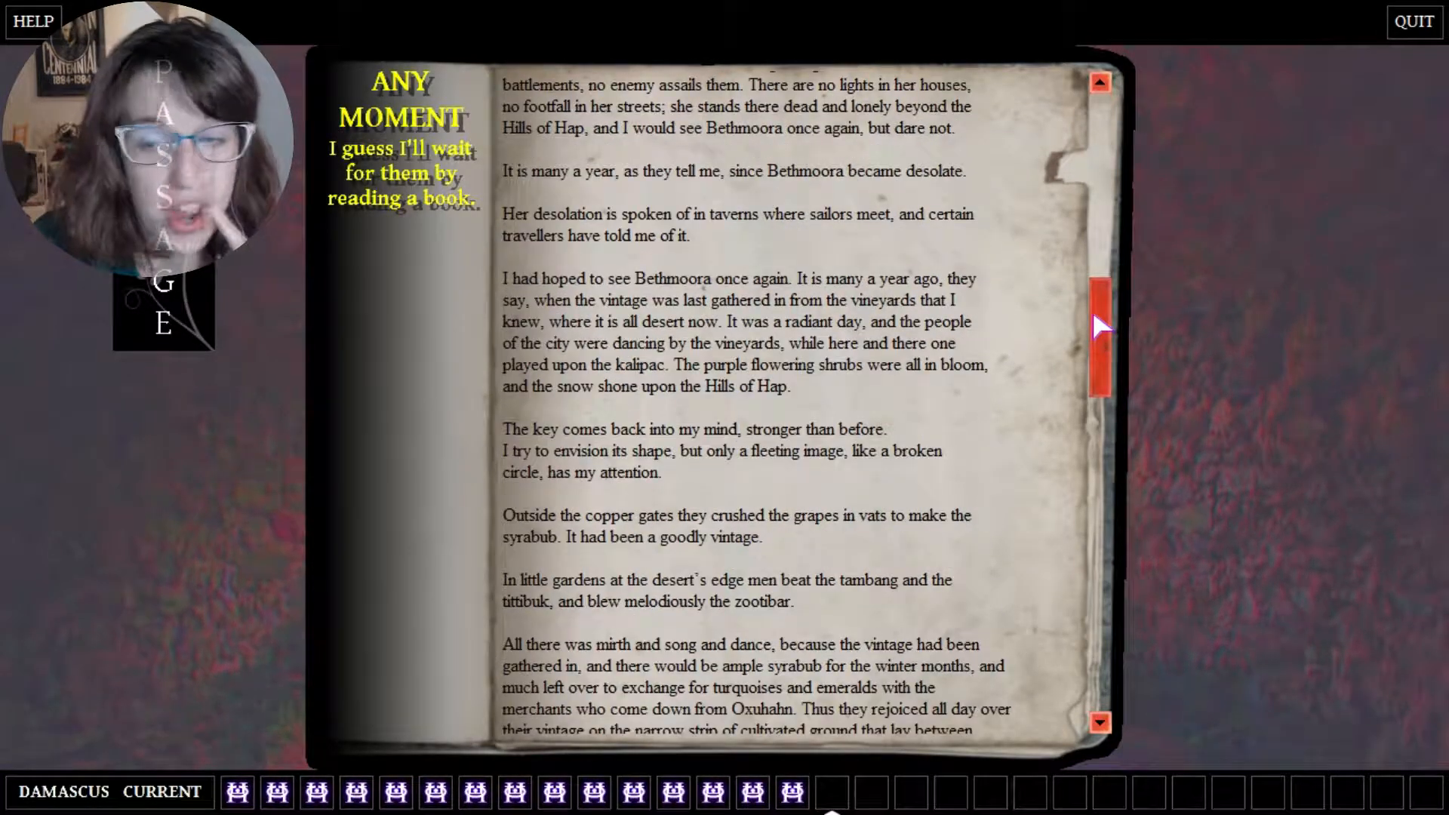
scroll(down, 3)
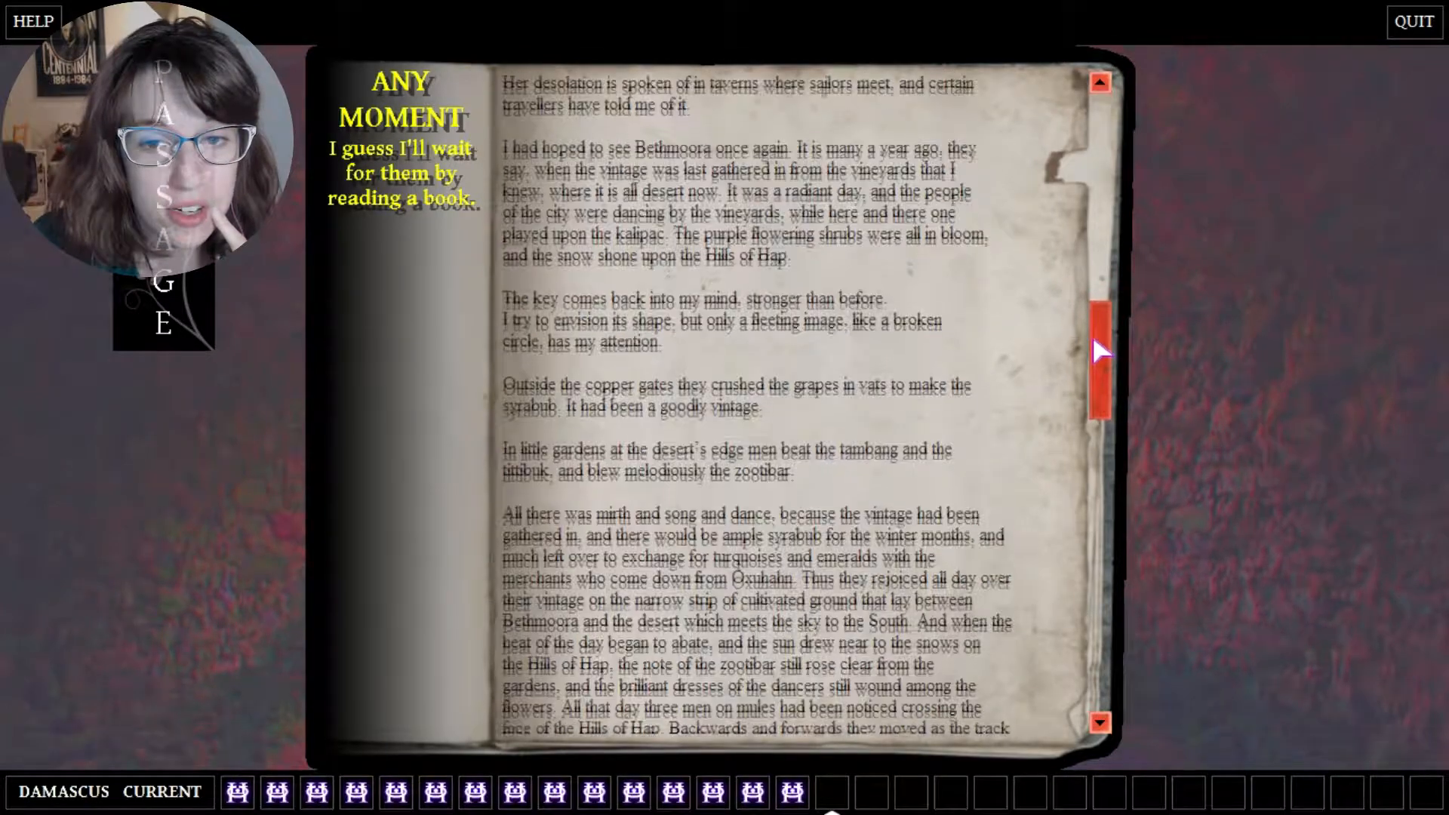
scroll(down, 3)
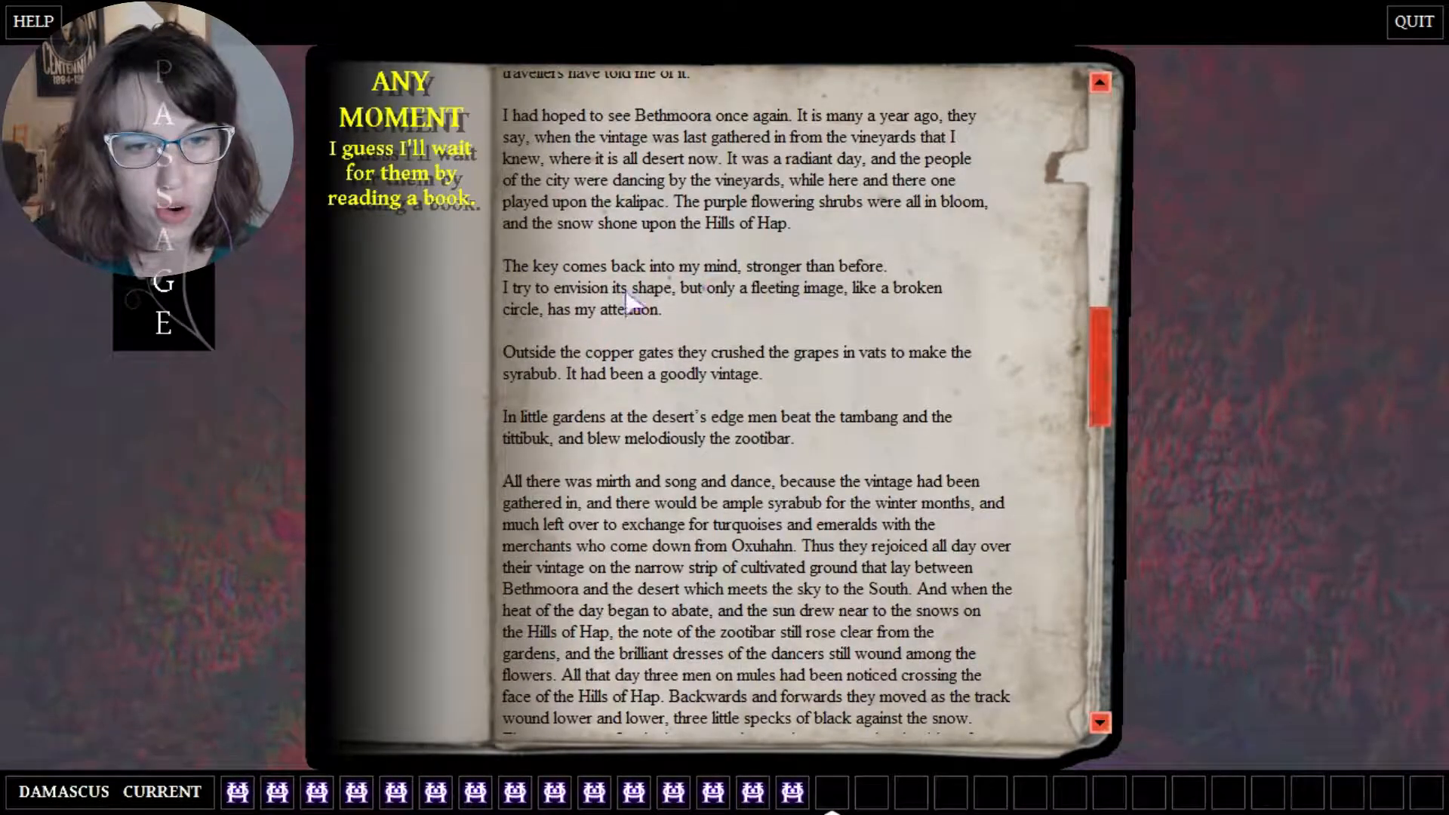
mouse_move(827, 314)
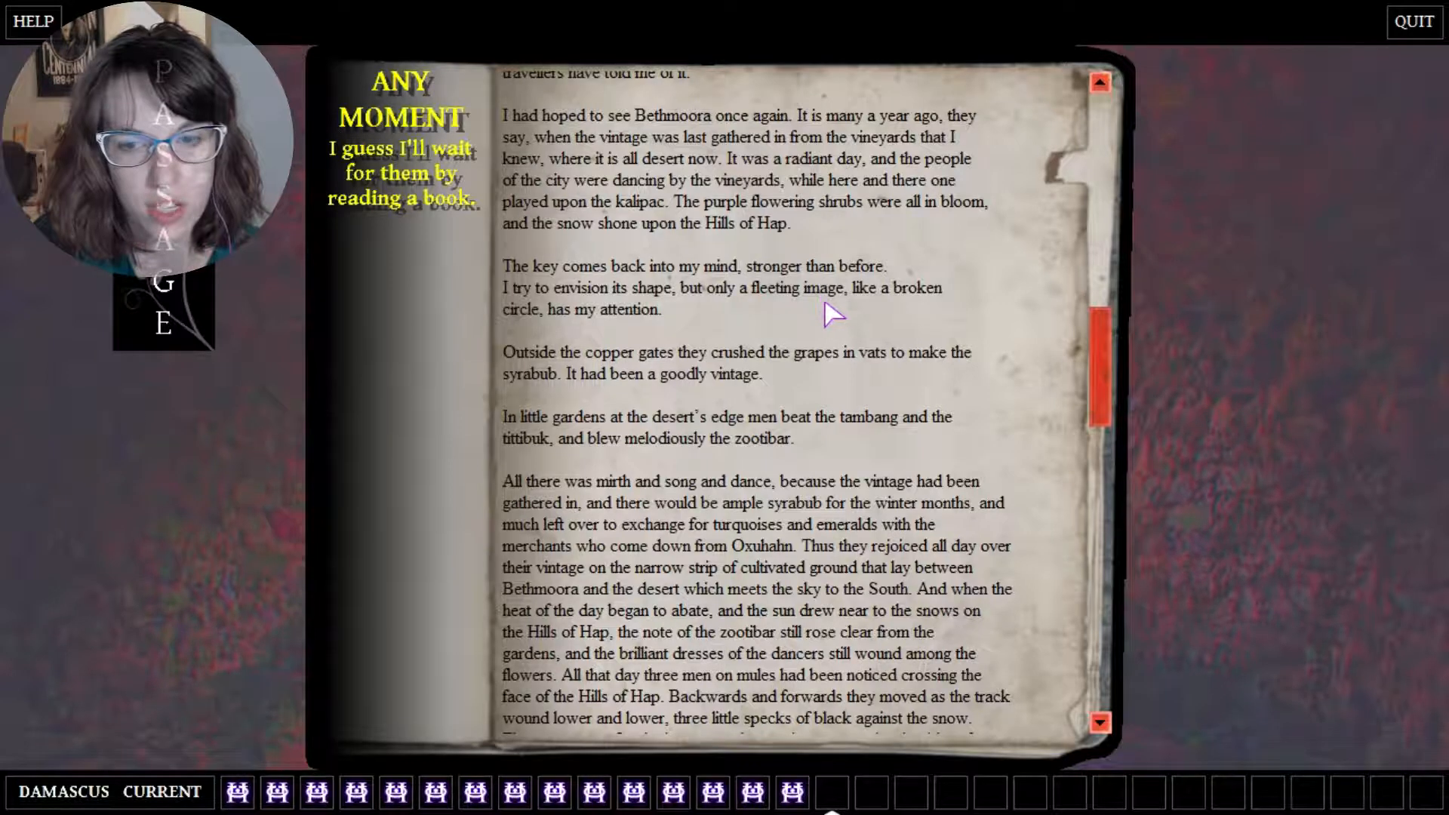
mouse_move(601, 335)
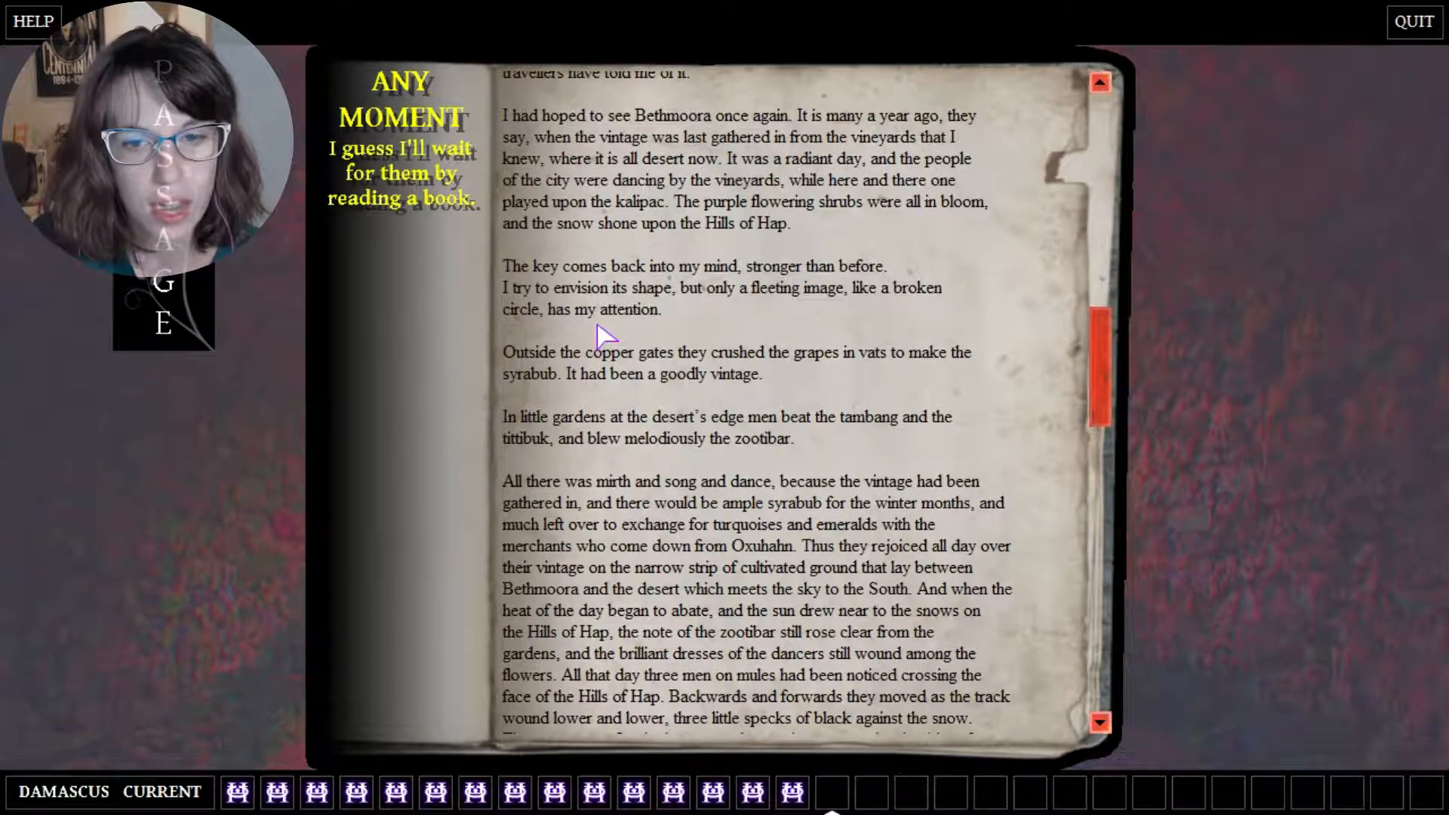
mouse_move(657, 304)
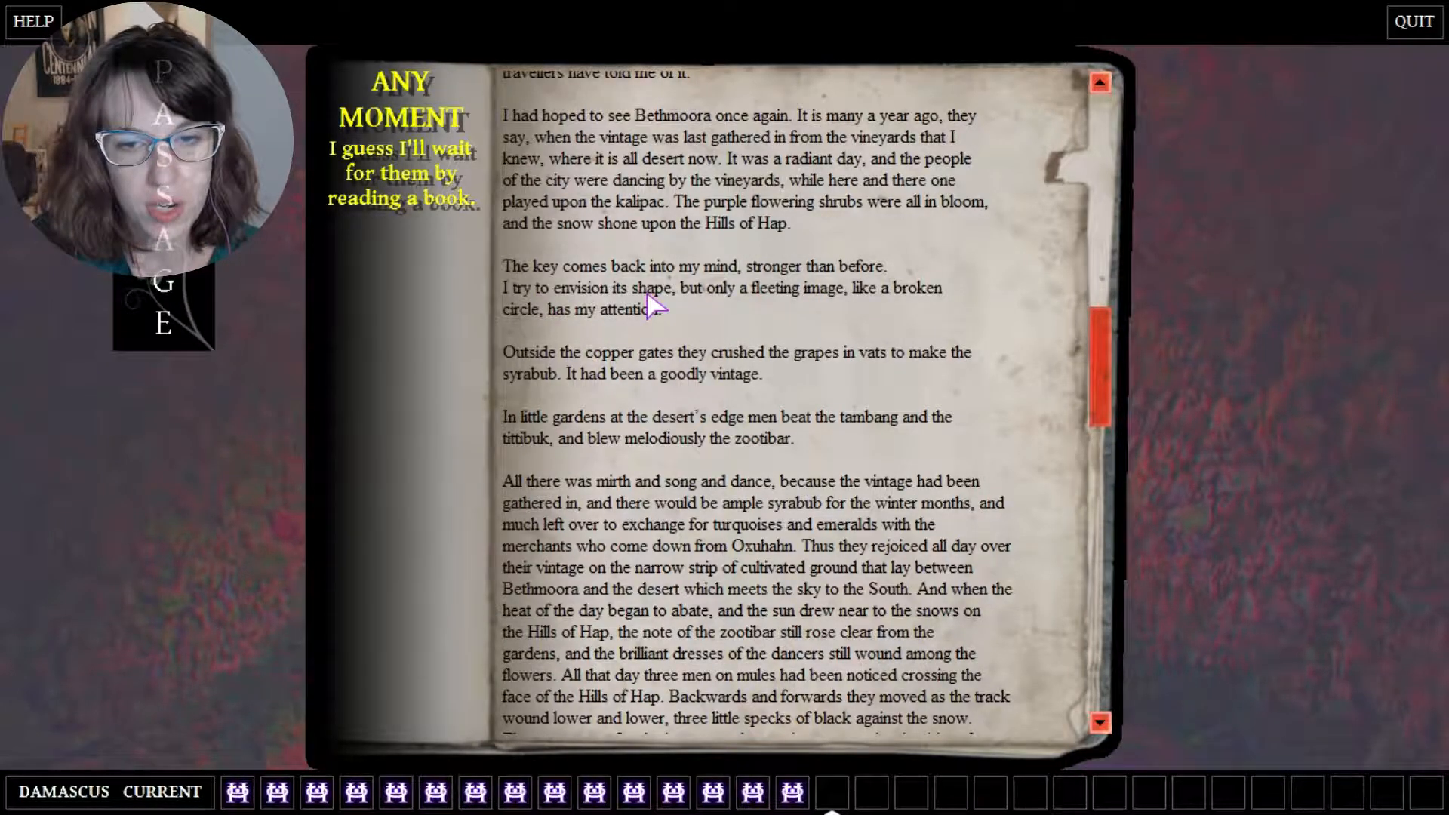
mouse_move(854, 310)
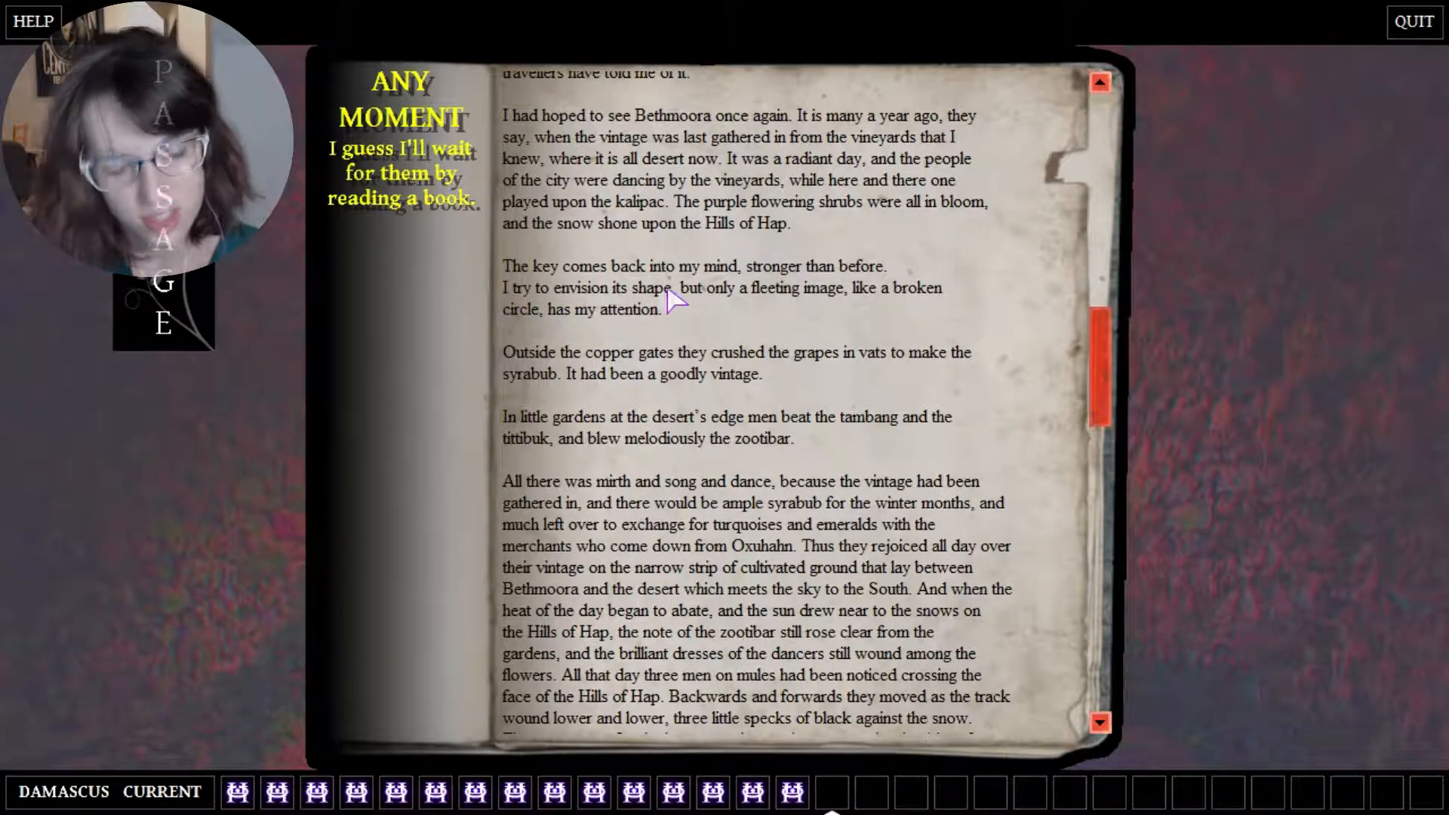
mouse_move(673, 336)
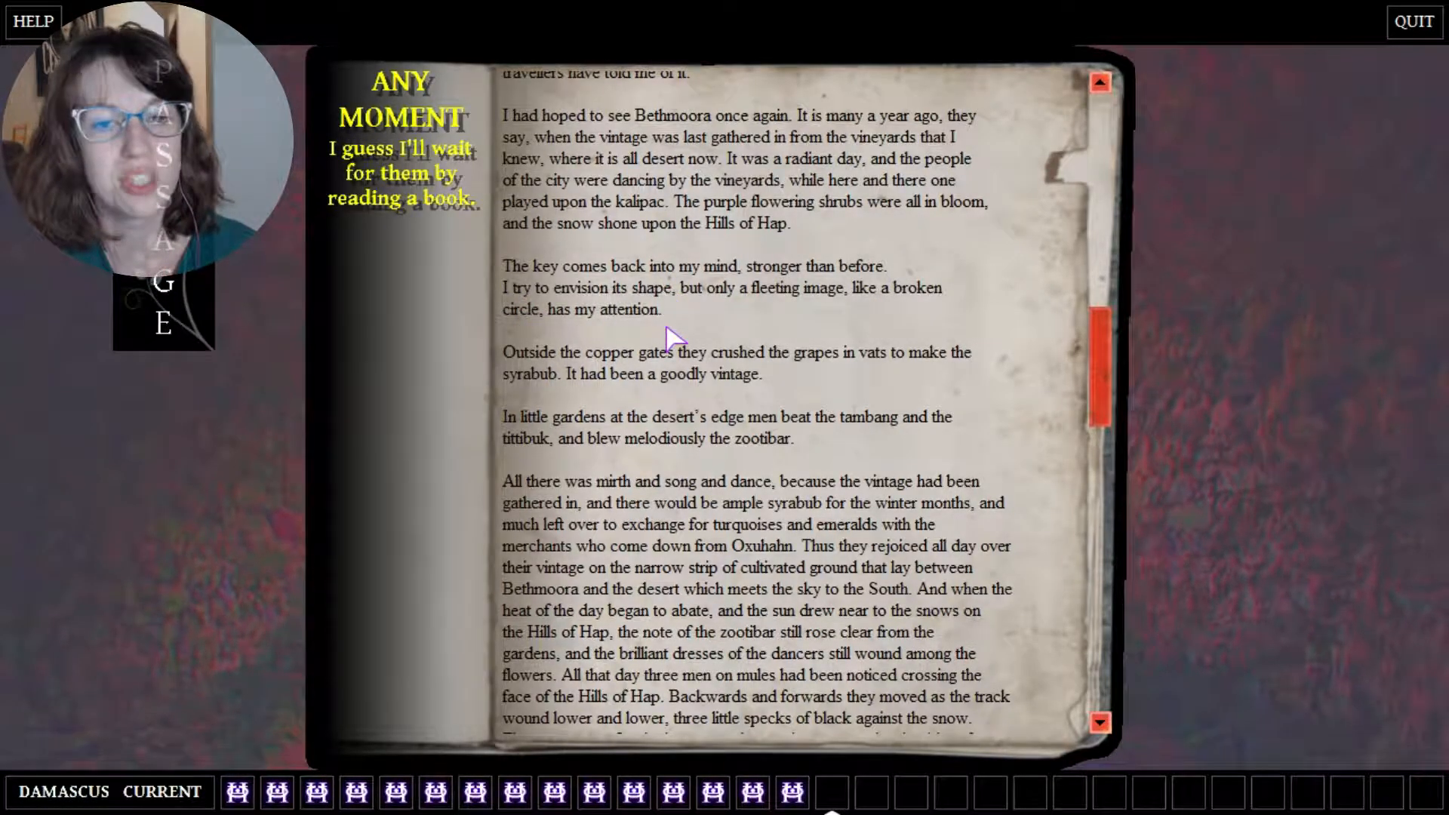
mouse_move(993, 399)
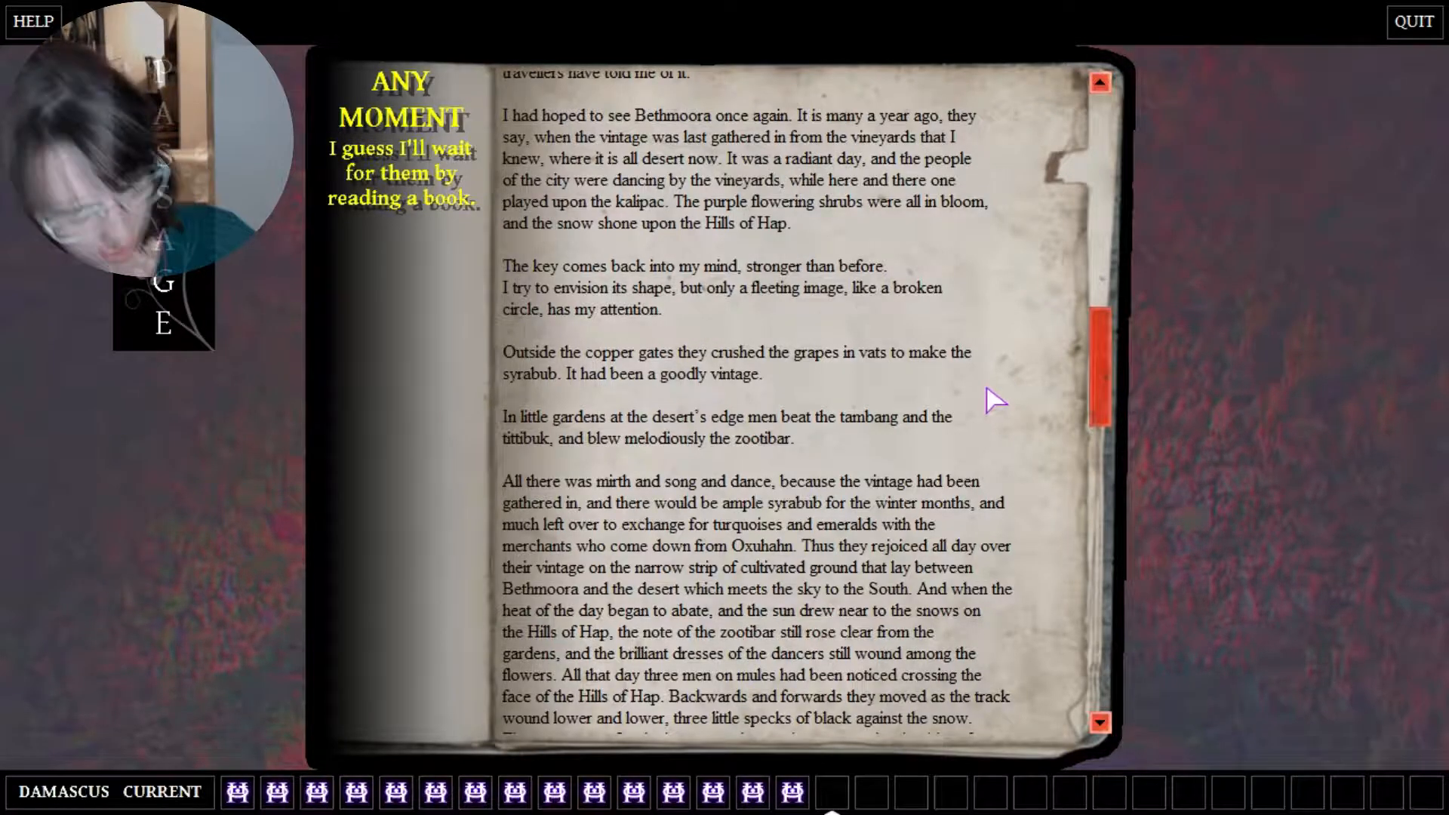
mouse_move(719, 326)
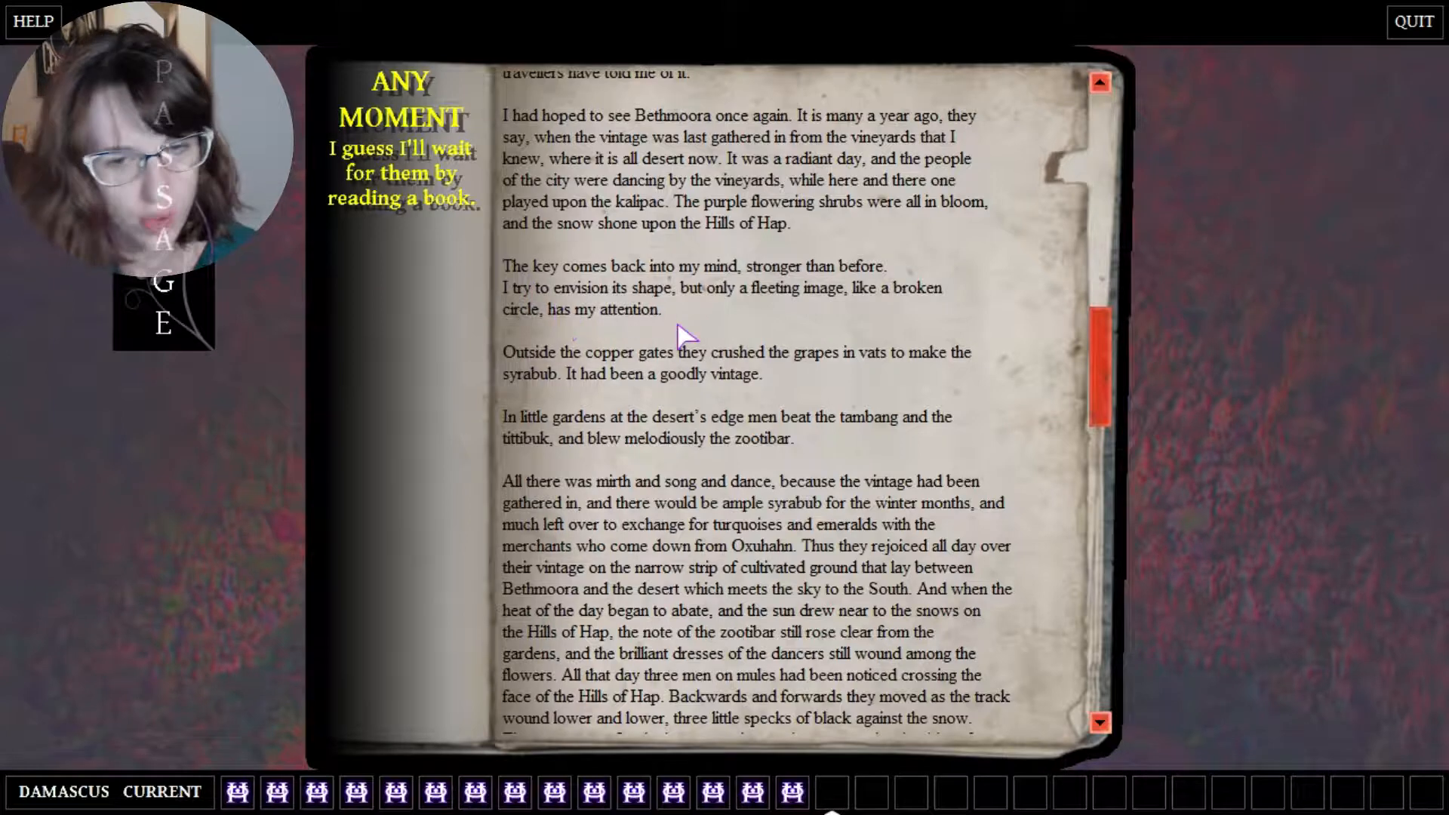
mouse_move(711, 305)
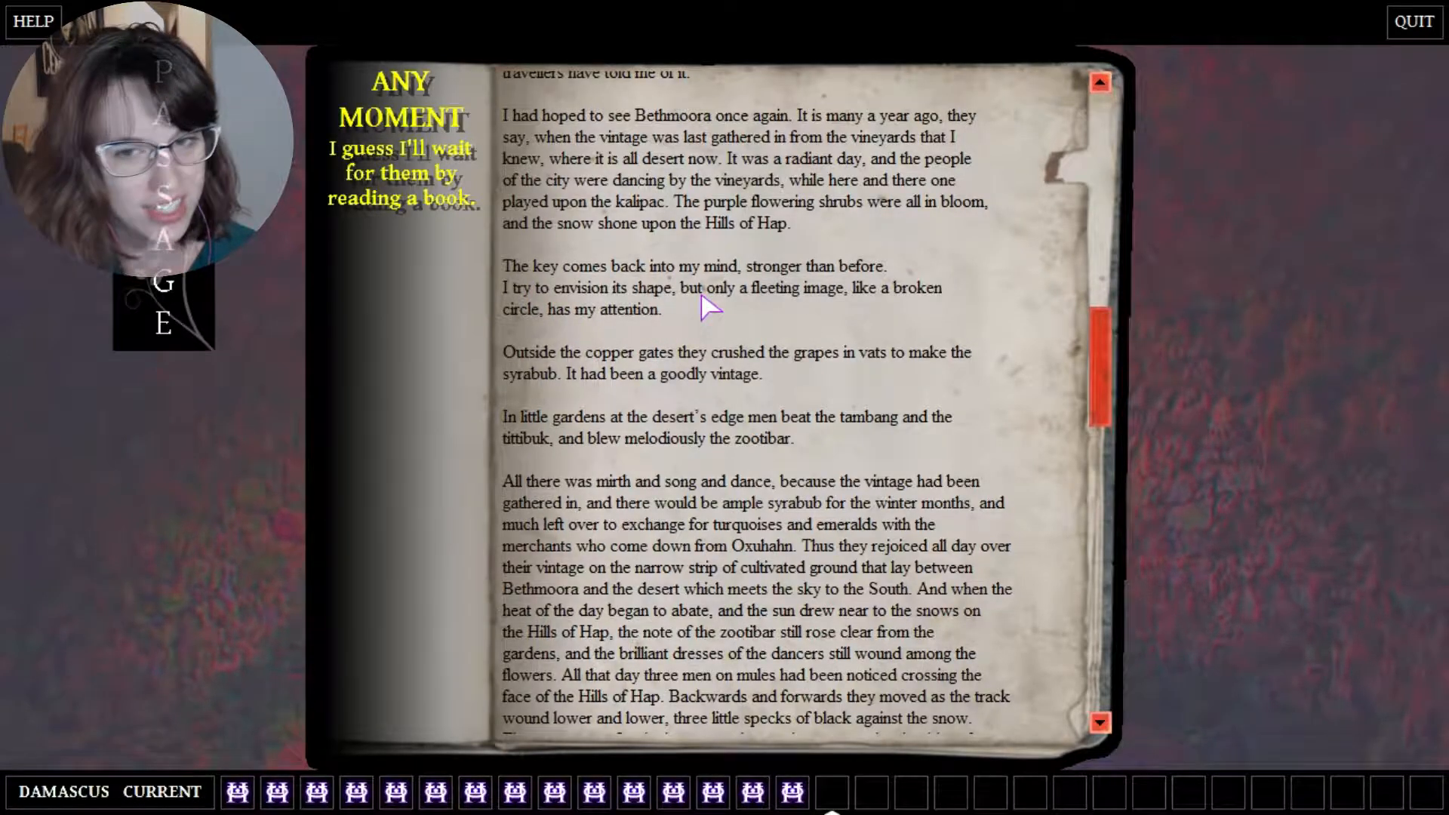
mouse_move(504, 316)
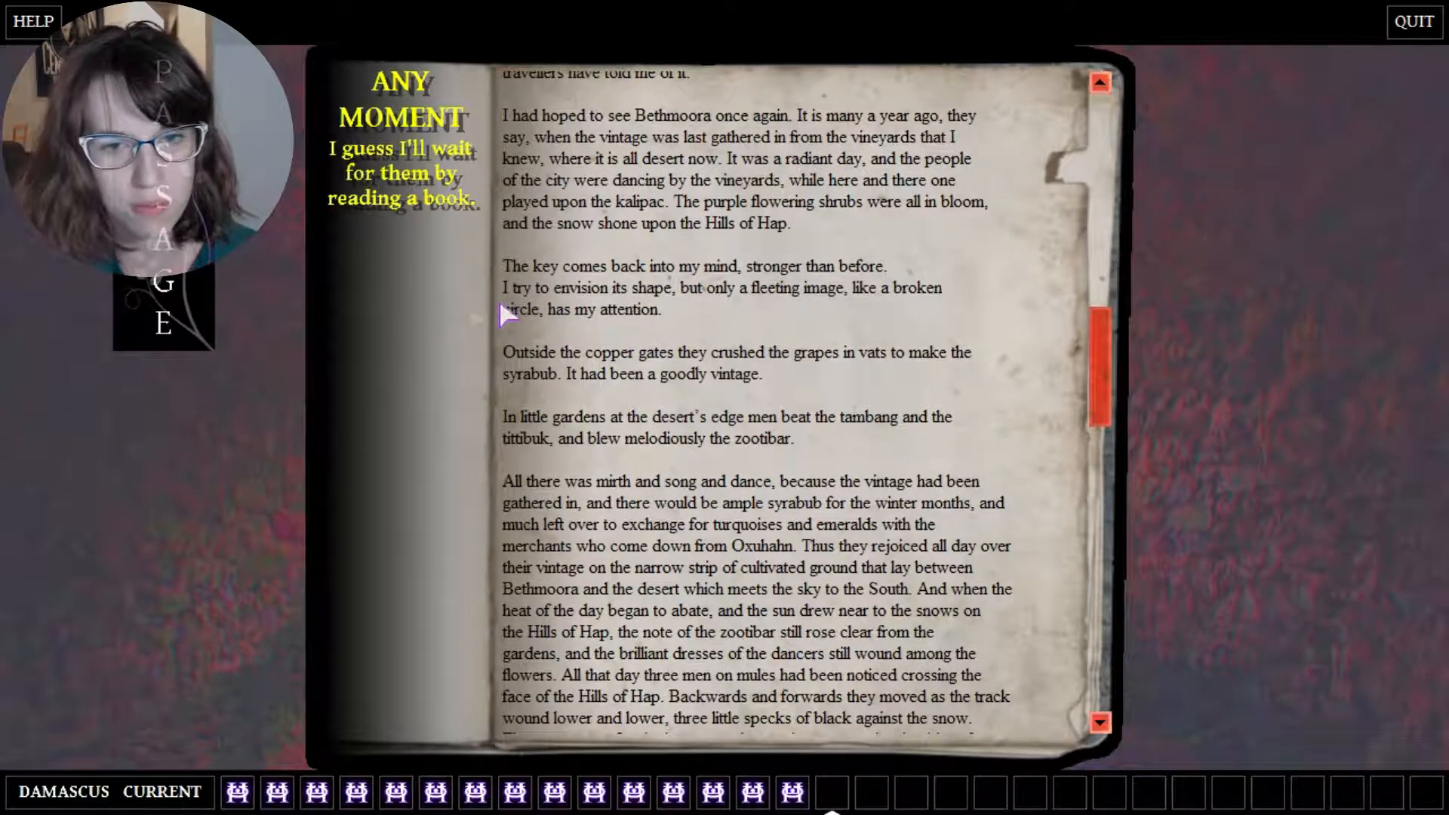
mouse_move(910, 354)
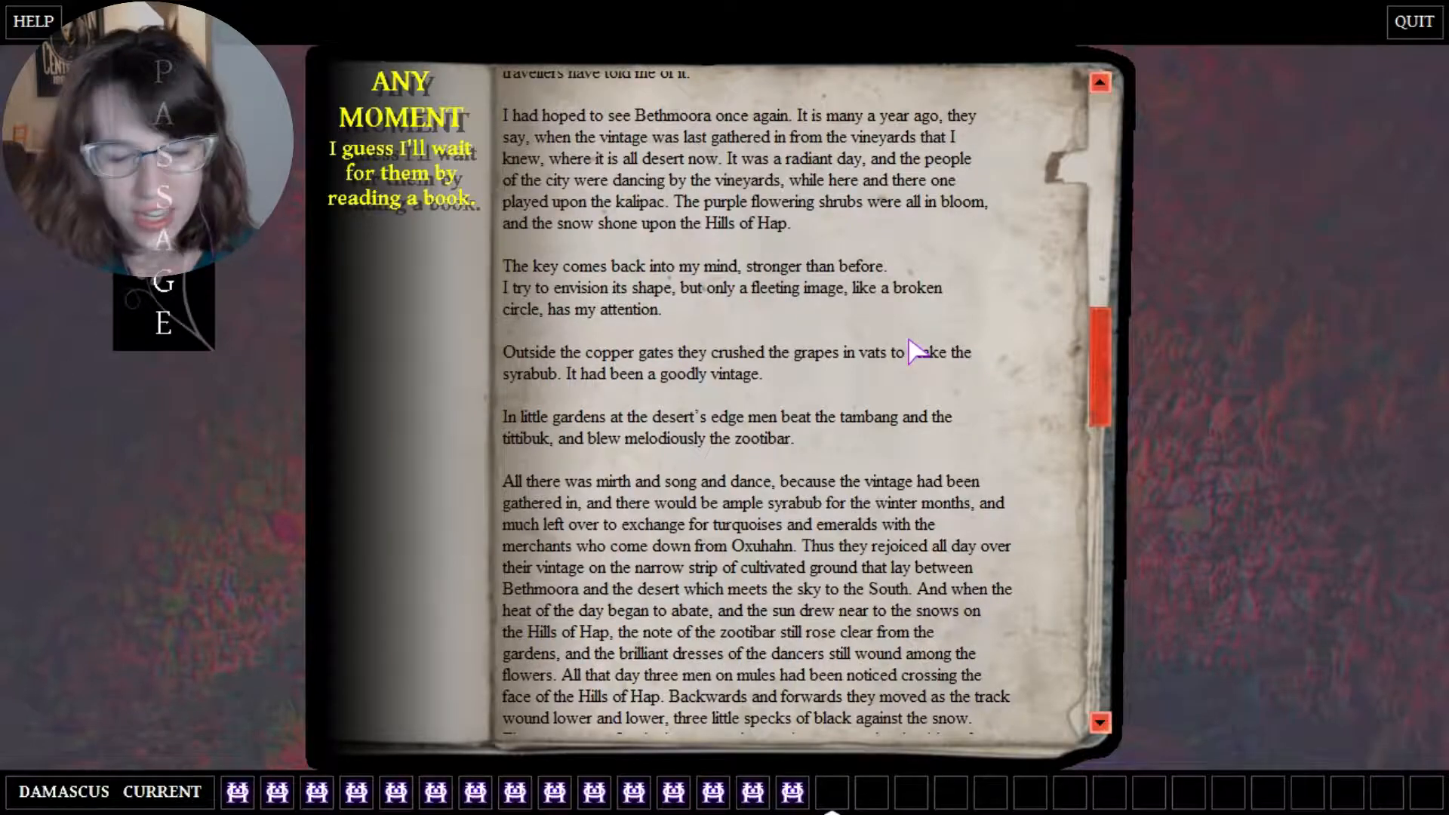
- Read further to the passage on the second key rotated ninety degrees anti-clockwise
scroll(down, 3)
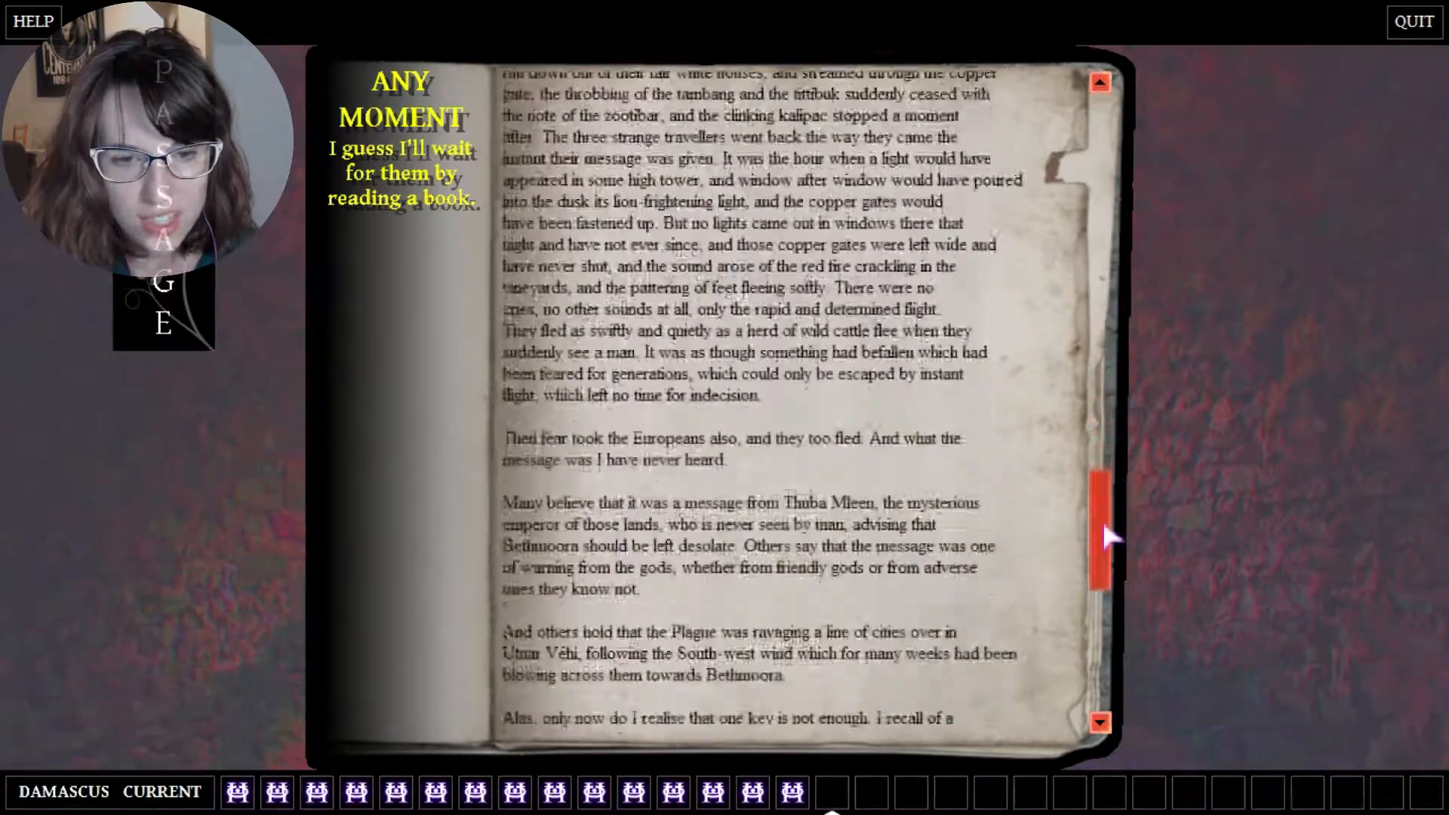
scroll(down, 3)
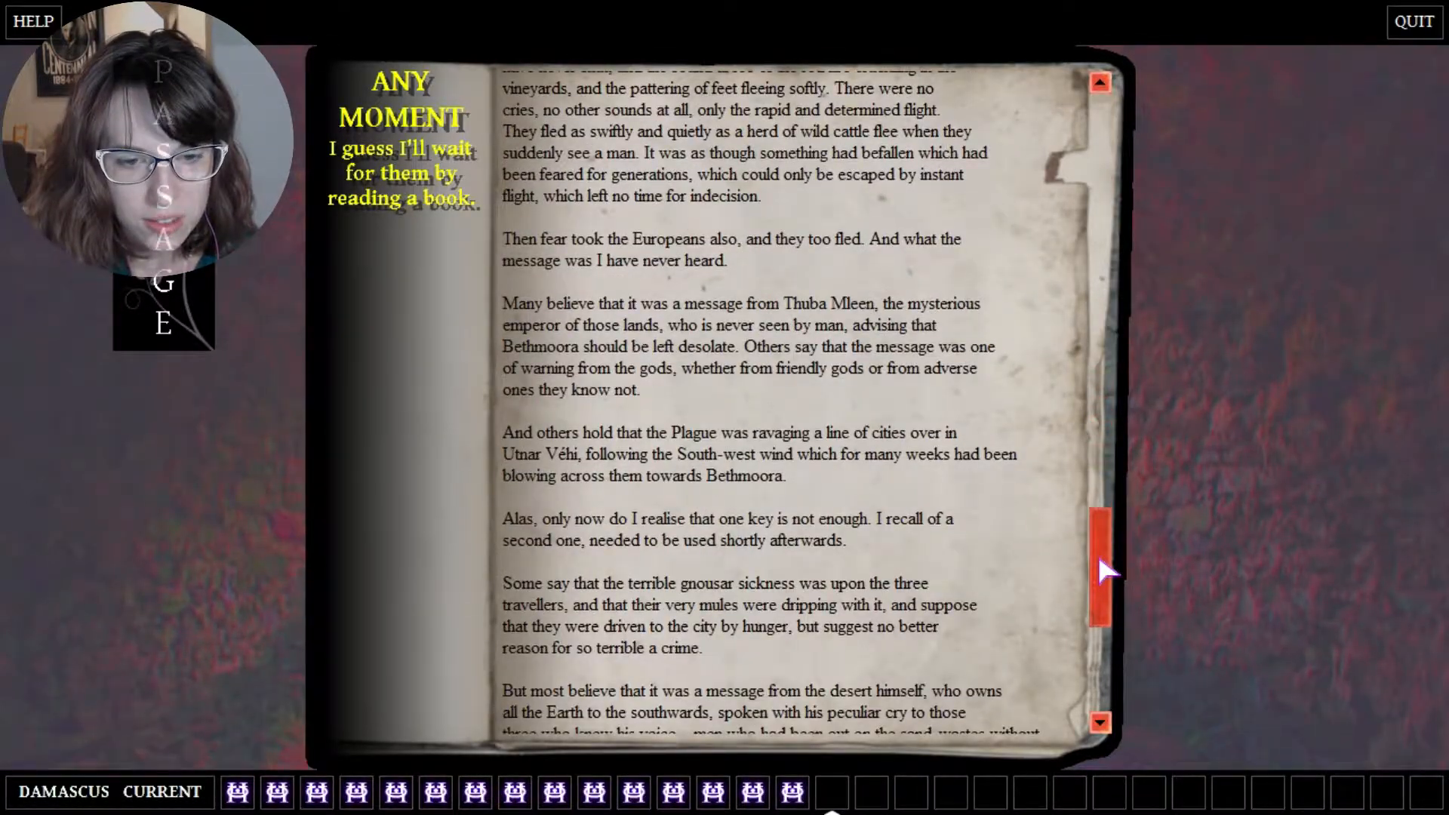
scroll(down, 3)
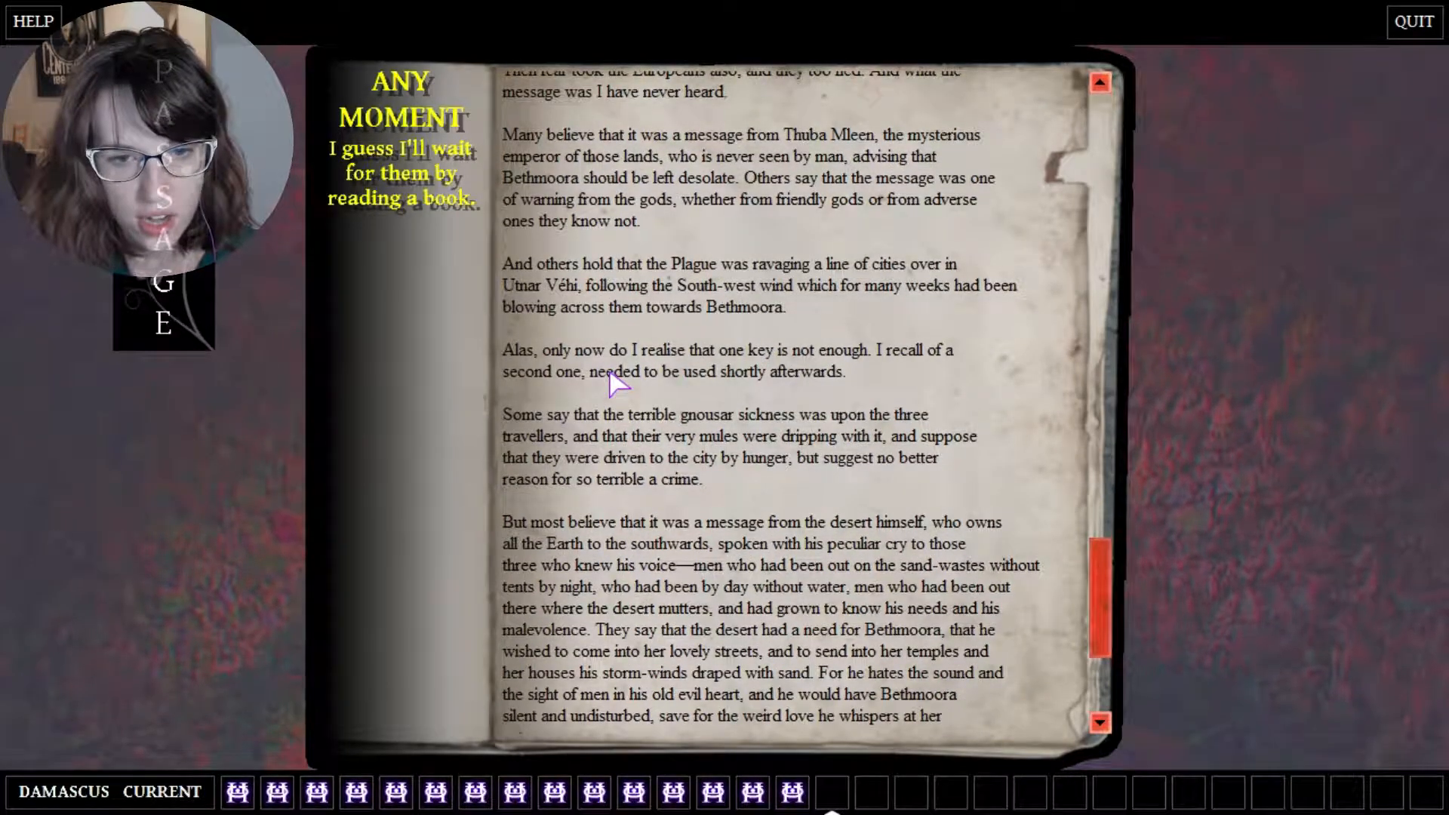
mouse_move(864, 426)
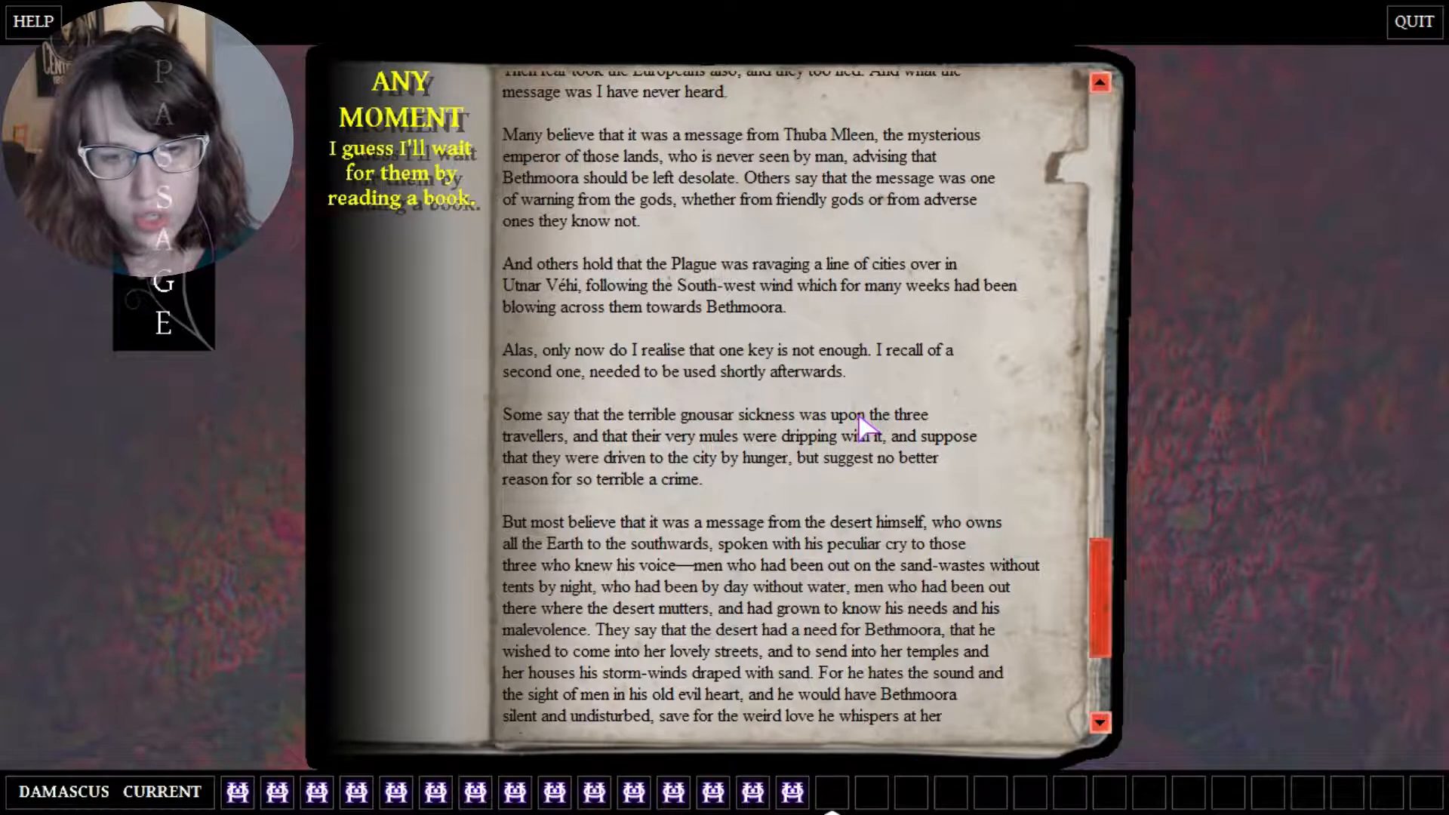
scroll(down, 3)
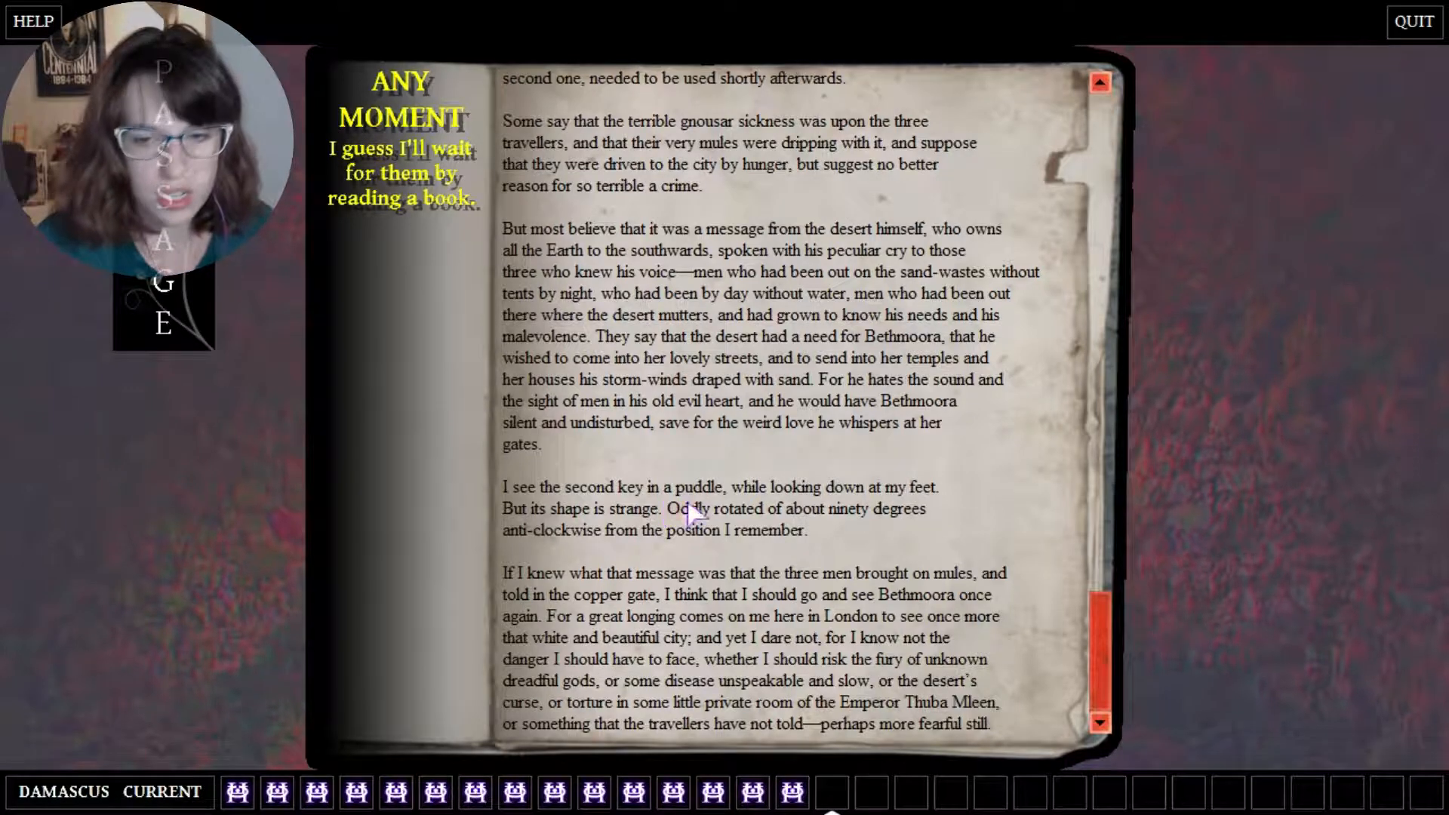
mouse_move(587, 553)
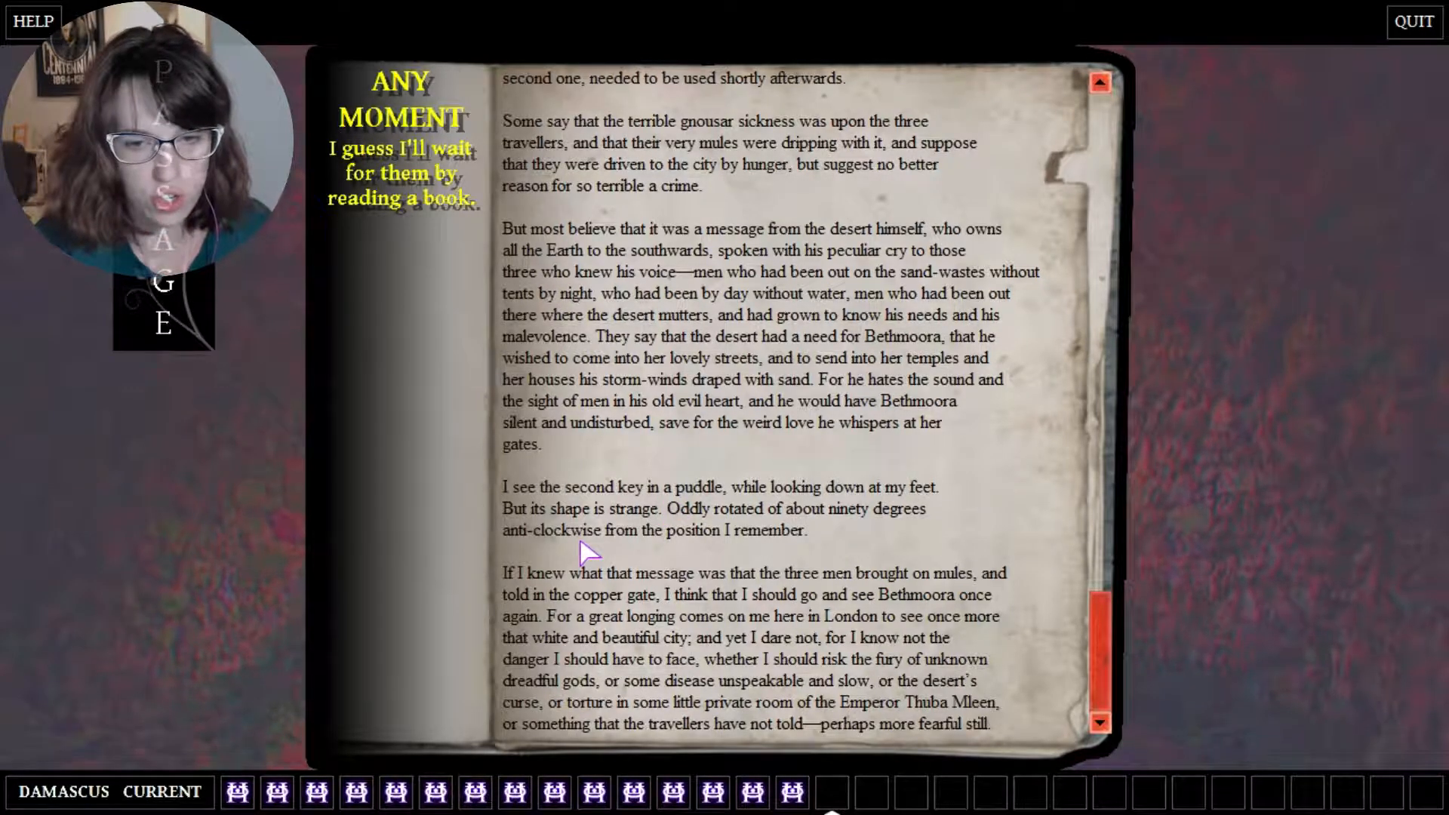
mouse_move(859, 550)
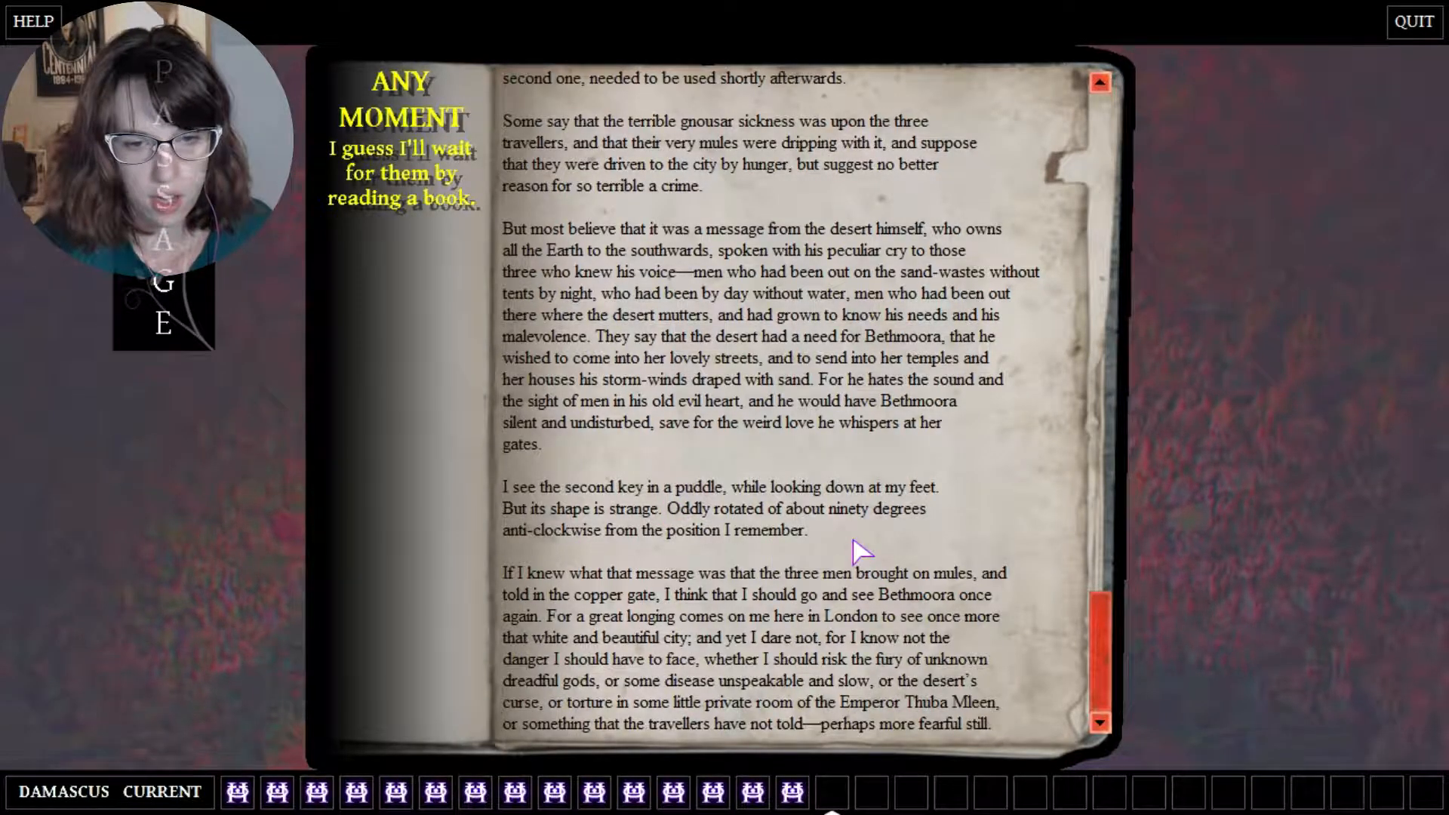
mouse_move(779, 546)
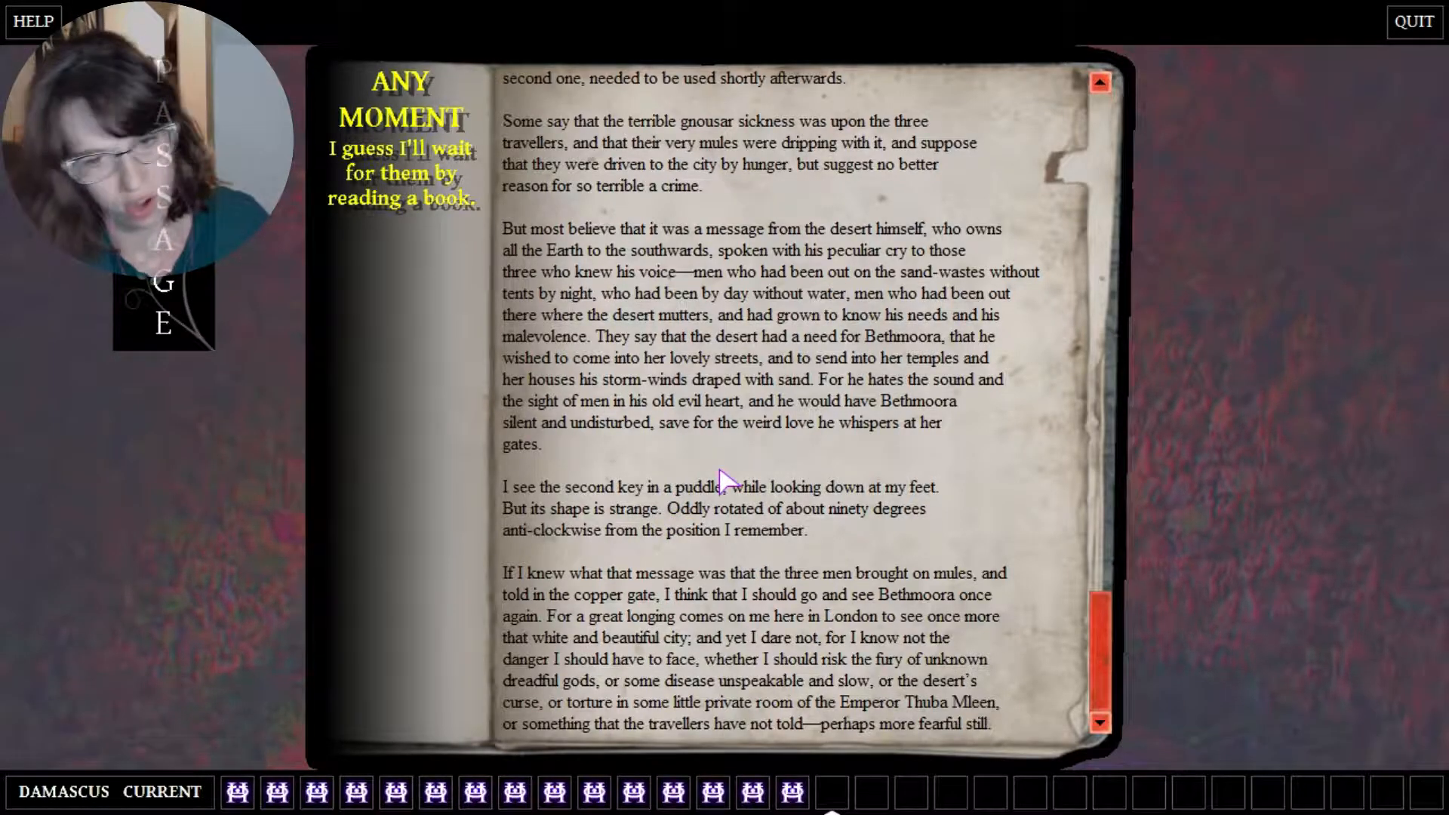
mouse_move(684, 513)
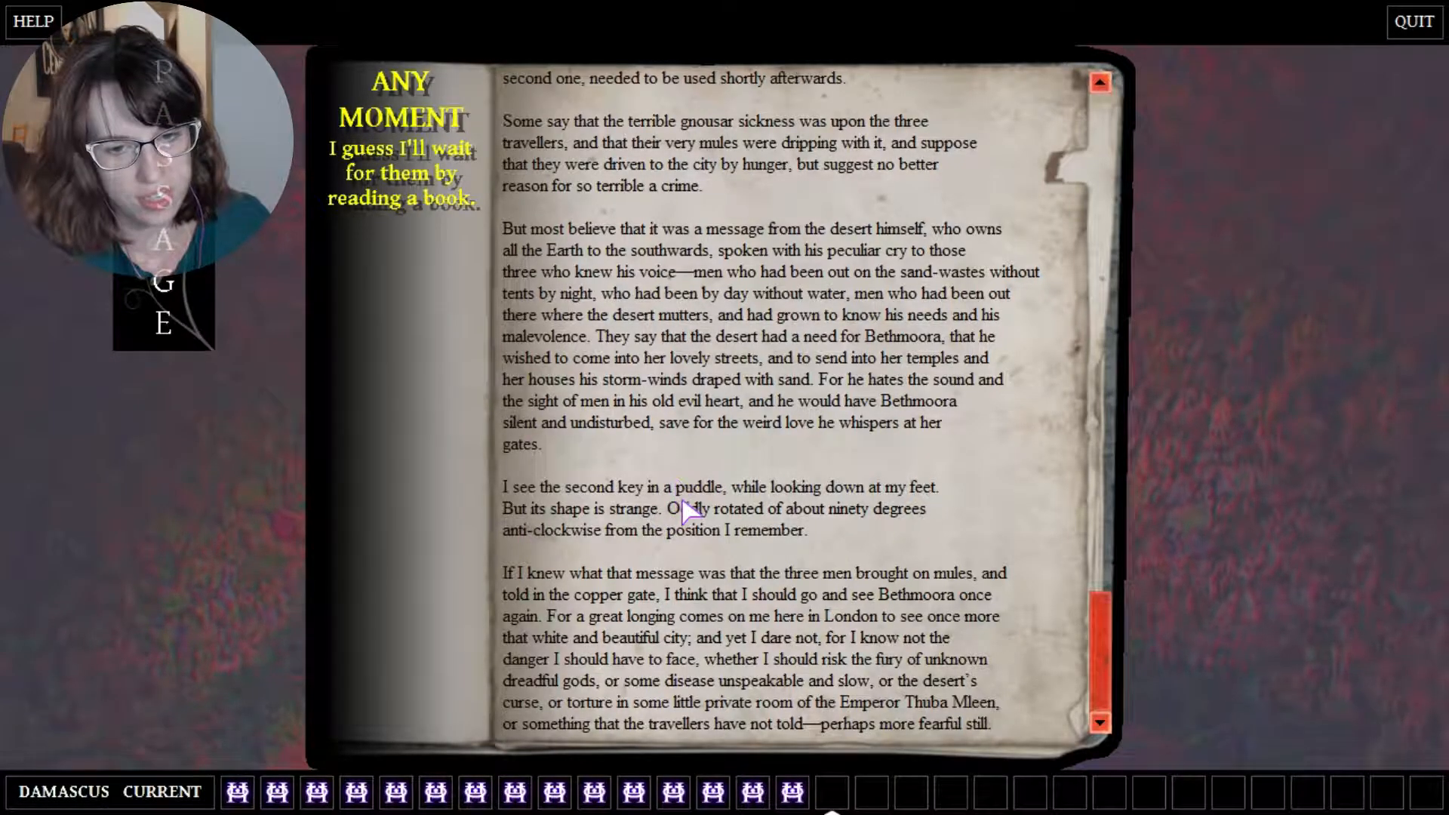
mouse_move(754, 448)
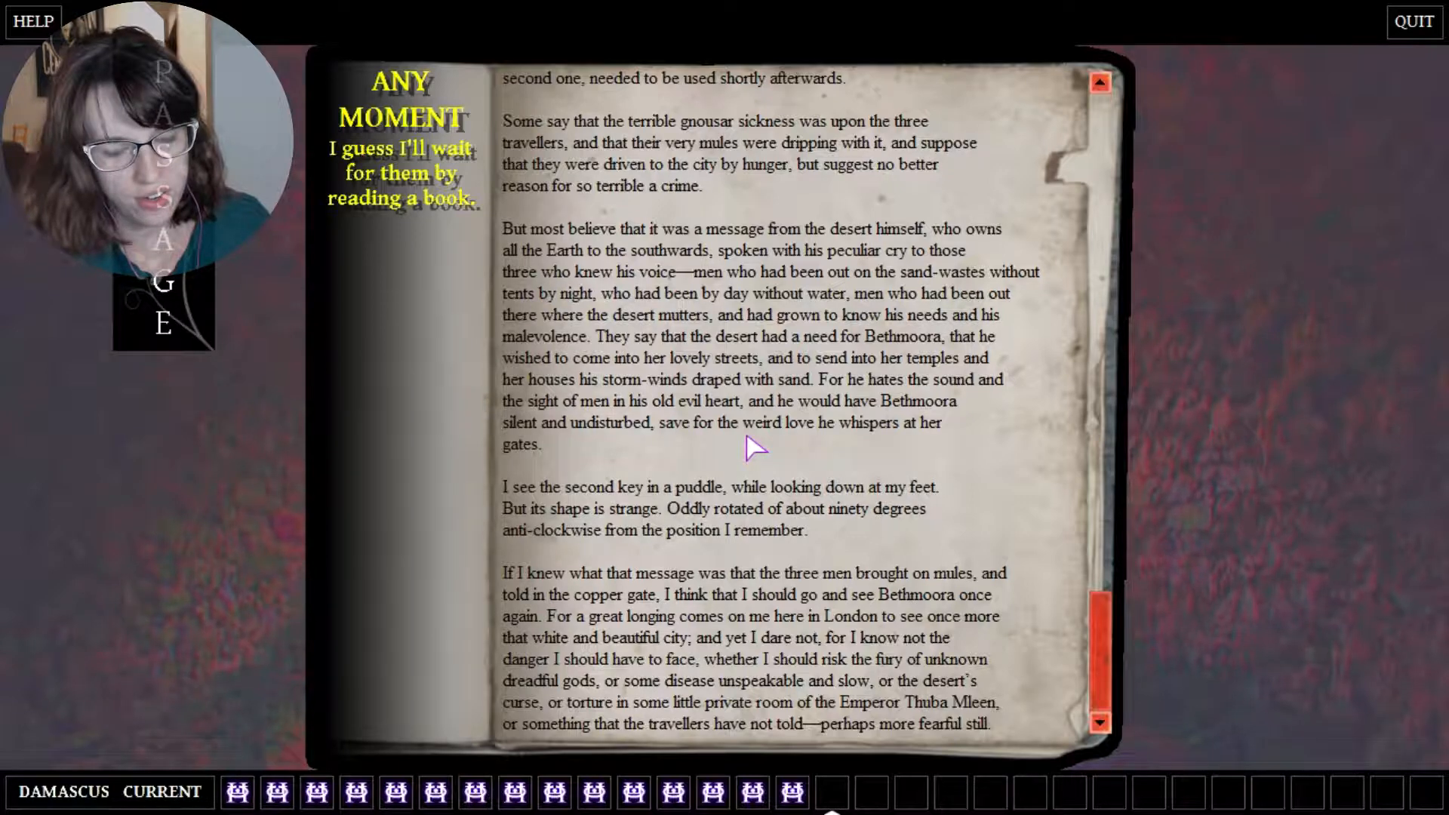
mouse_move(652, 435)
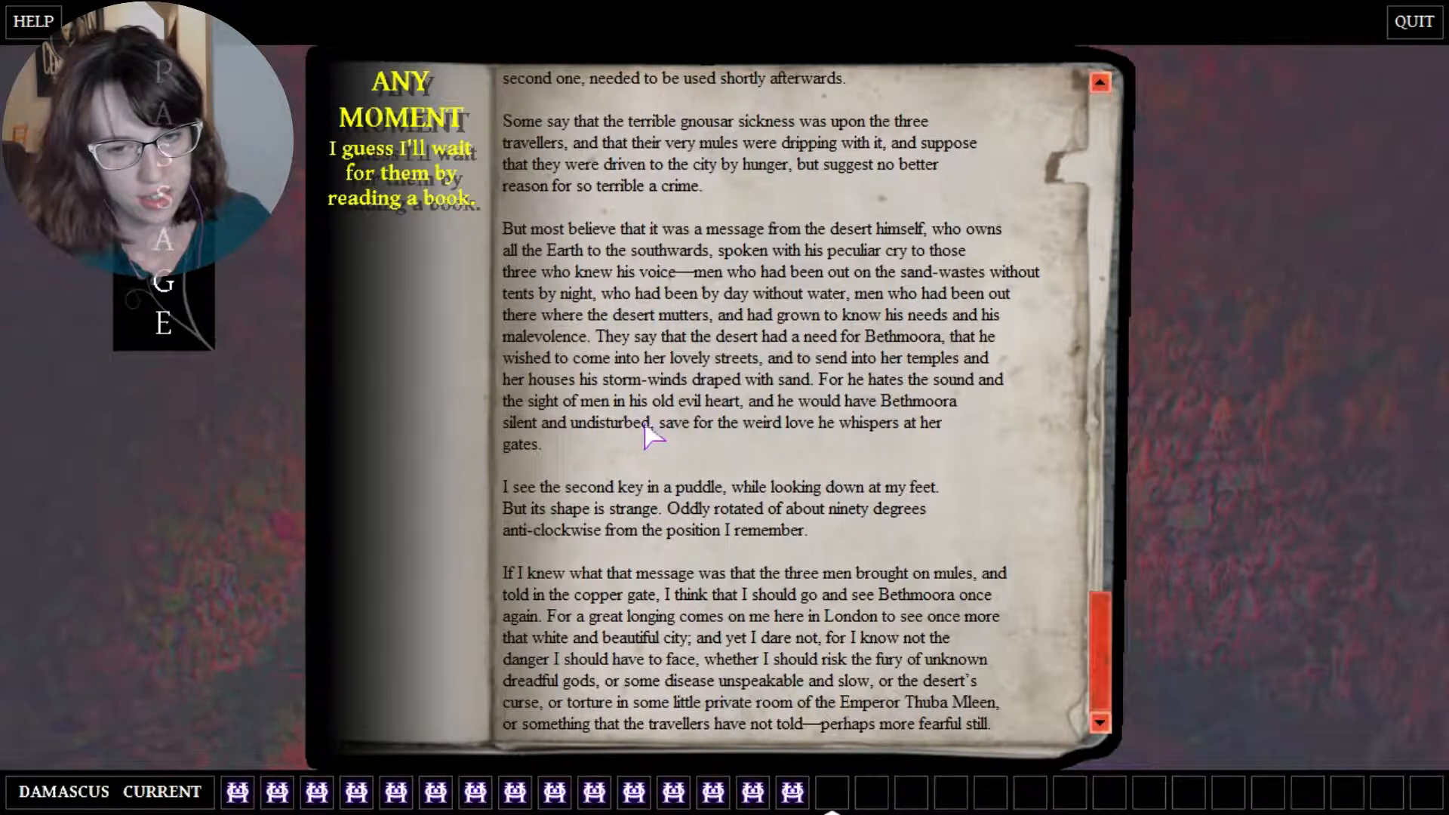
mouse_move(674, 509)
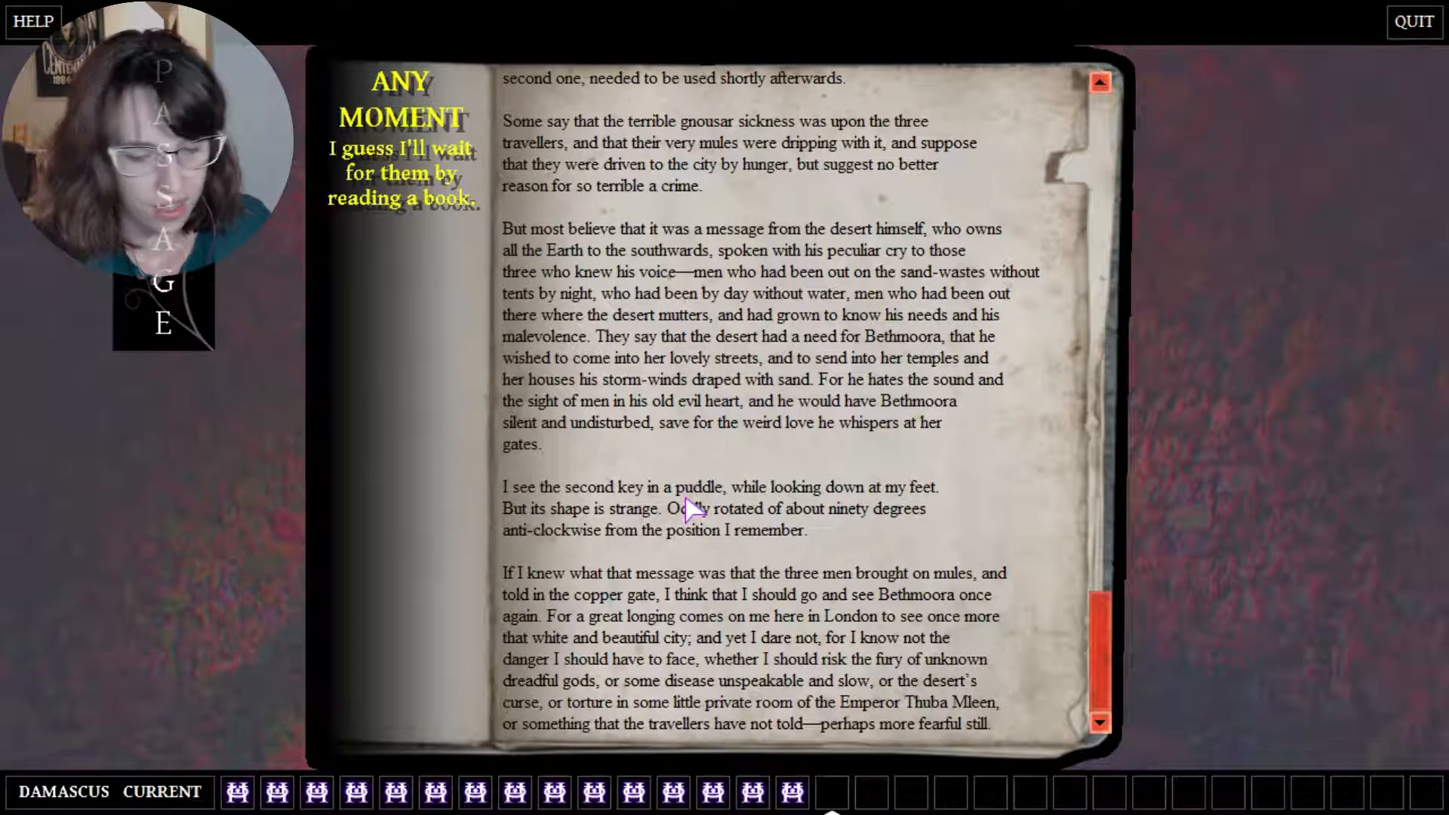
mouse_move(673, 474)
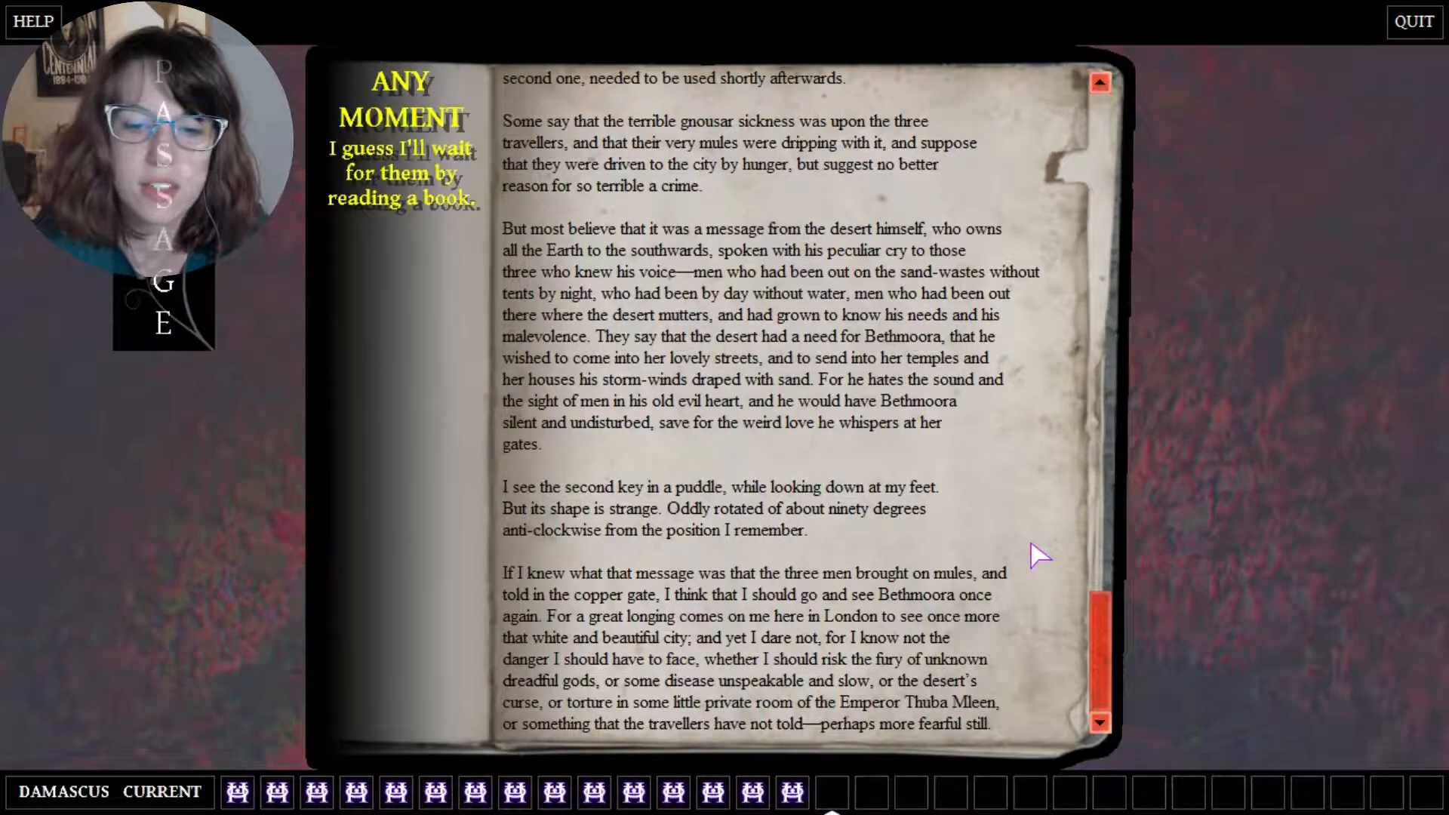
mouse_move(691, 504)
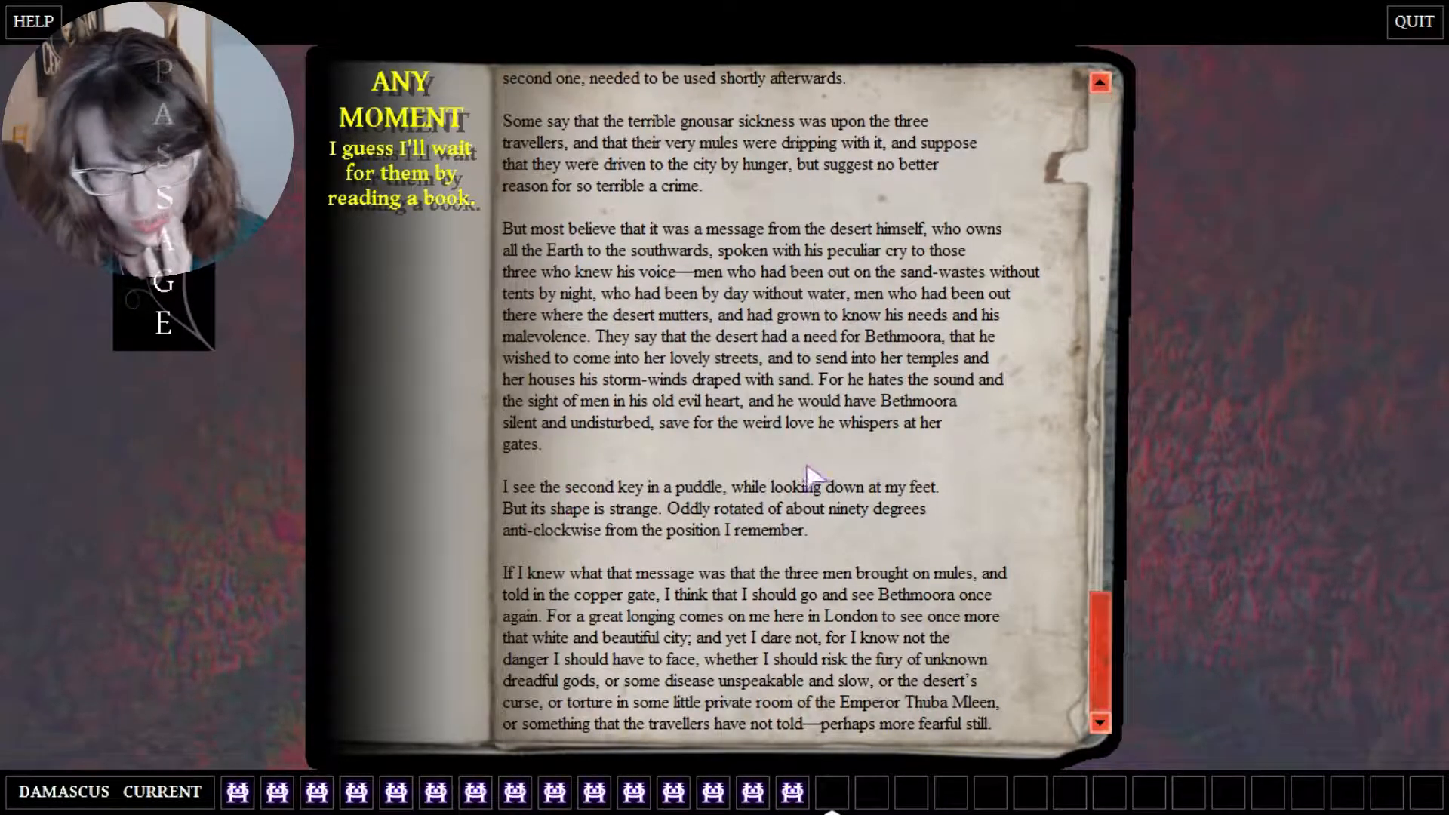
mouse_move(689, 507)
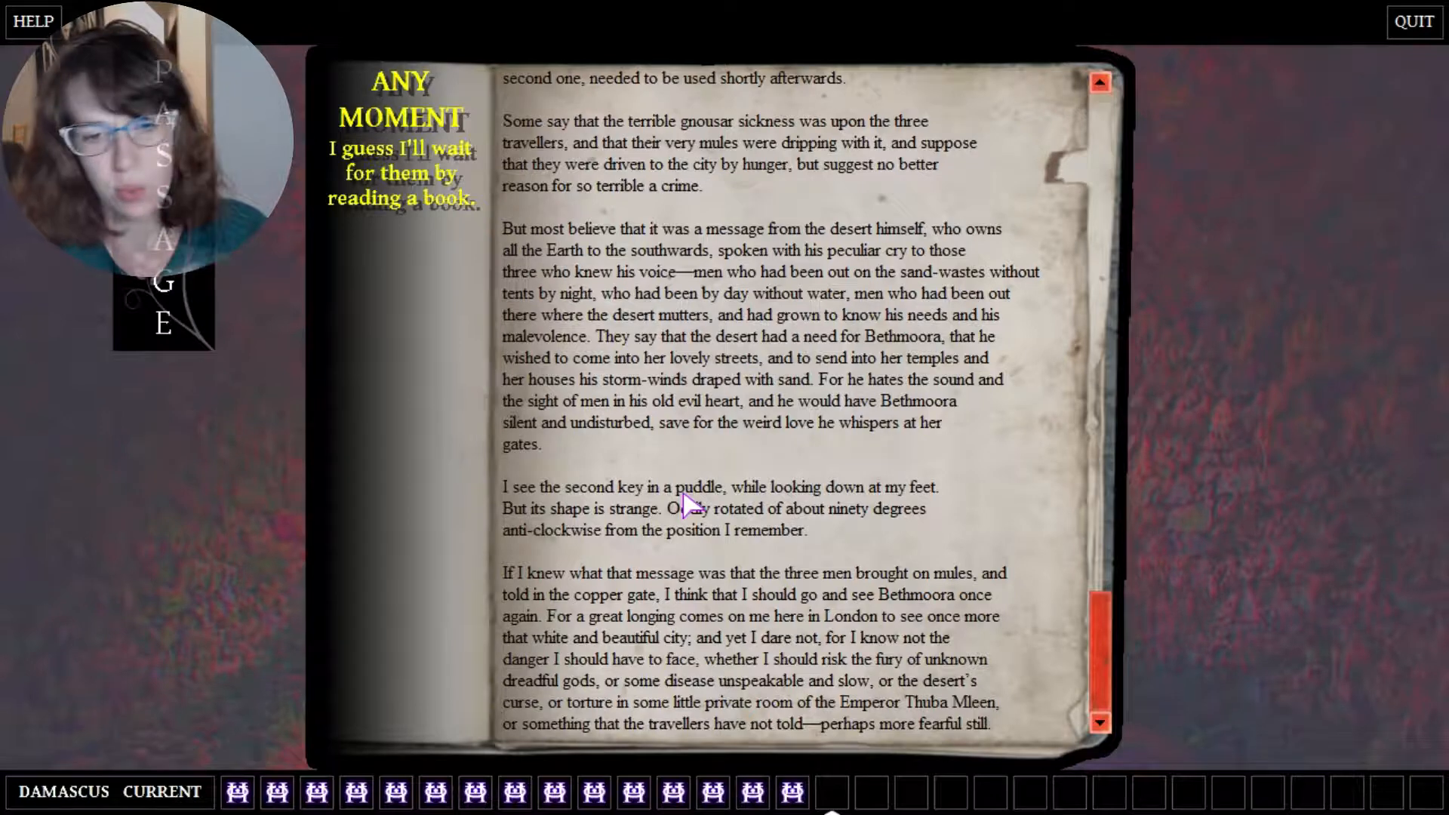
mouse_move(697, 553)
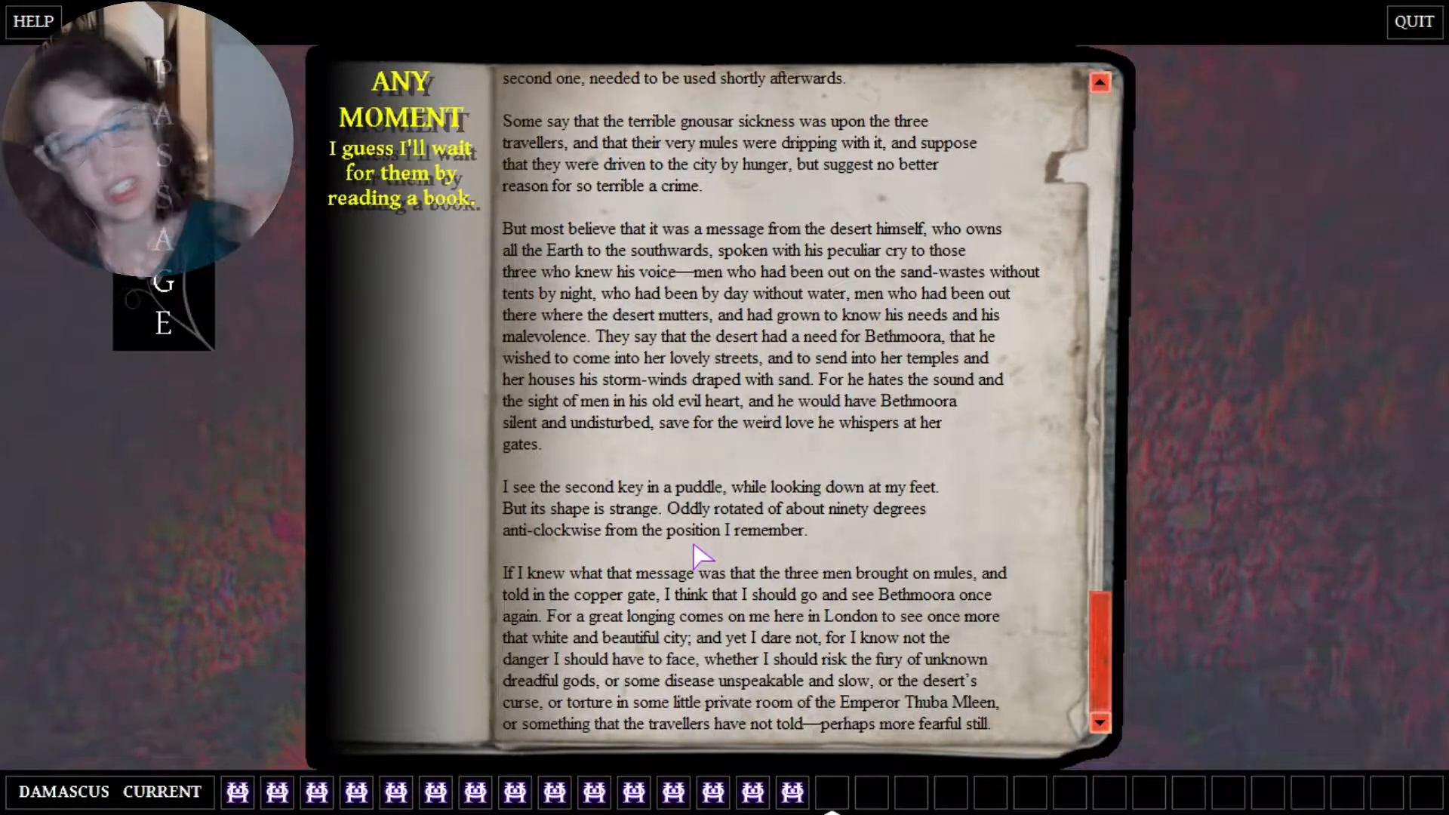
mouse_move(1178, 466)
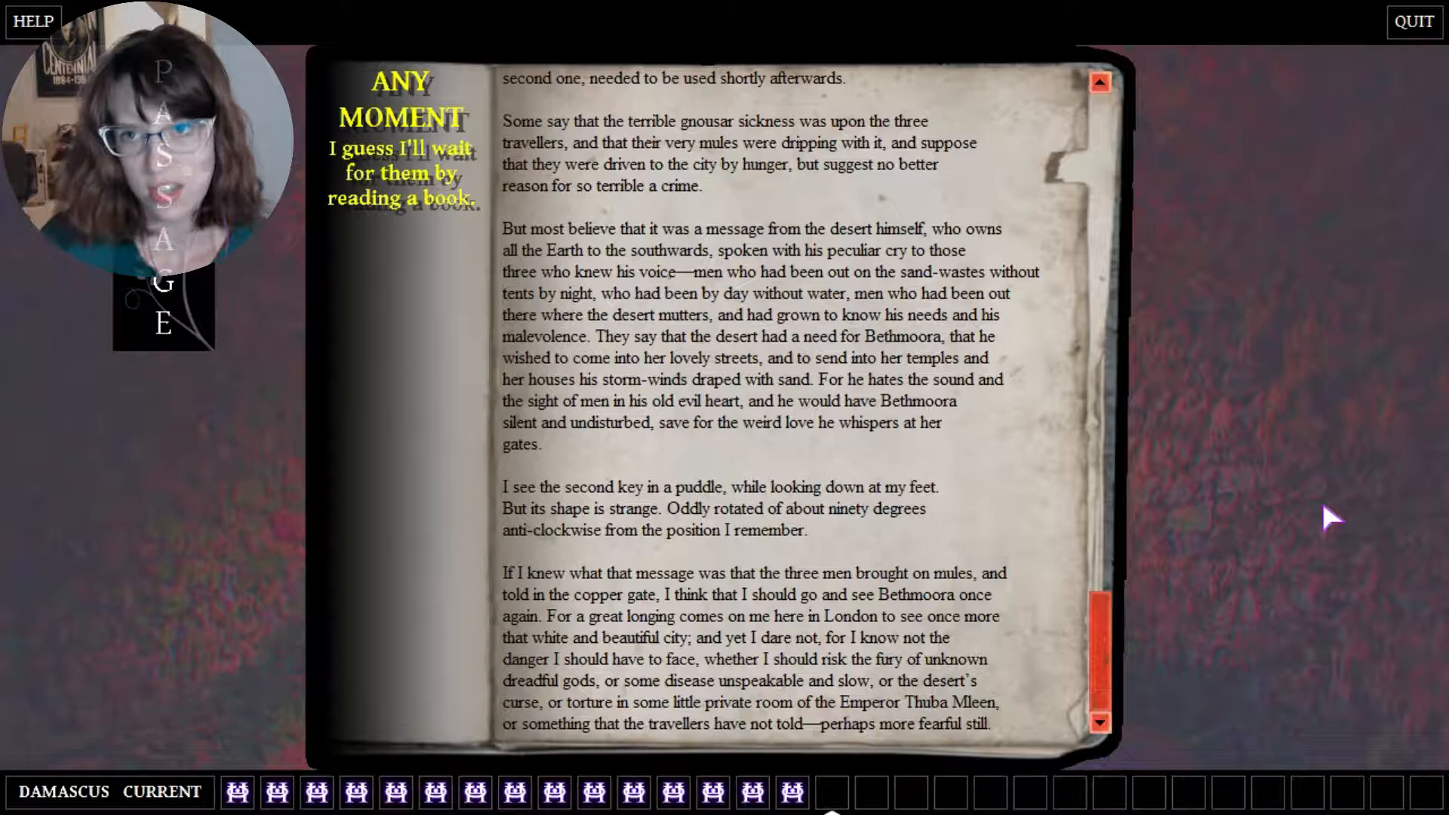
mouse_move(989, 388)
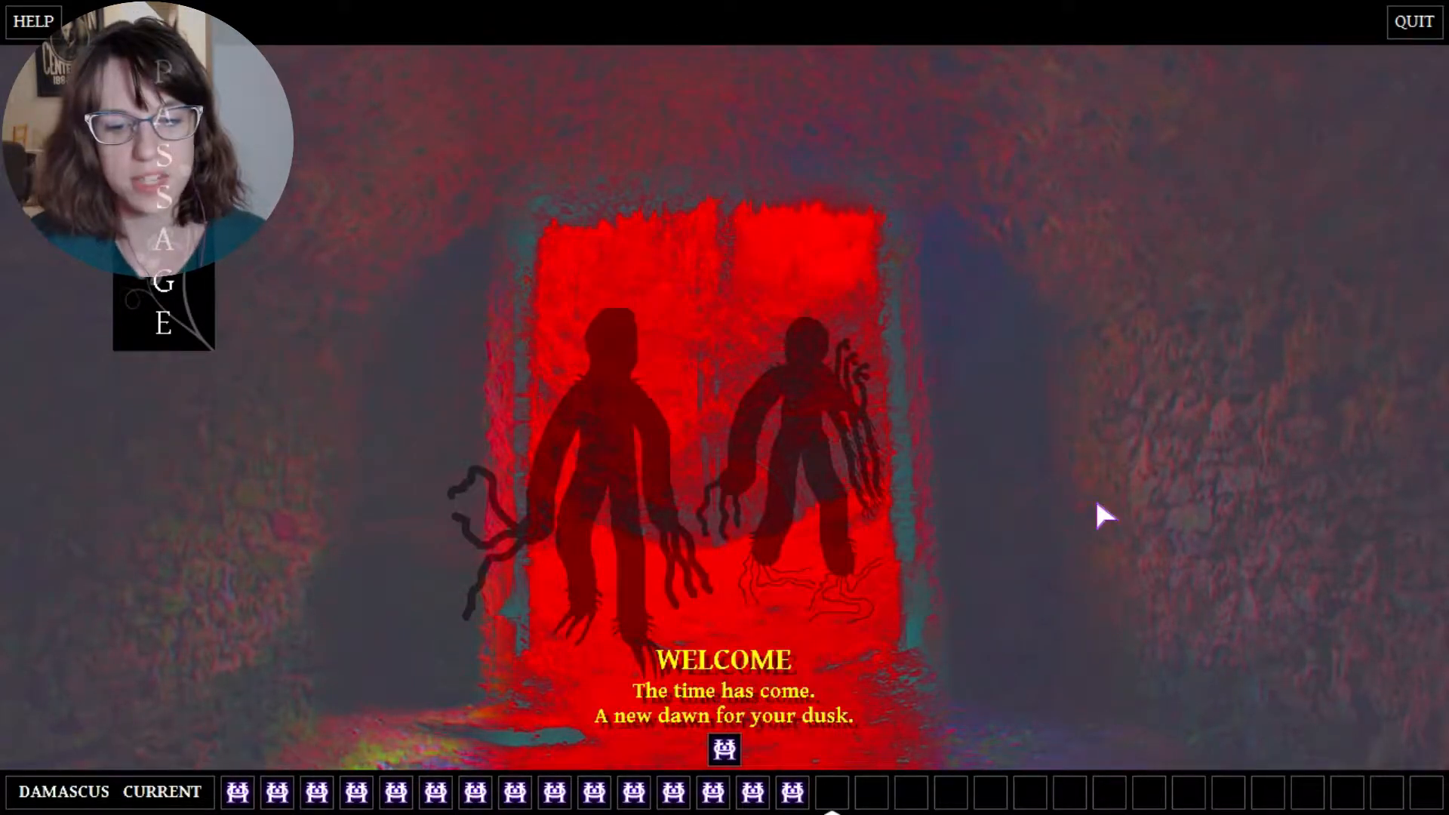
mouse_move(845, 527)
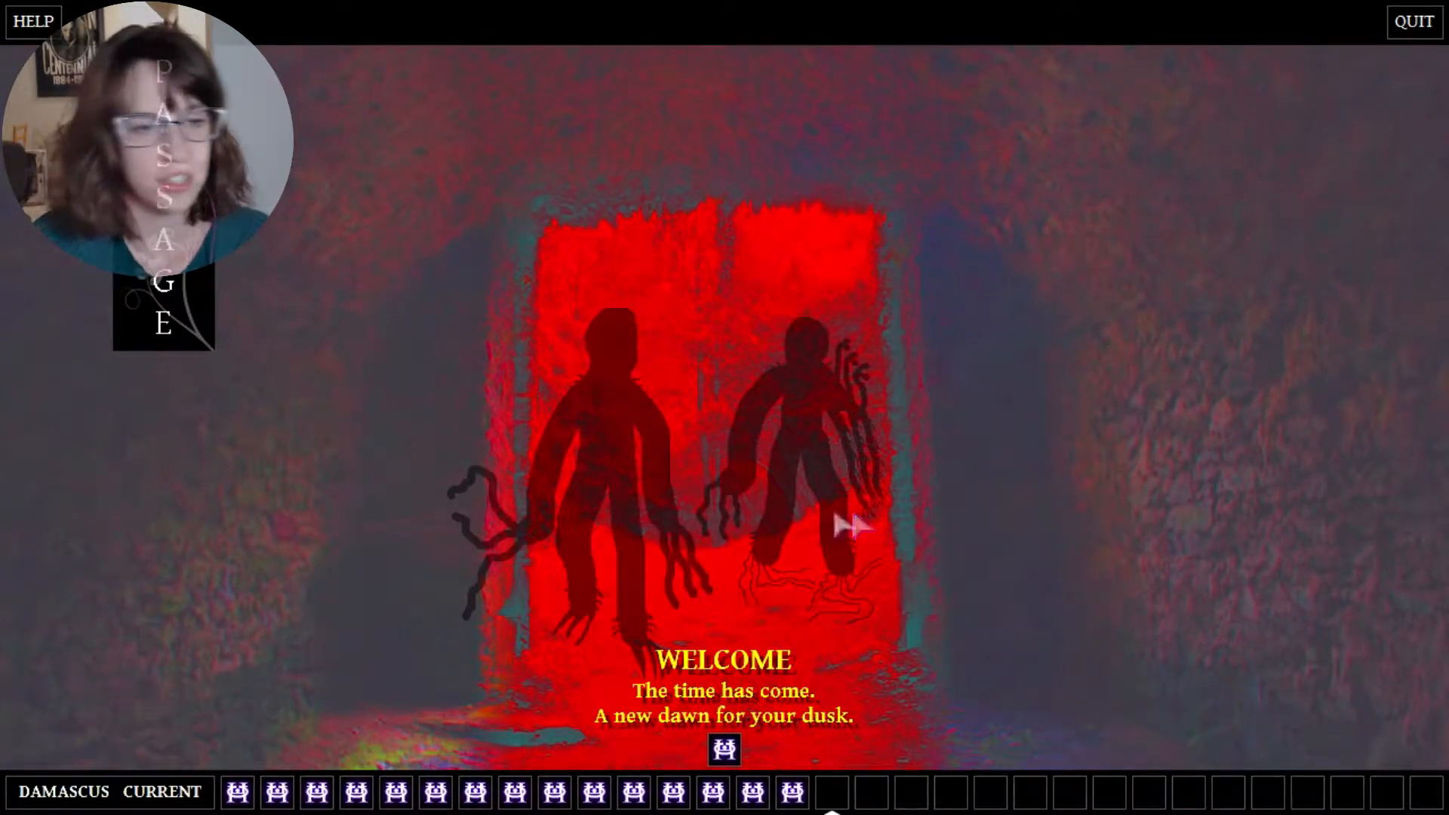
mouse_move(240, 448)
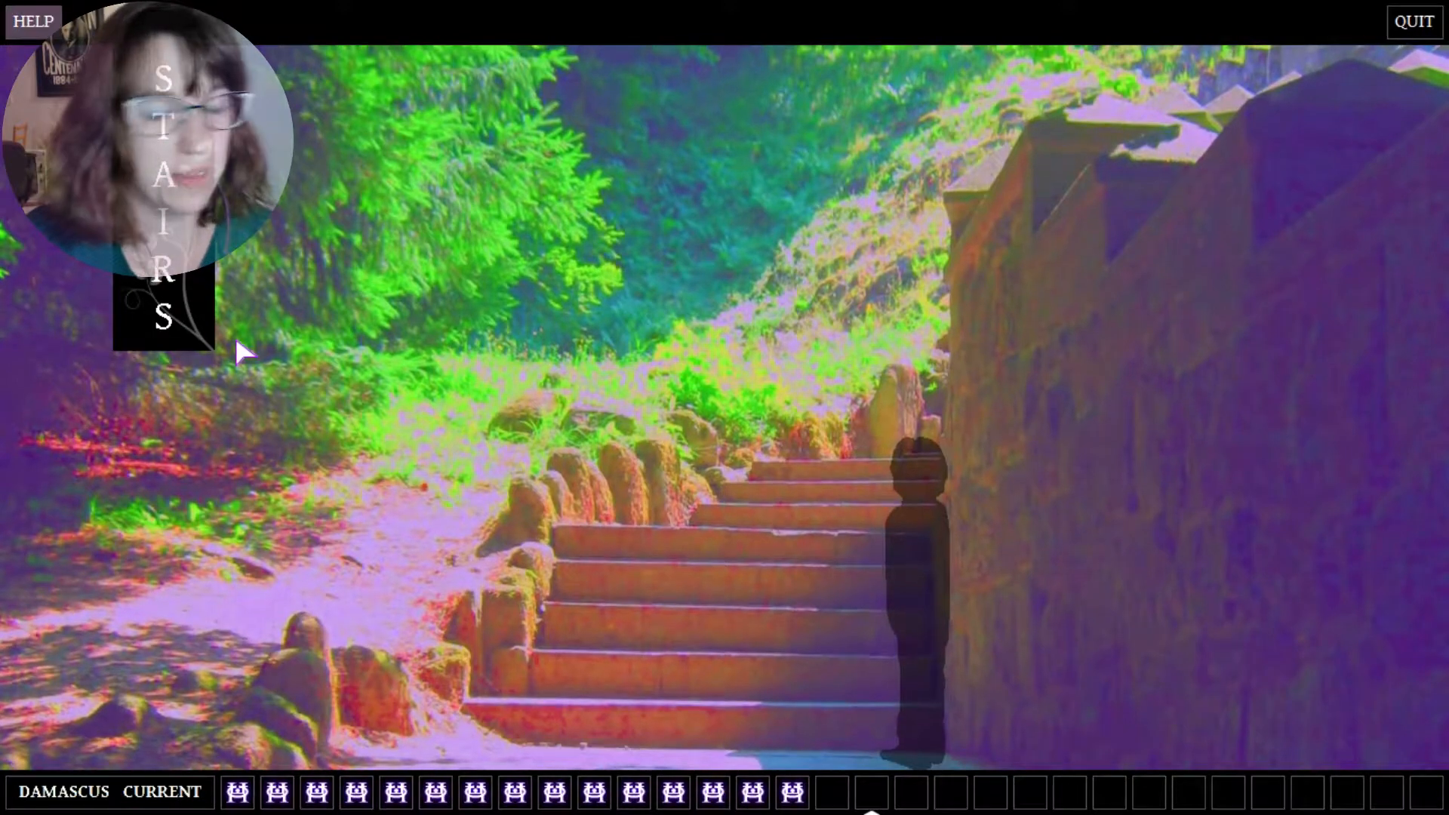
mouse_move(940, 582)
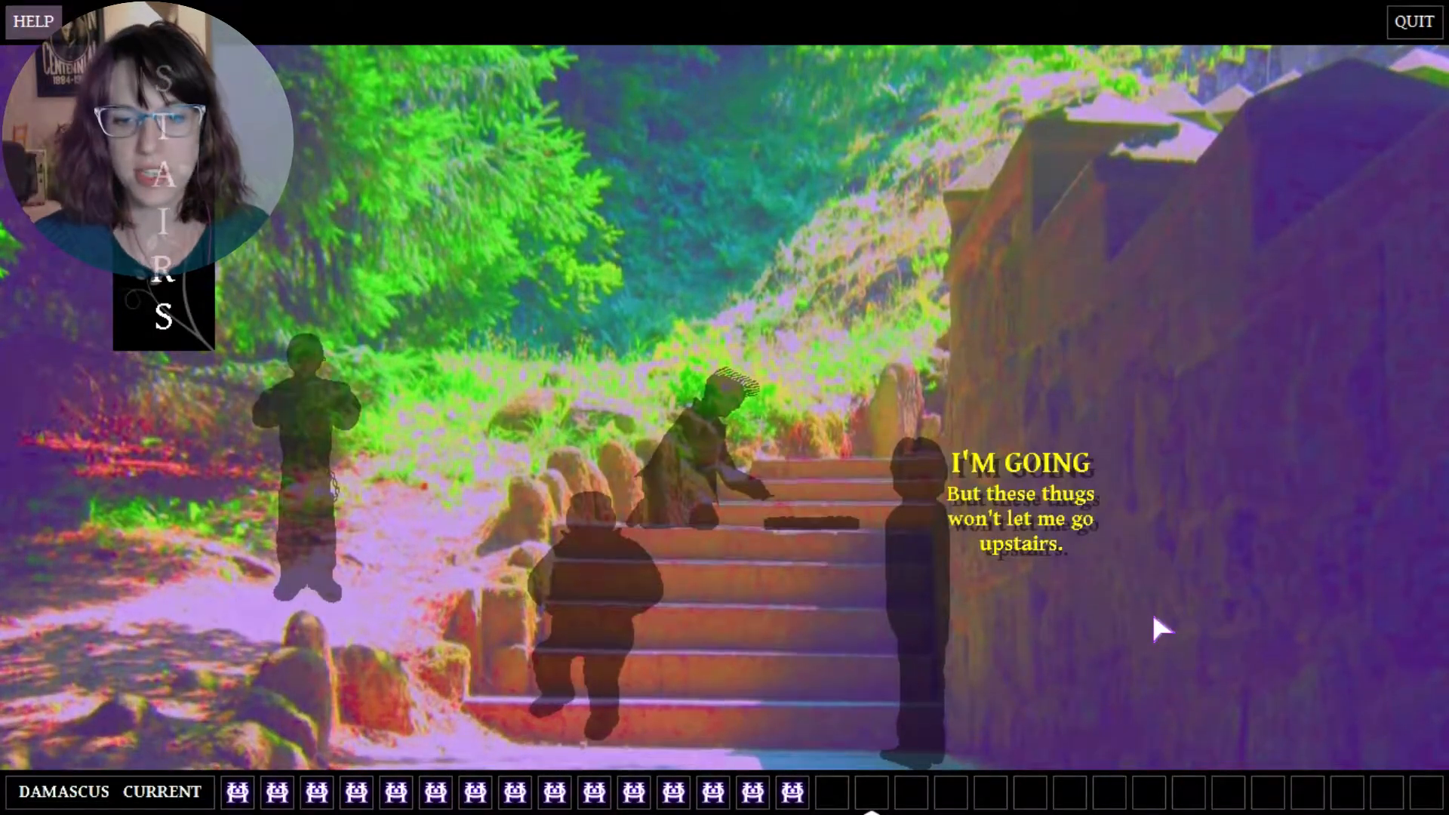
mouse_move(821, 679)
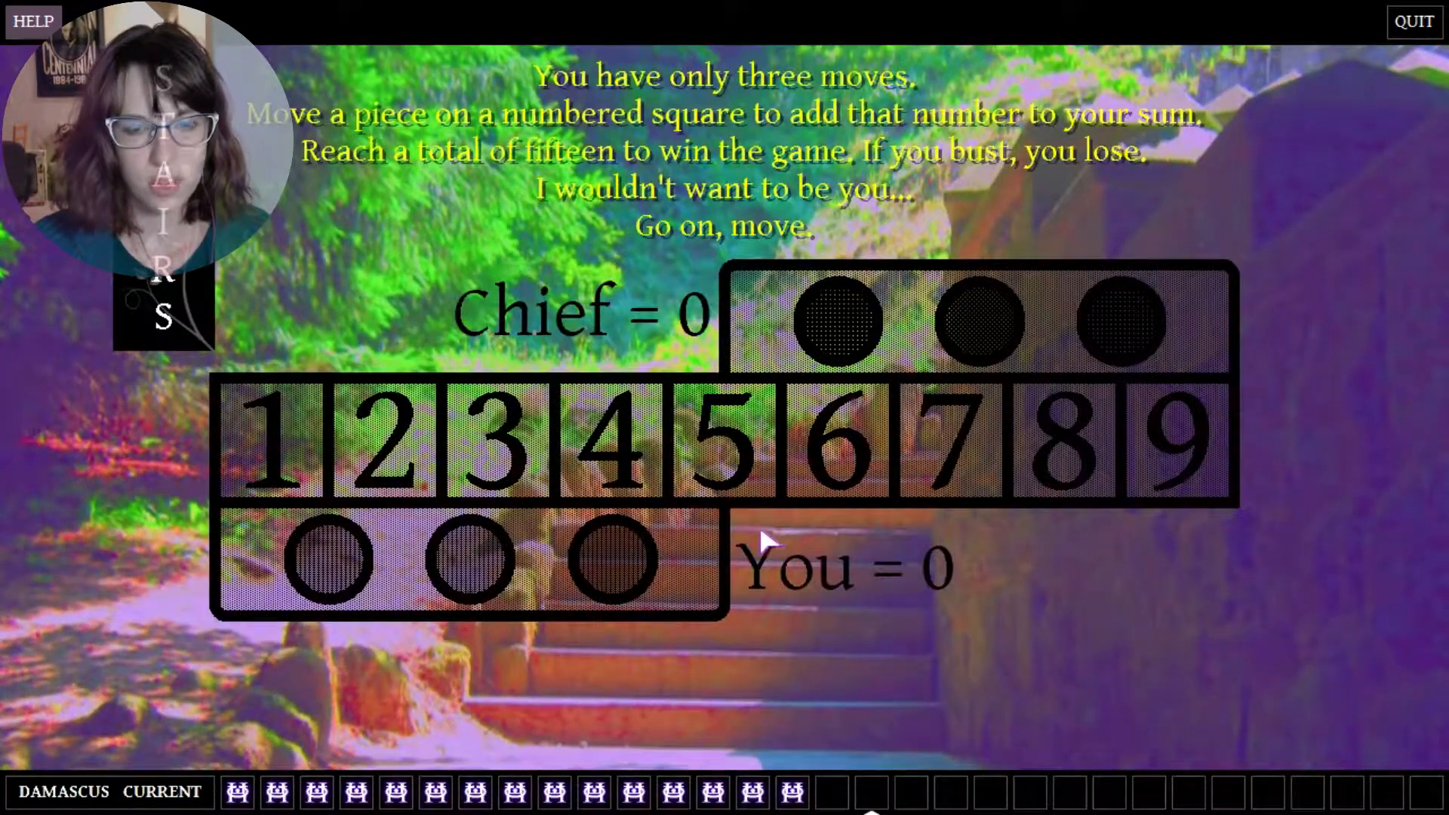
mouse_move(540, 226)
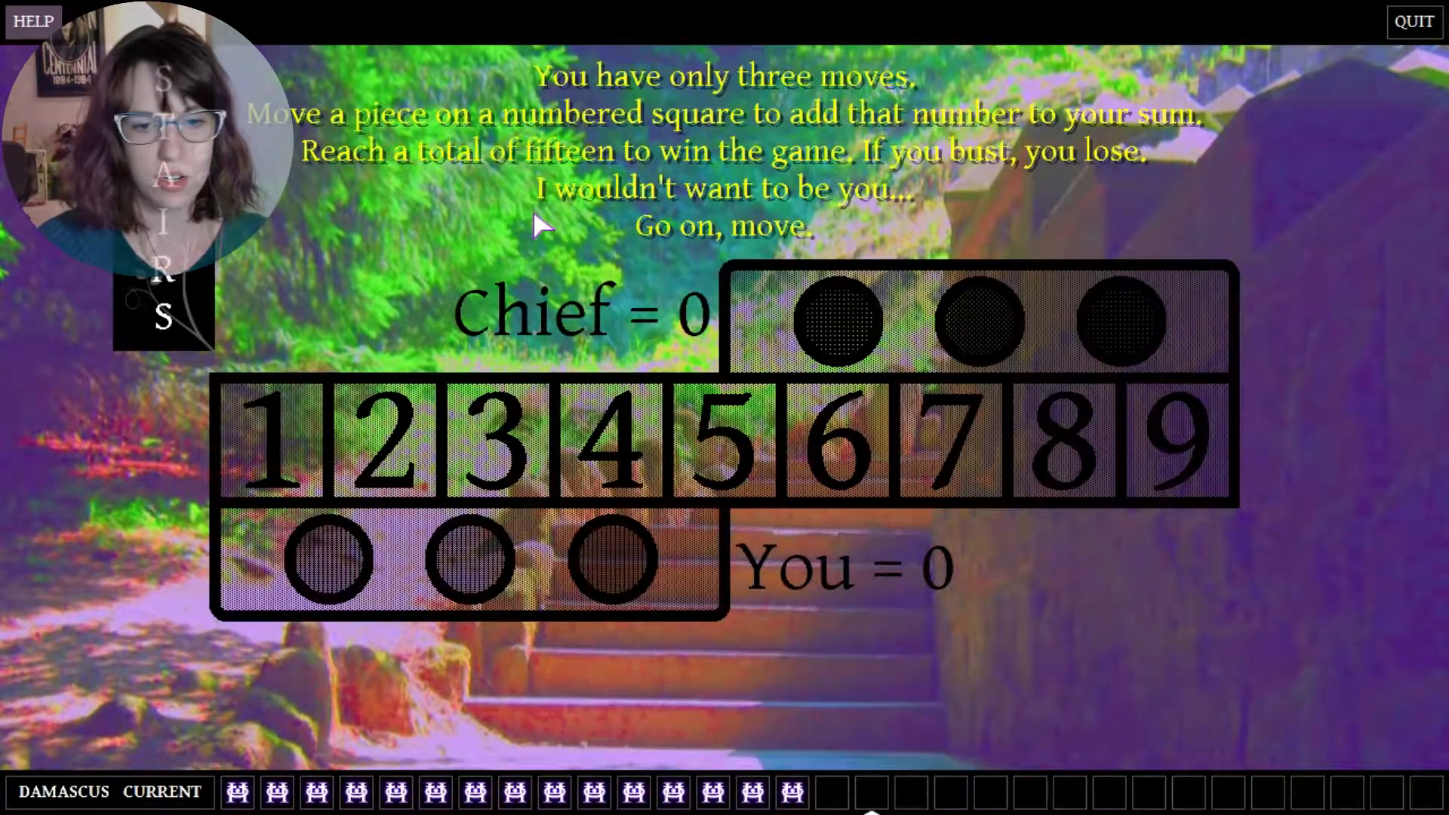
mouse_move(854, 458)
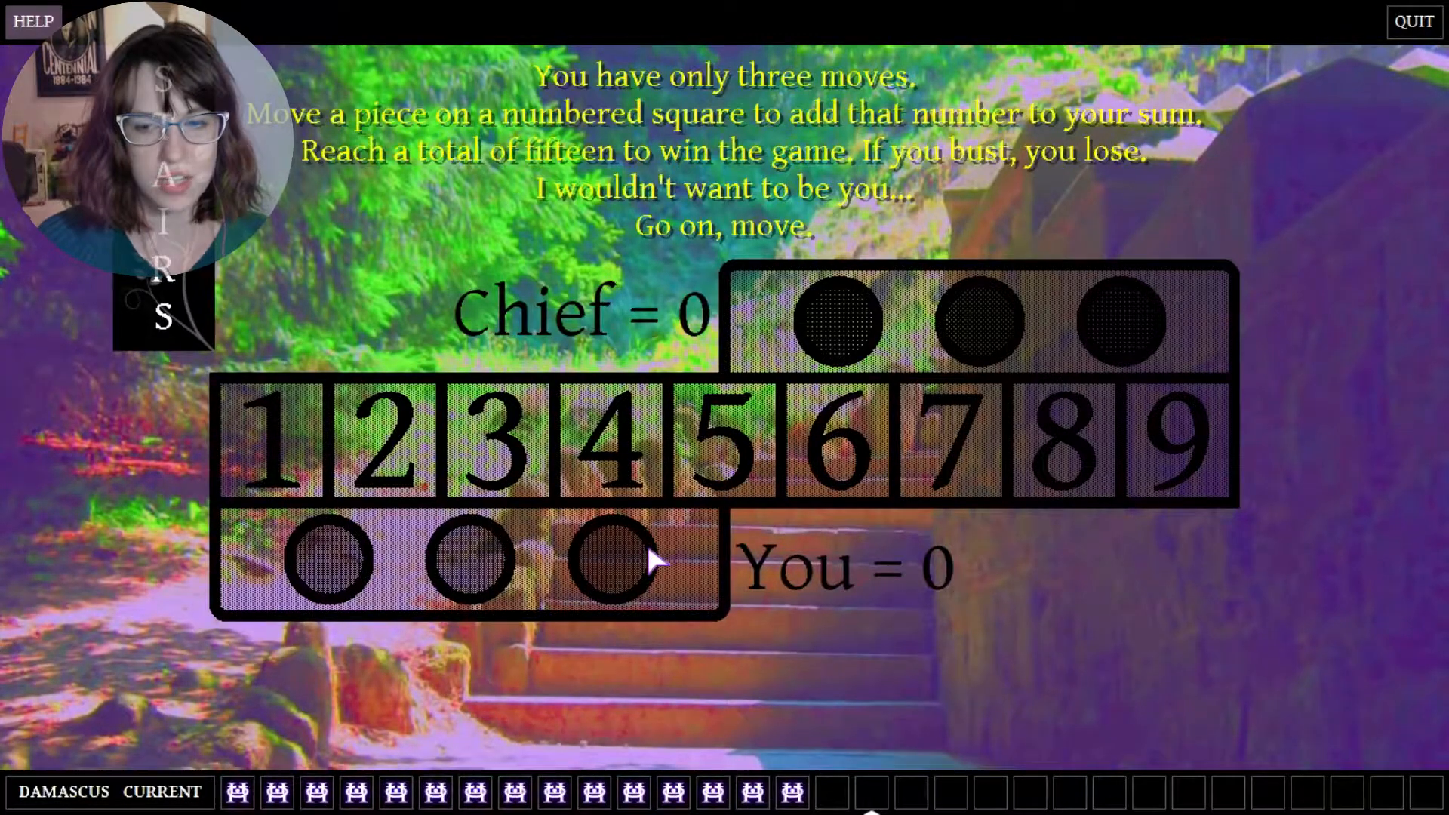
mouse_move(730, 495)
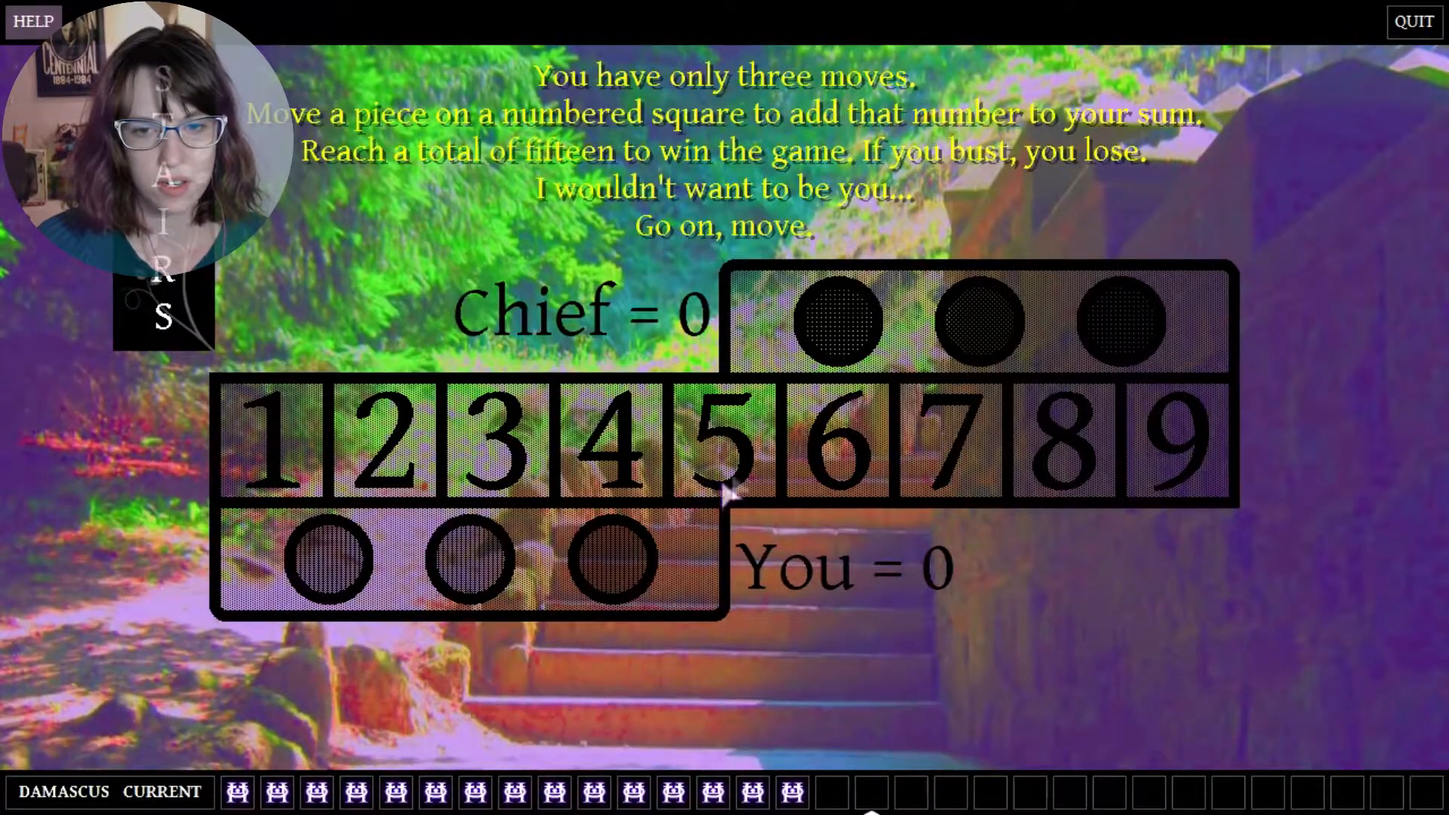
mouse_move(1072, 476)
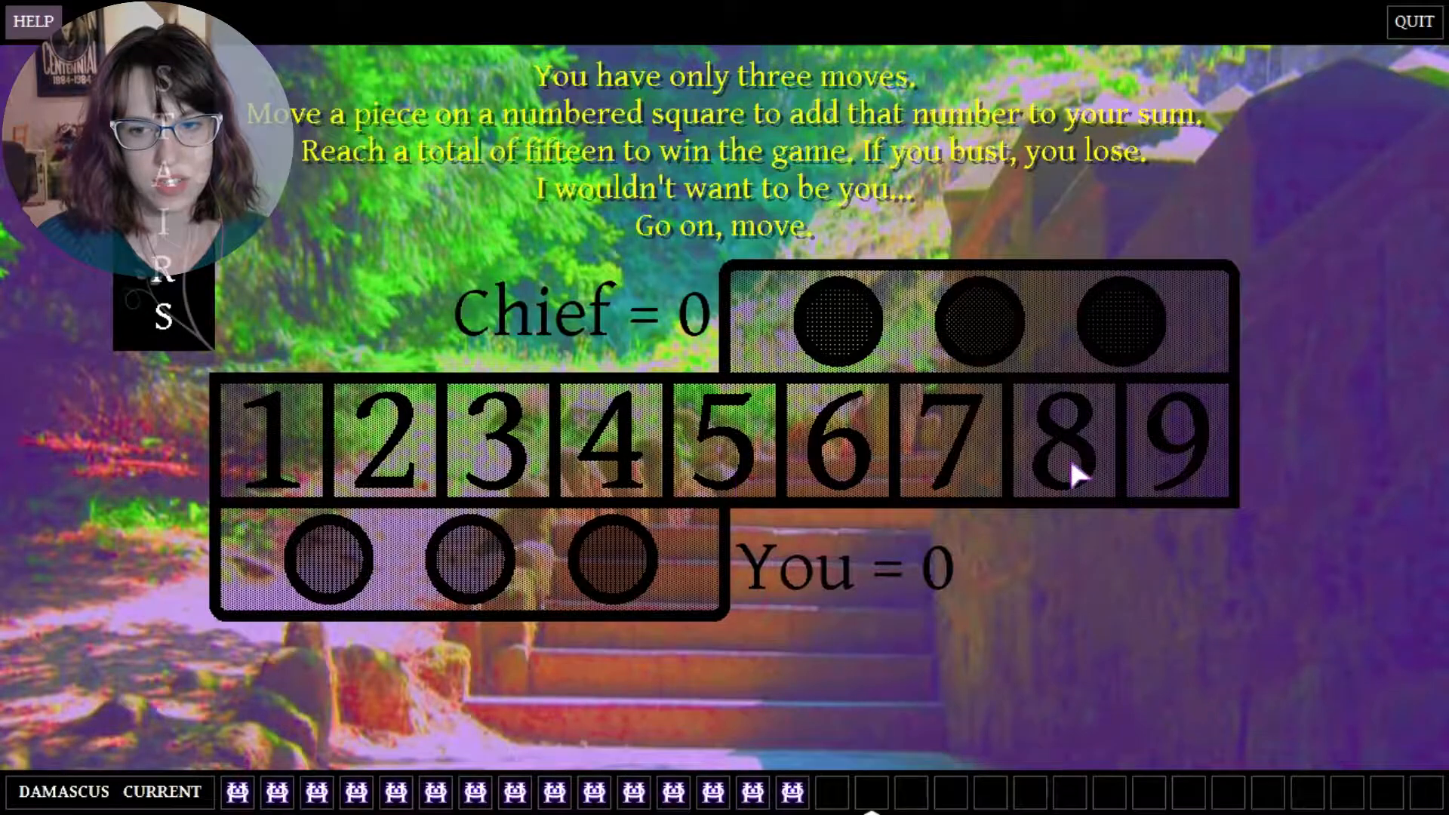
mouse_move(836, 471)
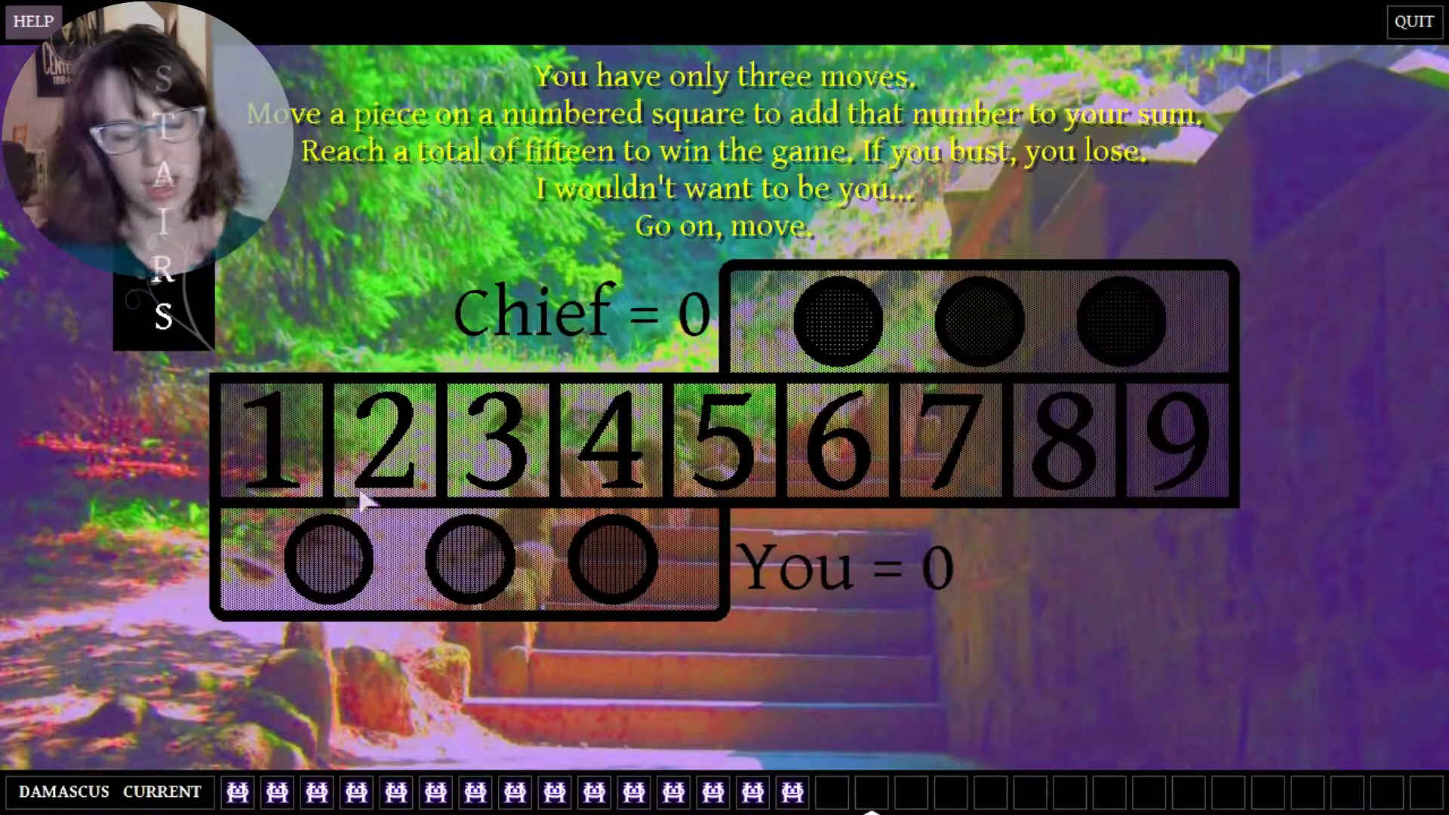
mouse_move(624, 504)
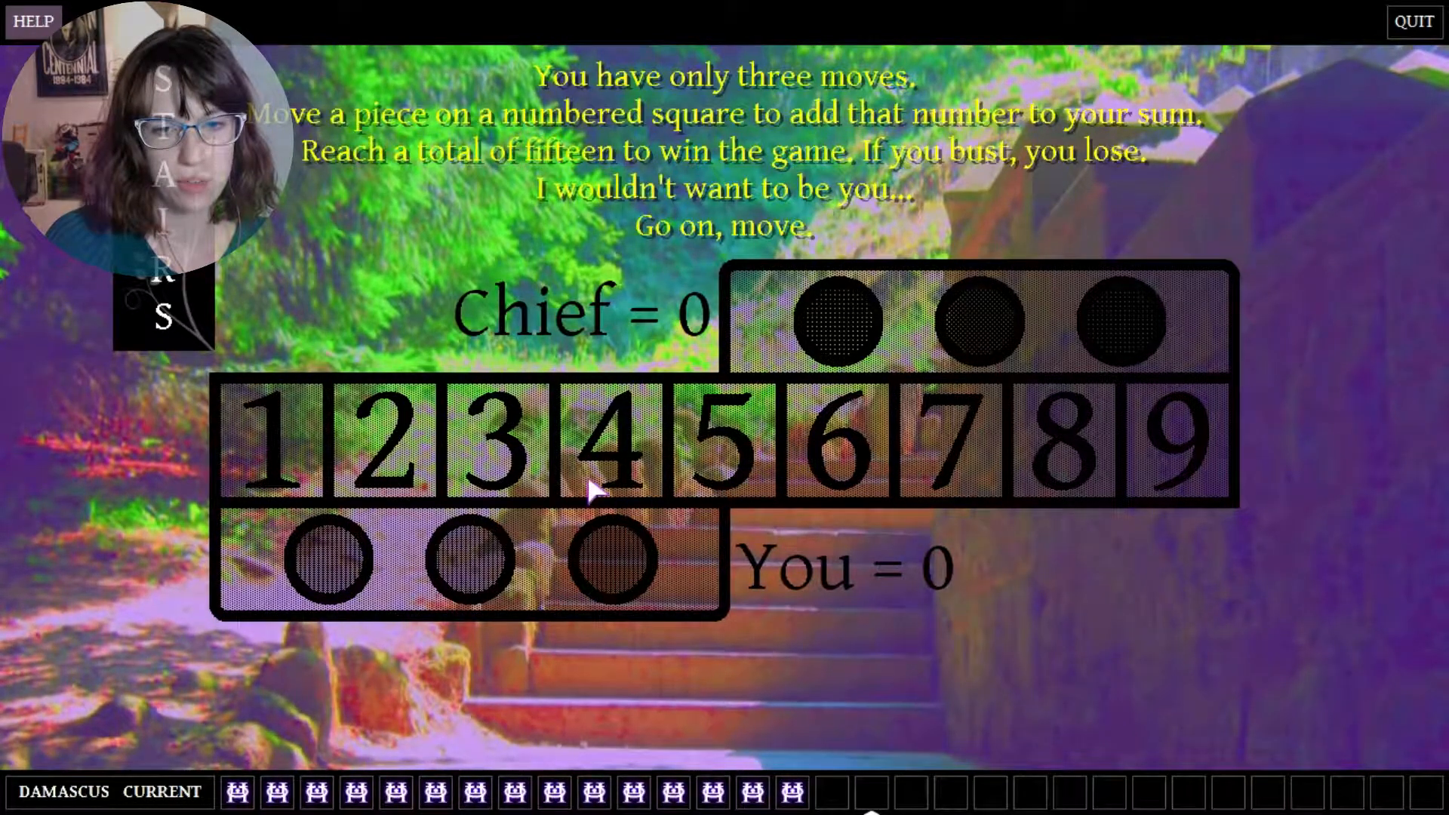
mouse_move(942, 484)
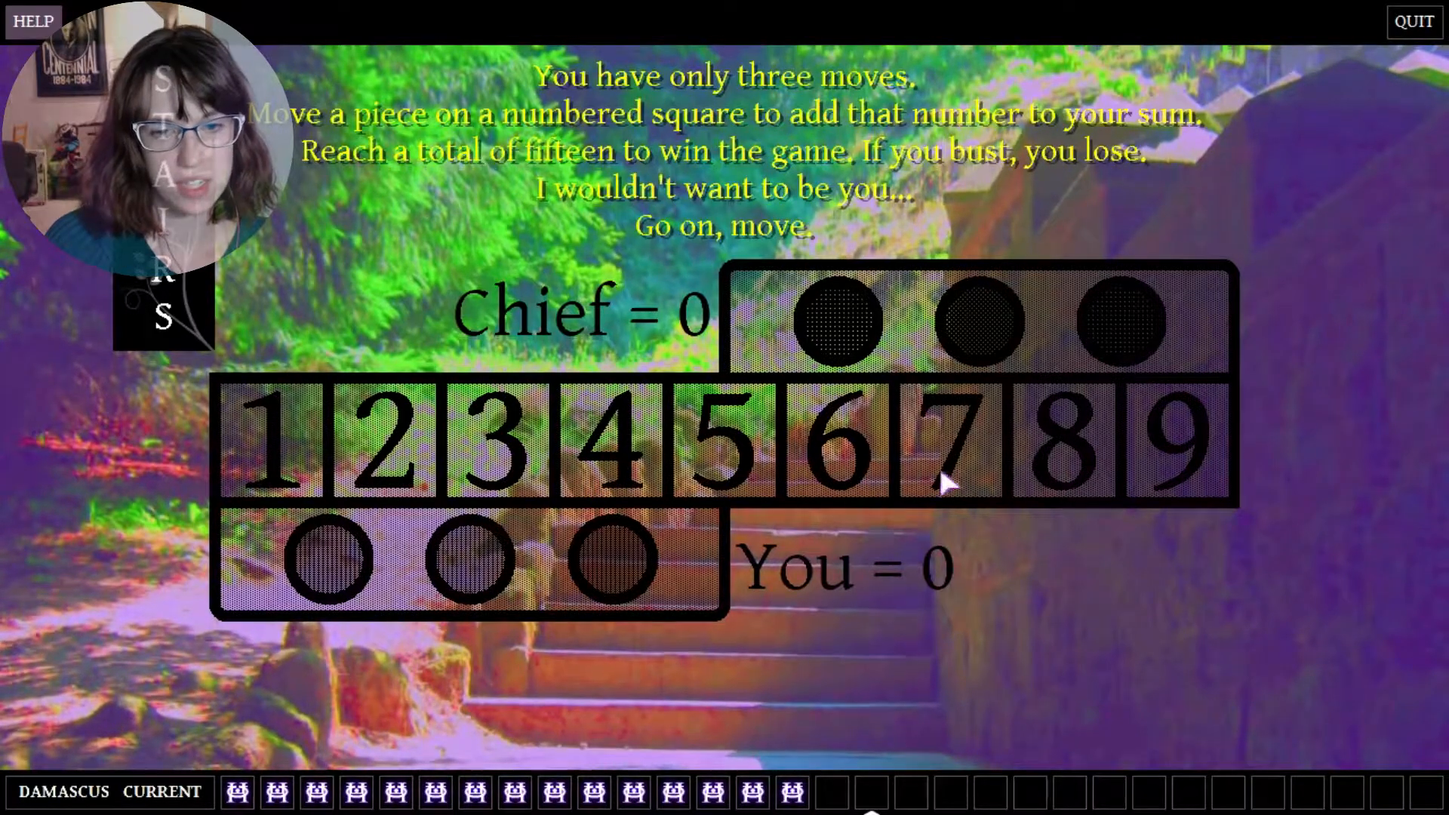
mouse_move(628, 462)
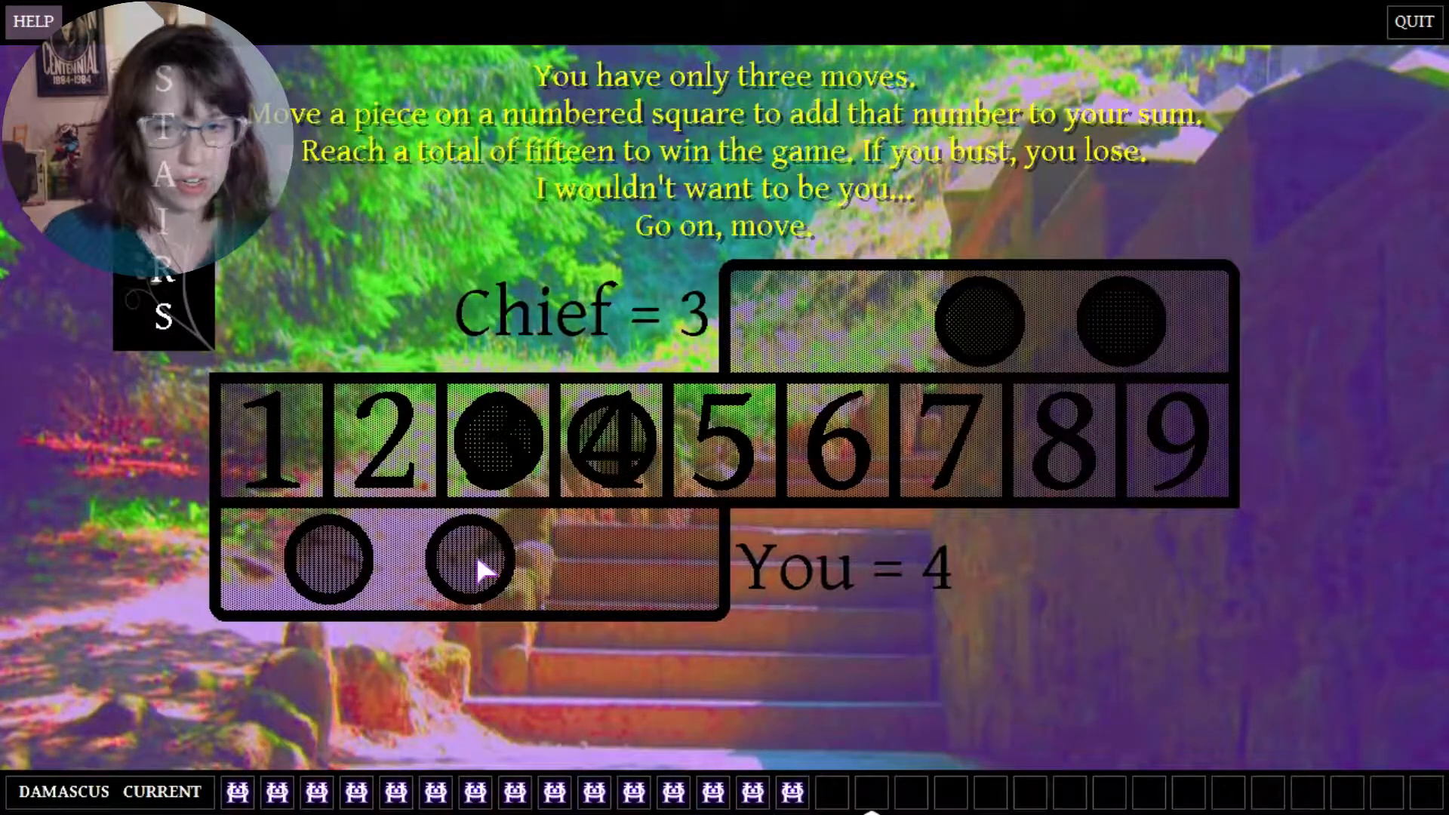
mouse_move(504, 587)
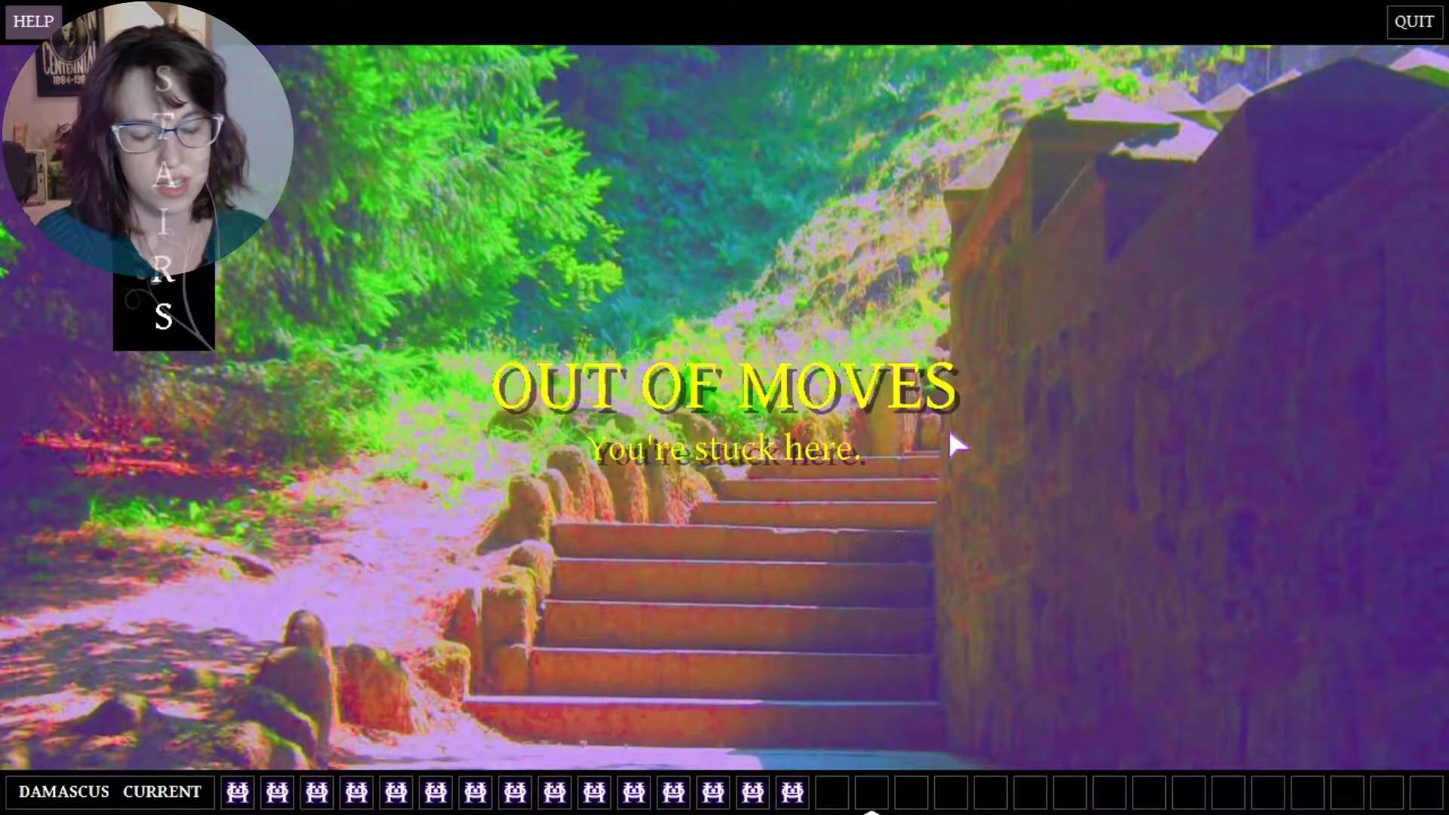
mouse_move(287, 667)
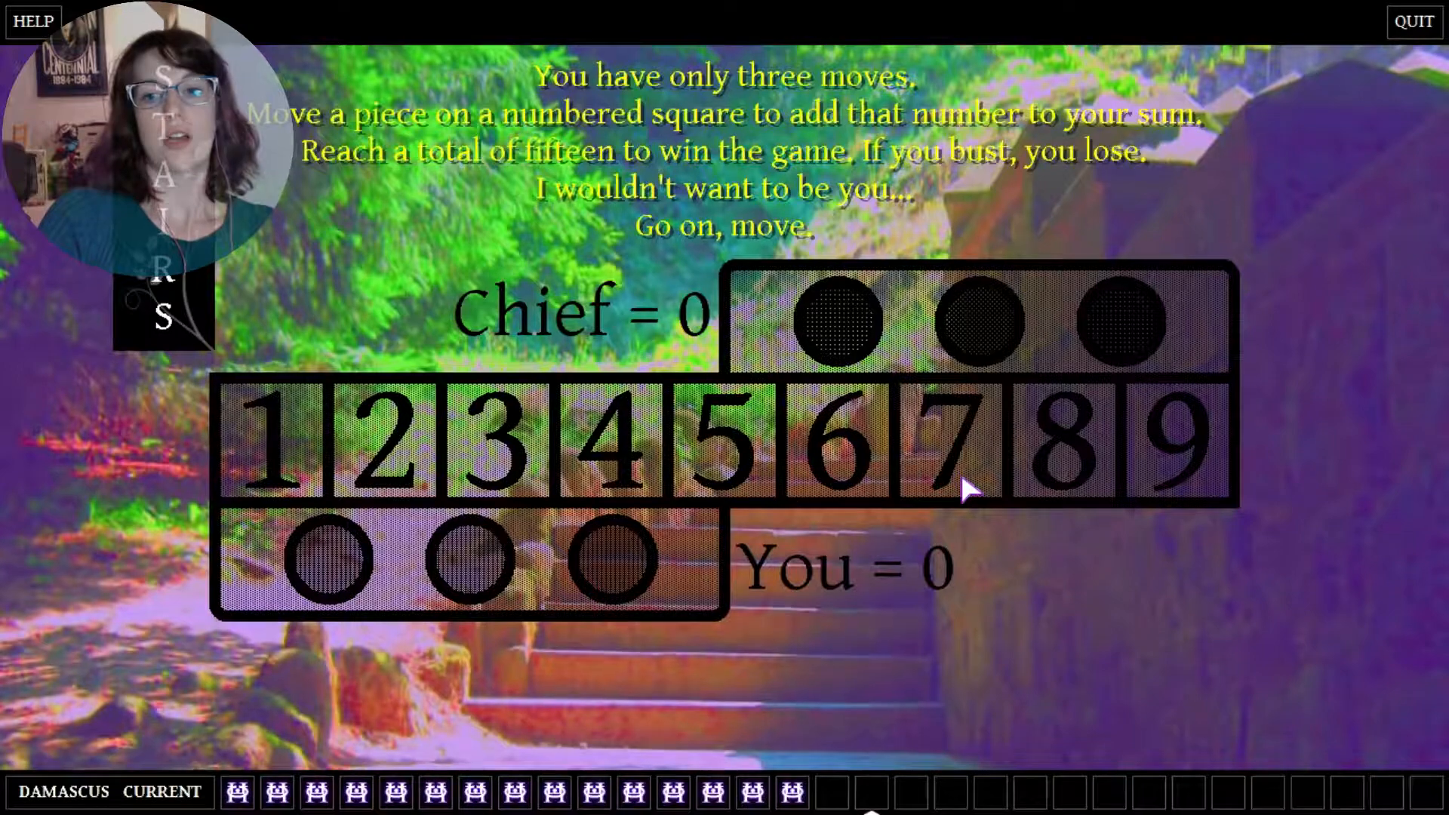
mouse_move(1021, 610)
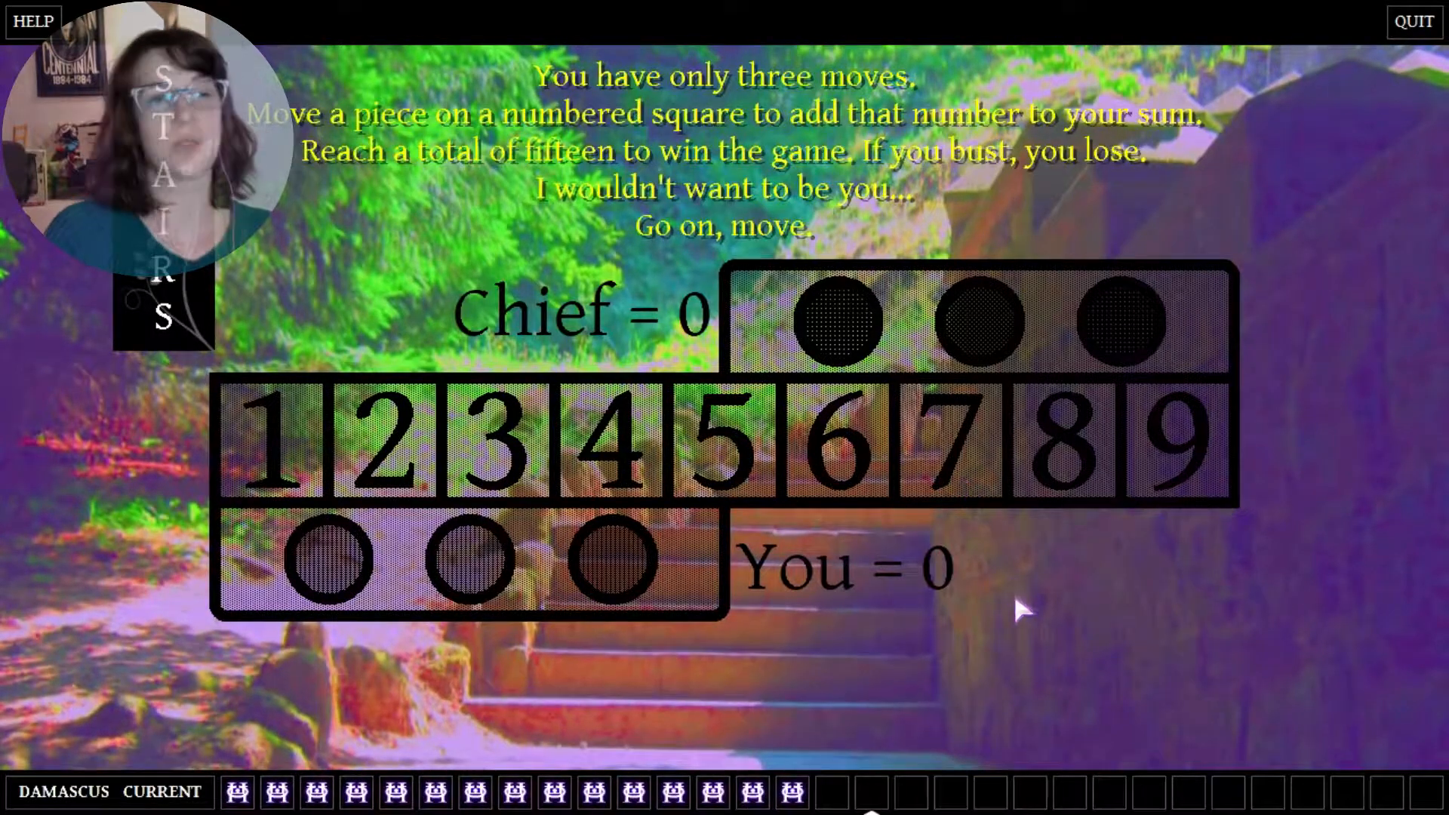
- Place pieces on the 7 square and another numbered square to reach fifteen before the Chief
click(610, 558)
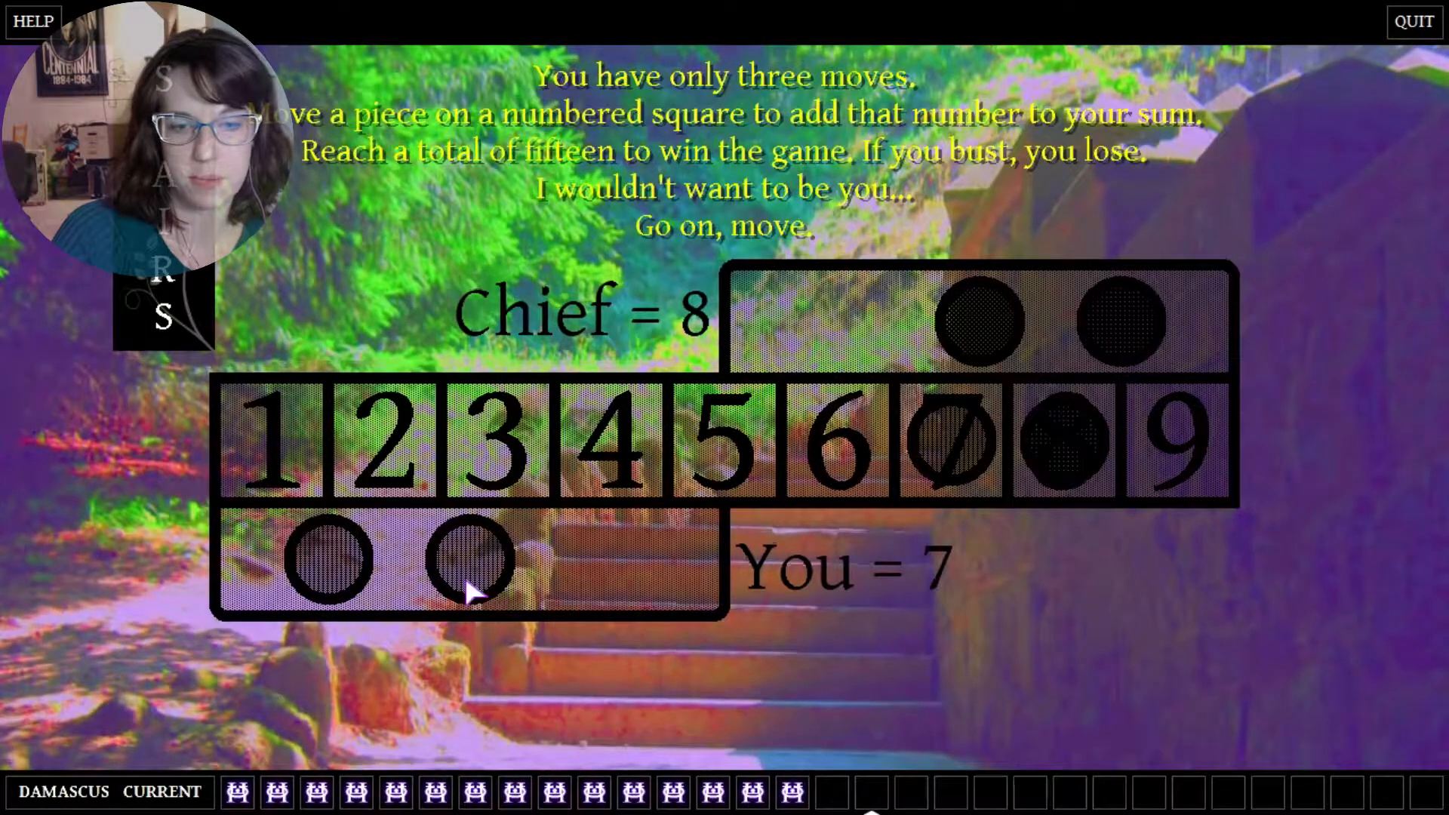
mouse_move(901, 448)
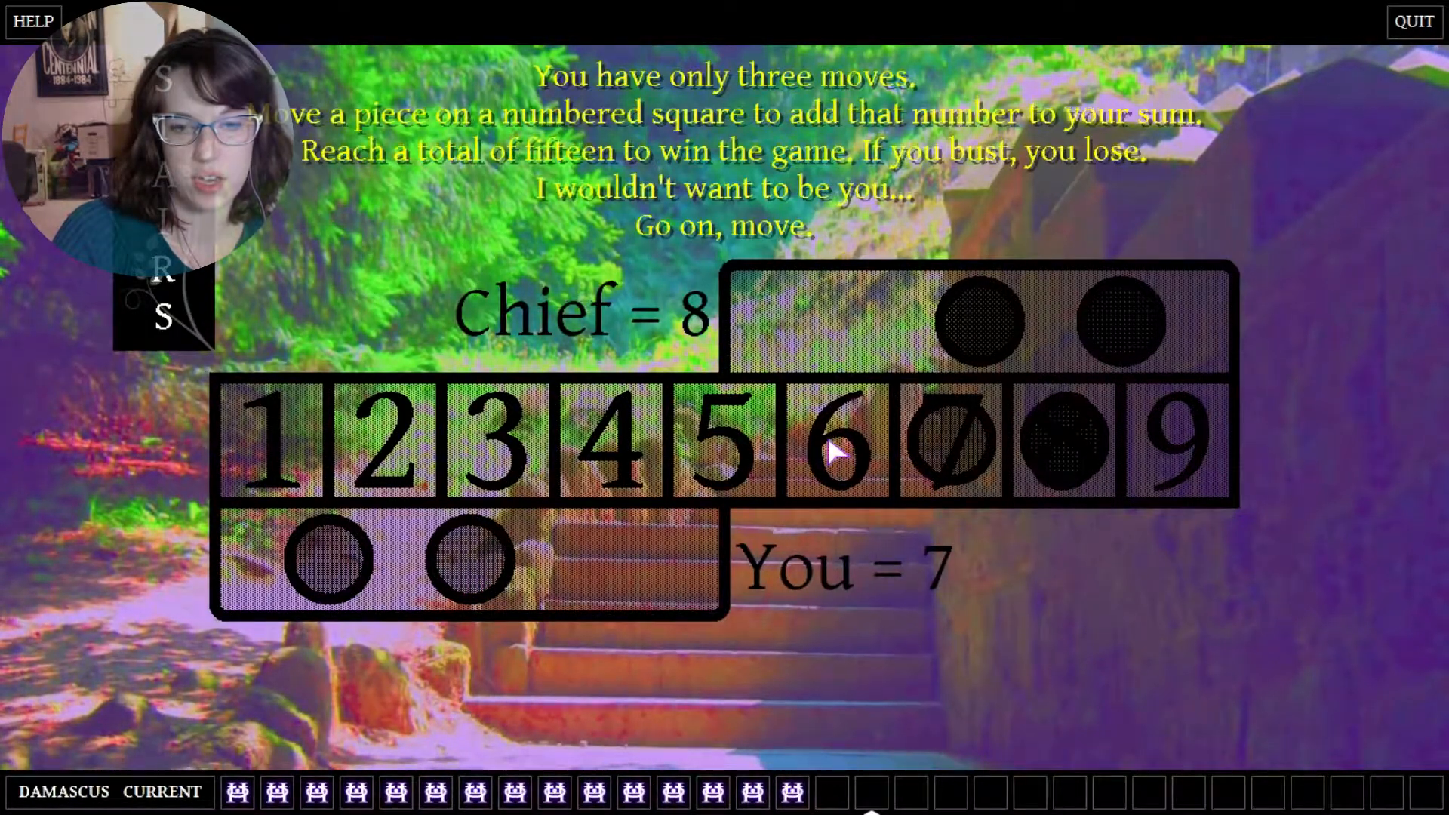
mouse_move(471, 554)
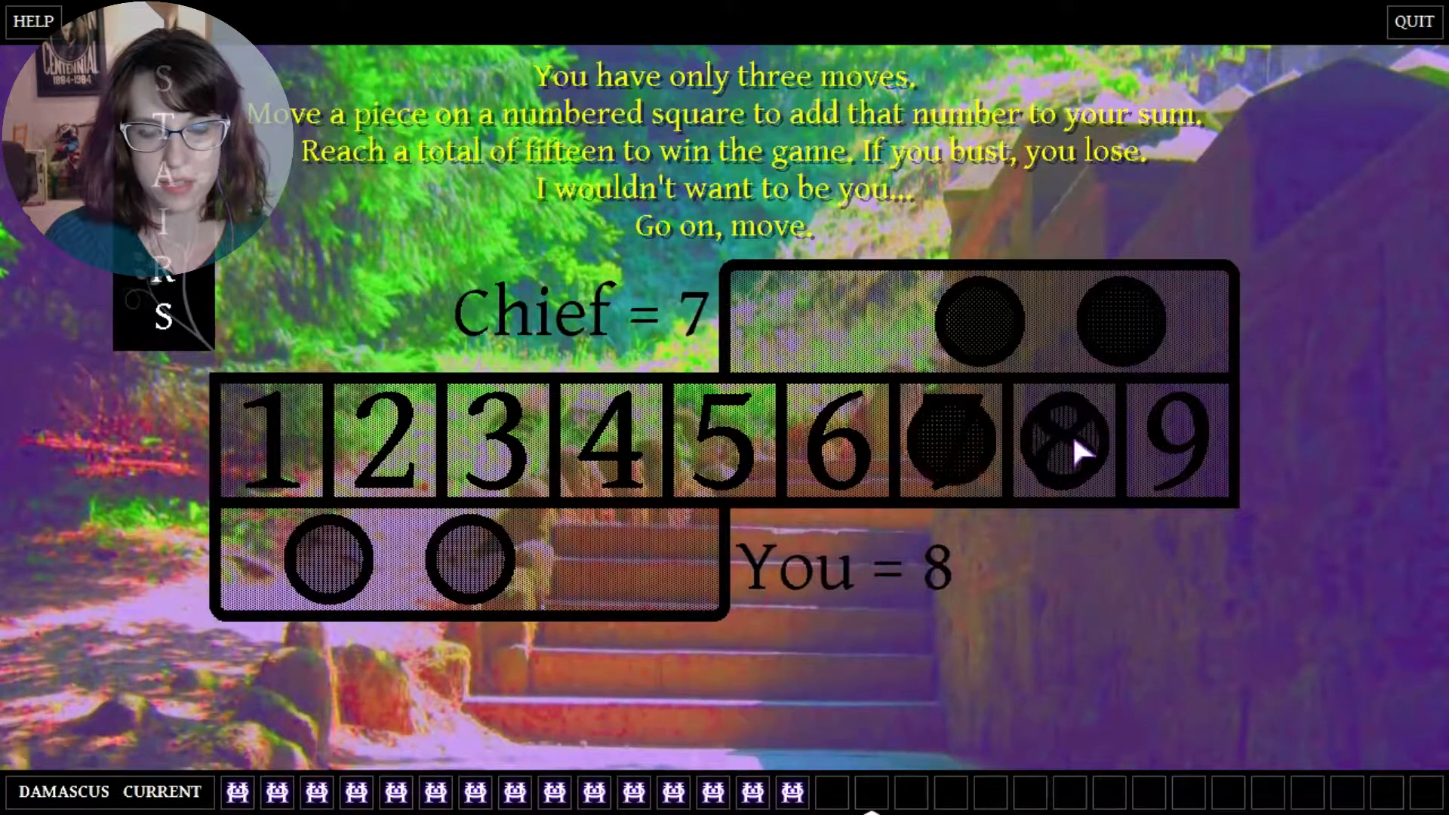
mouse_move(518, 550)
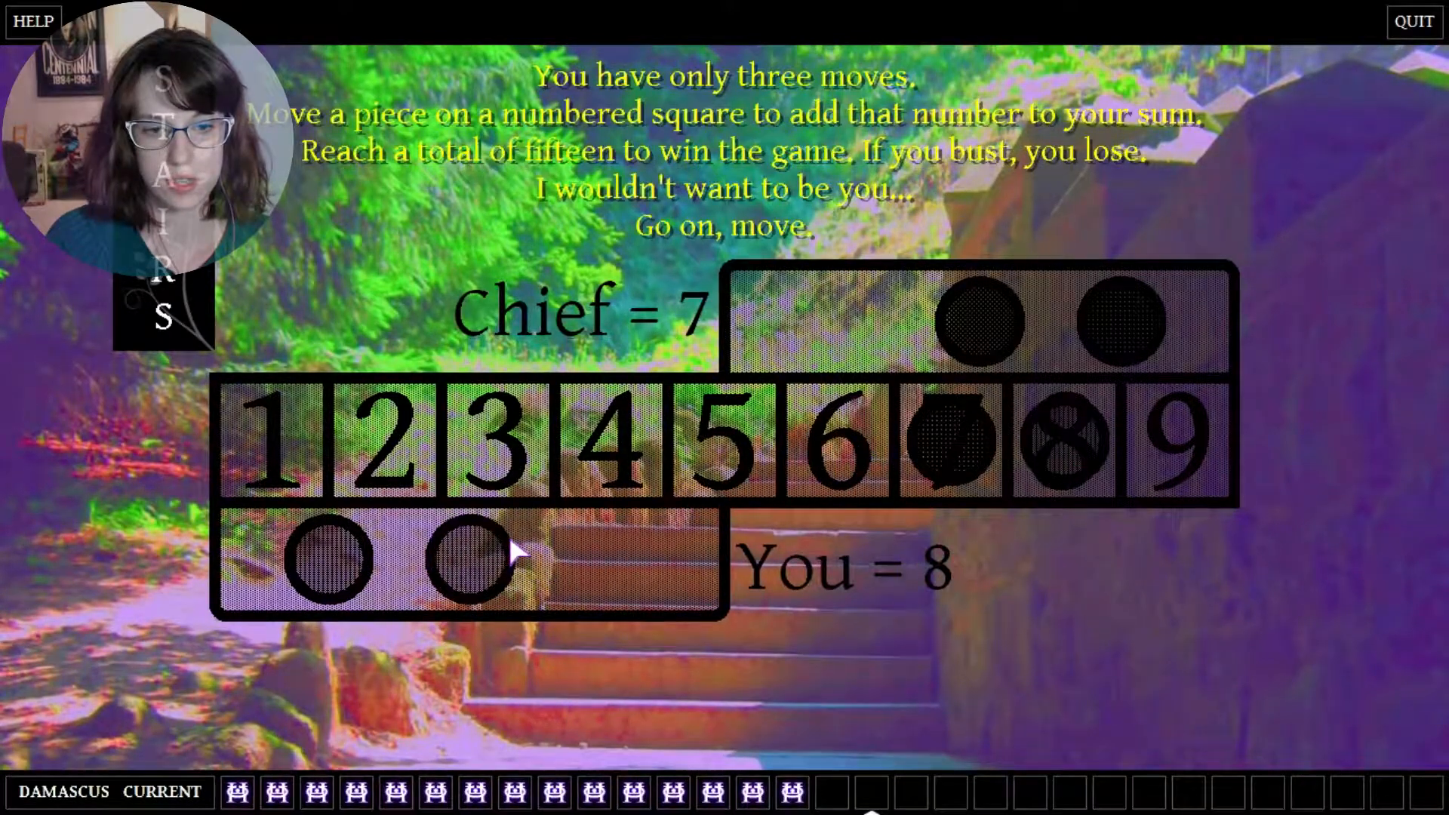
click(839, 439)
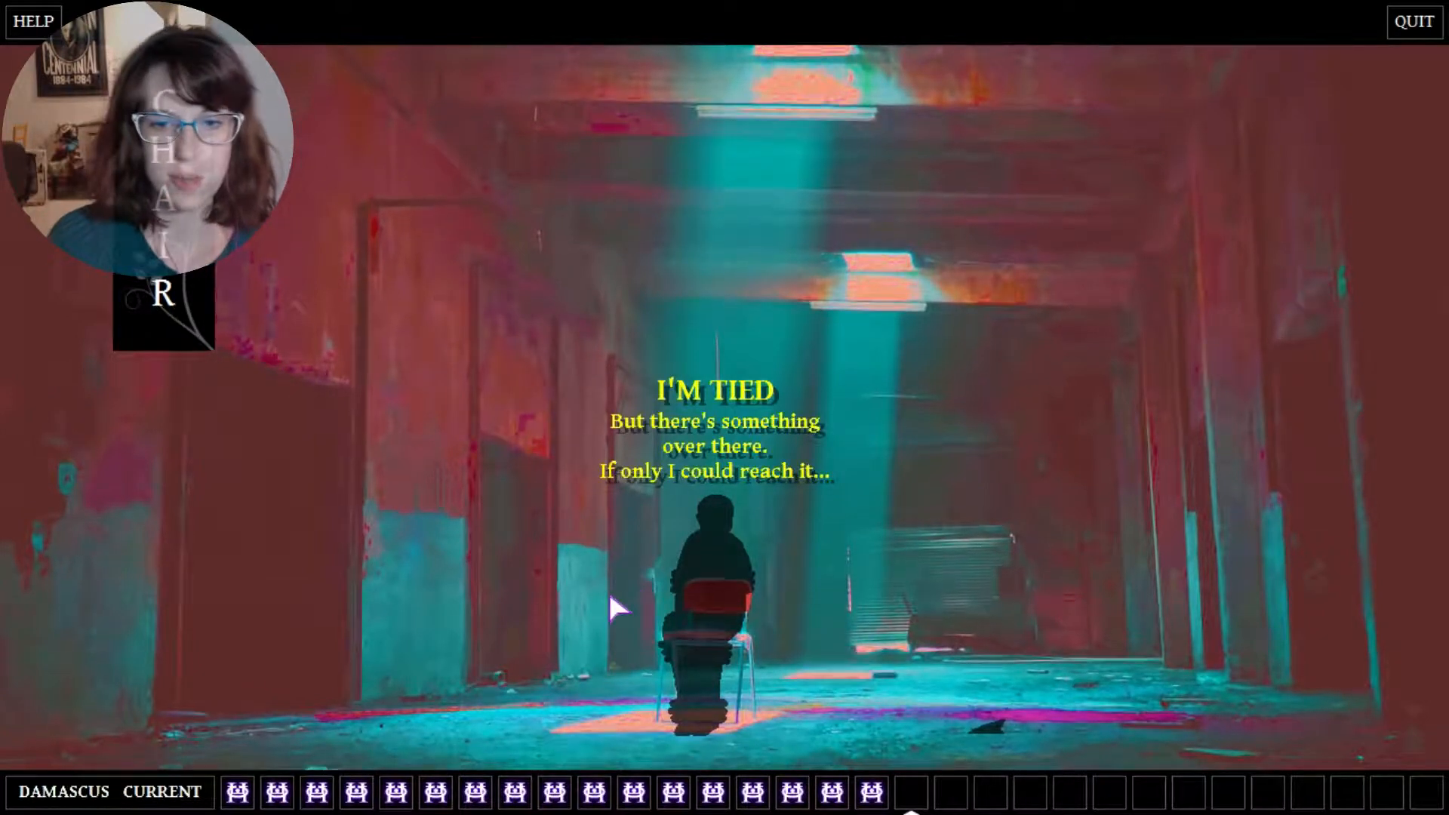
mouse_move(996, 727)
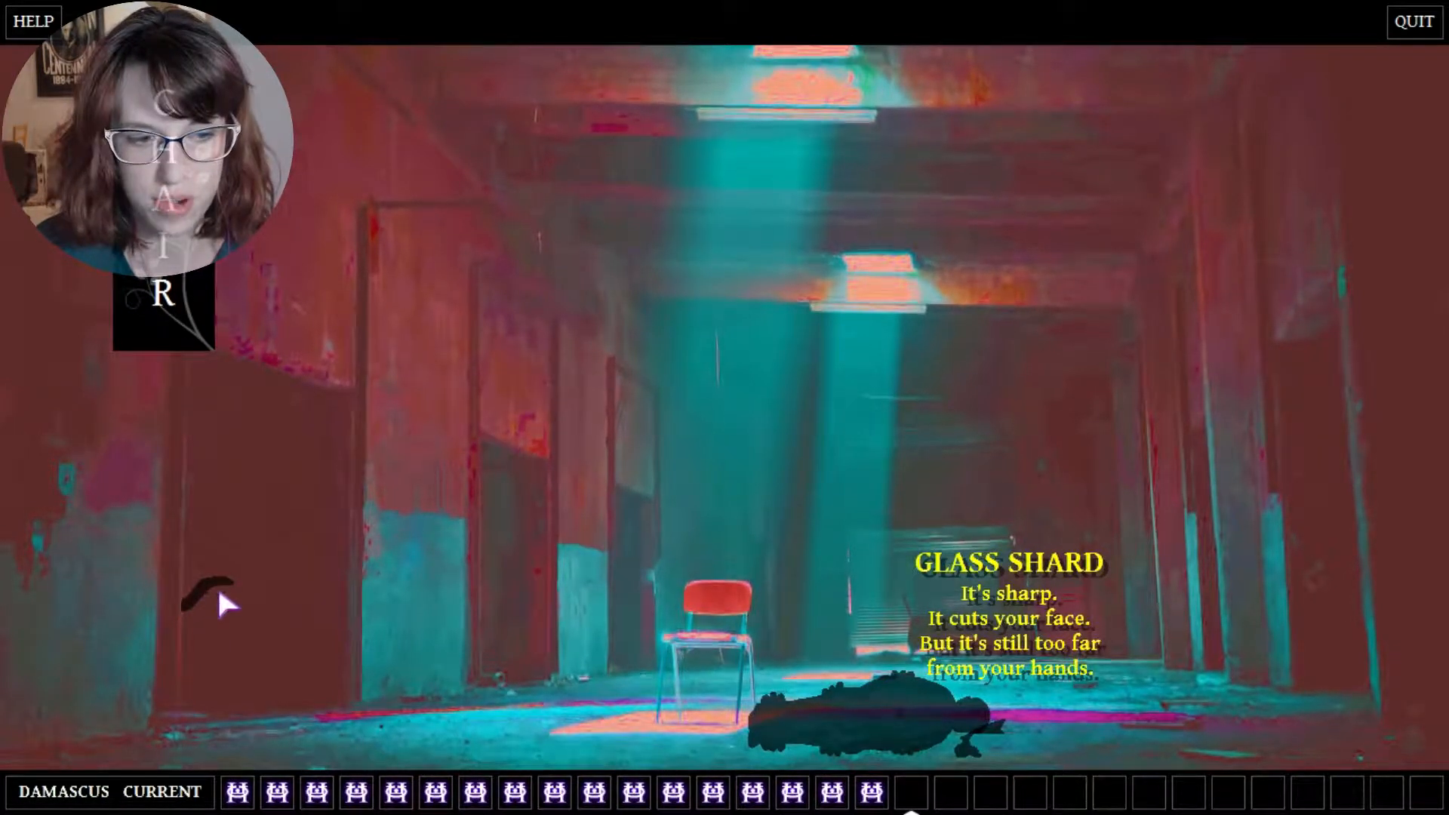
mouse_move(287, 684)
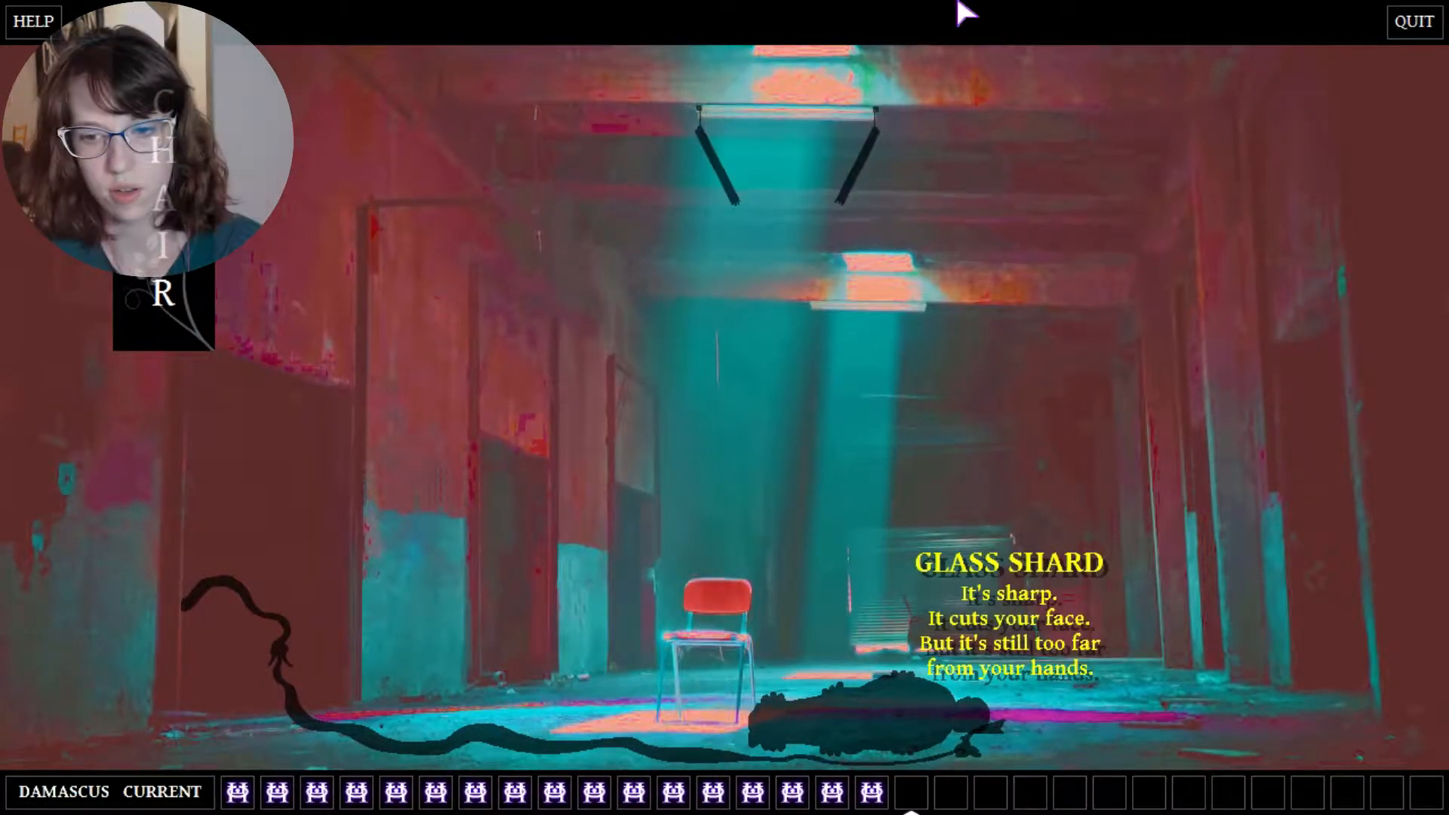
mouse_move(858, 180)
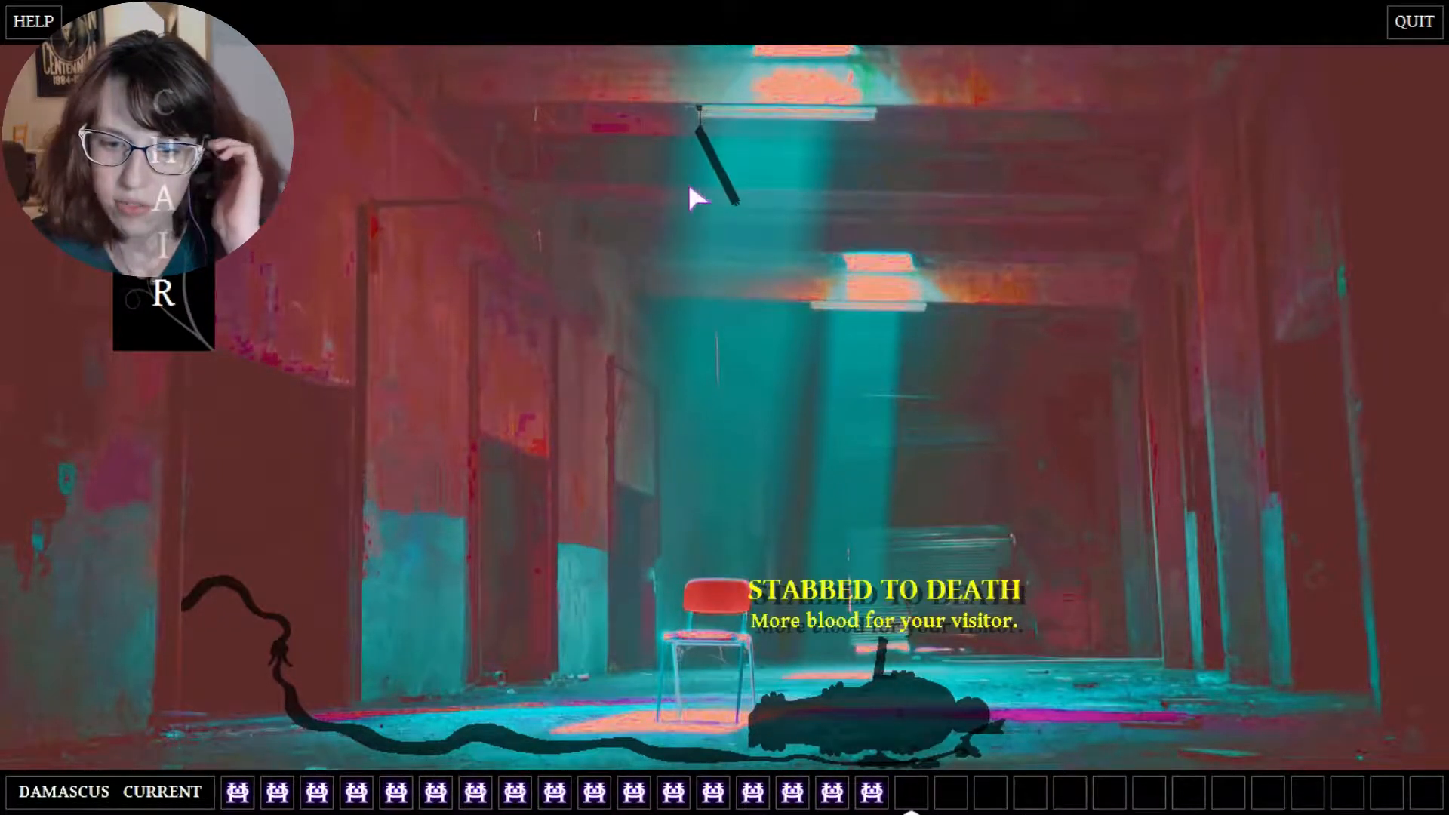
mouse_move(723, 166)
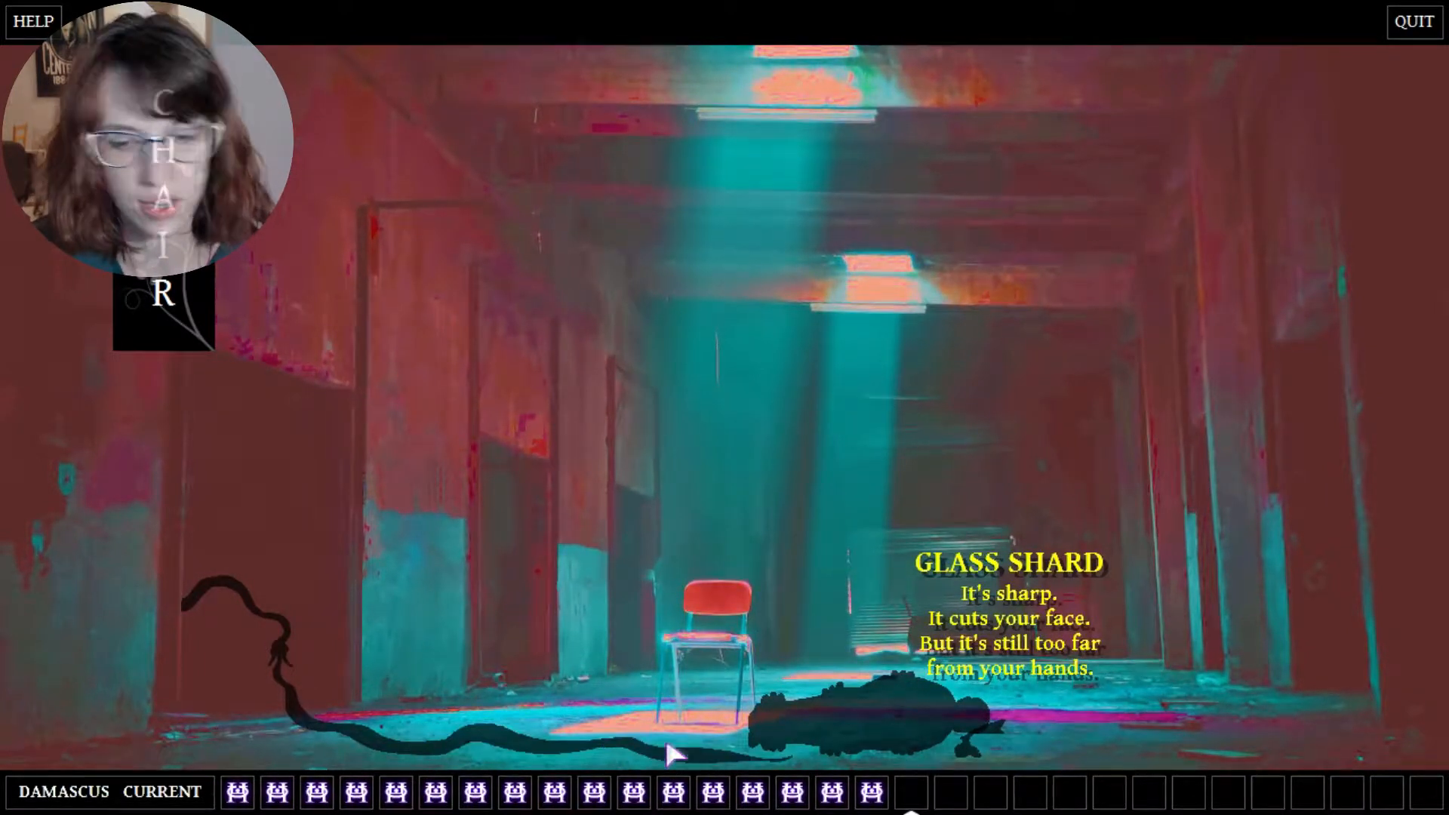
mouse_move(726, 143)
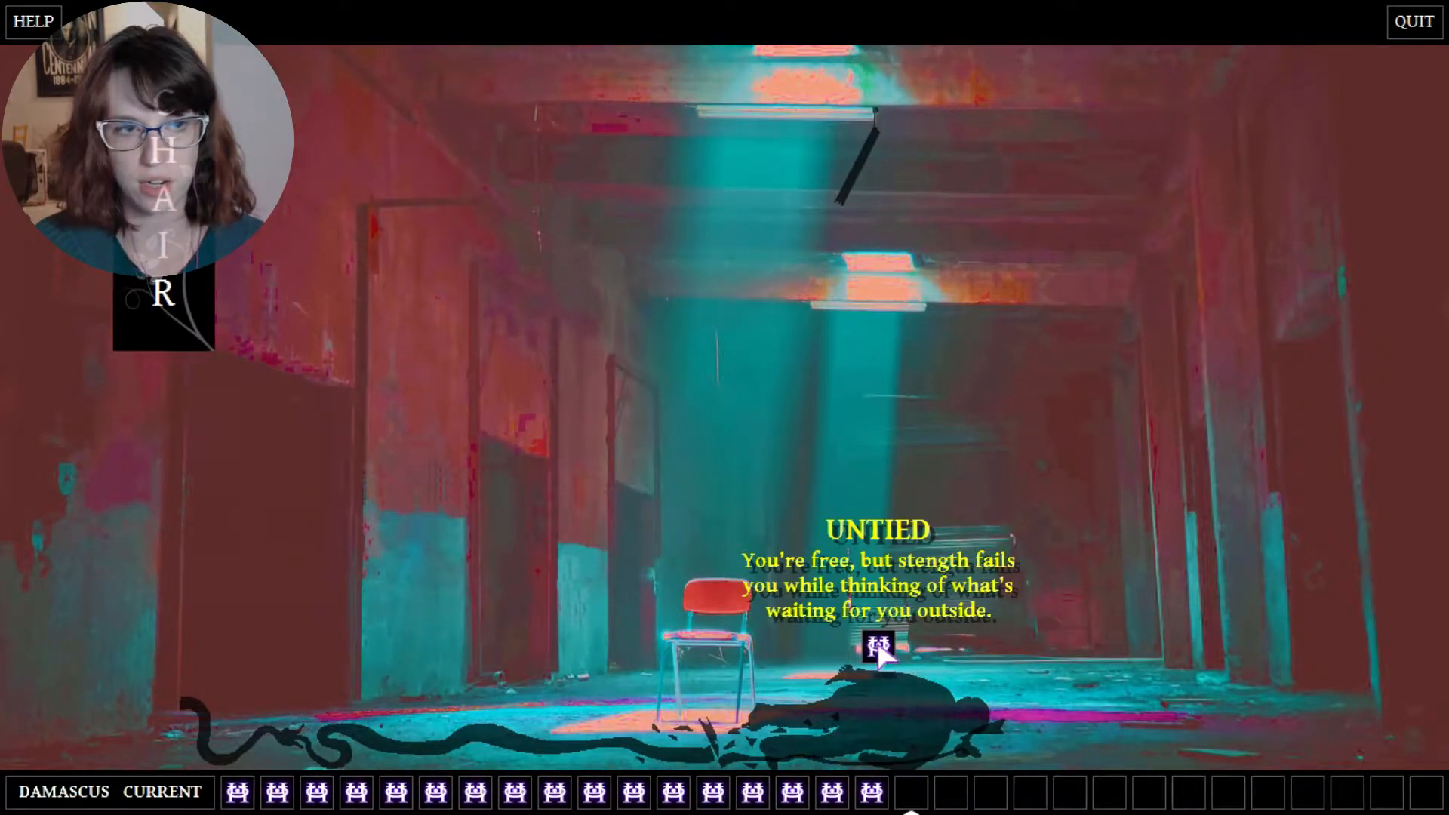
- Continue from being untied into the WINDOW scene with the seated silhouette
click(879, 647)
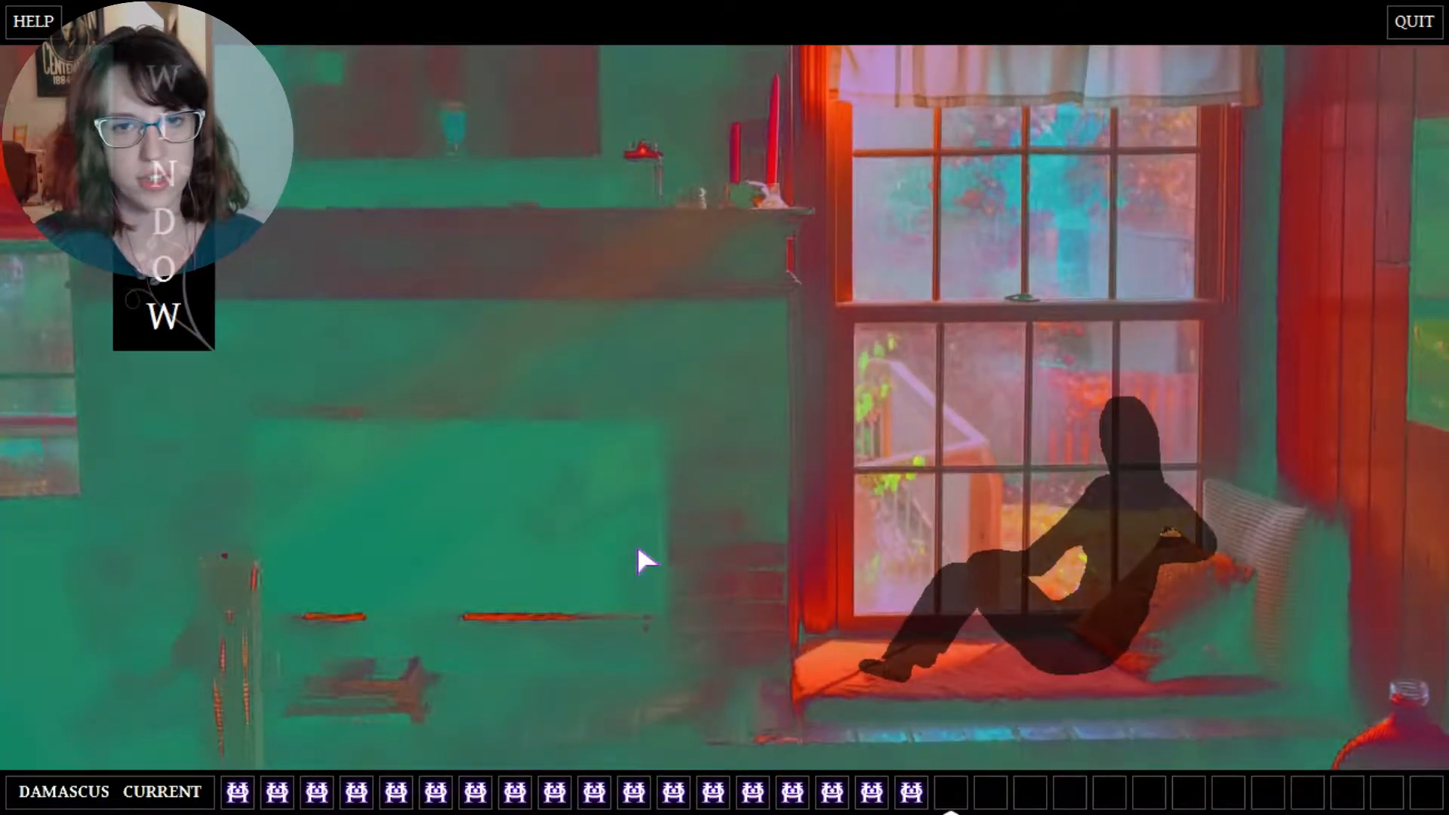